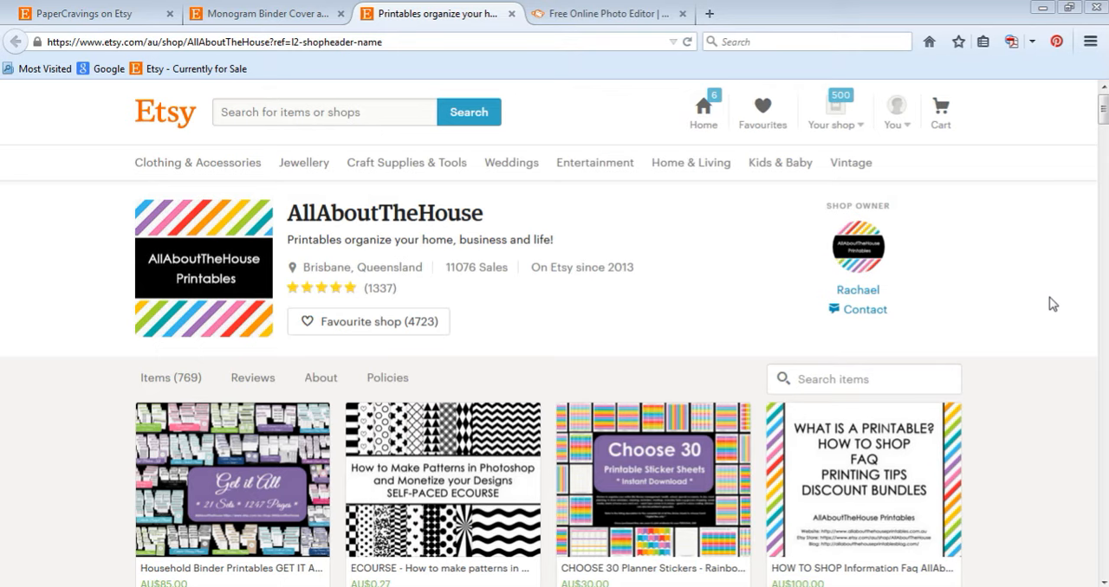
pyautogui.moveTo(329, 241)
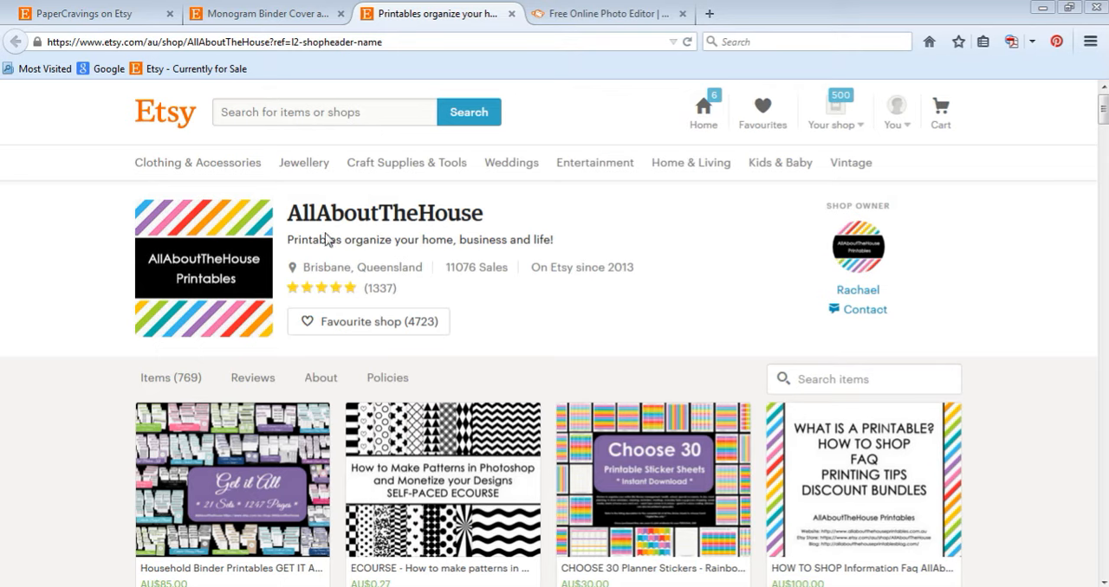
pyautogui.moveTo(671, 249)
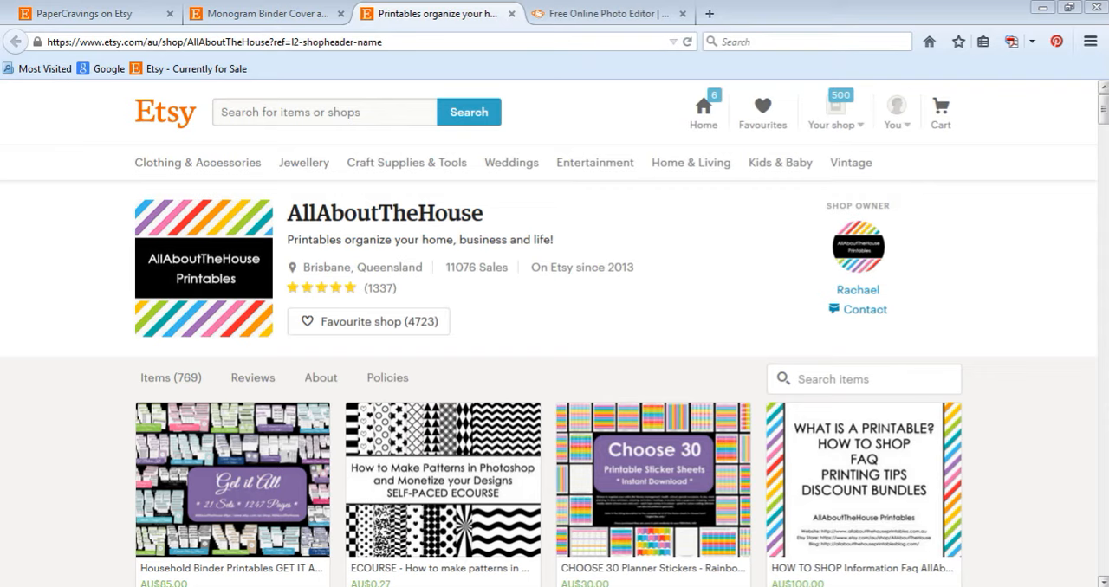
# - Browse the AllAboutTheHouse shop page and go to its Binder Covers, Wallpapers section
pyautogui.scroll(-3)
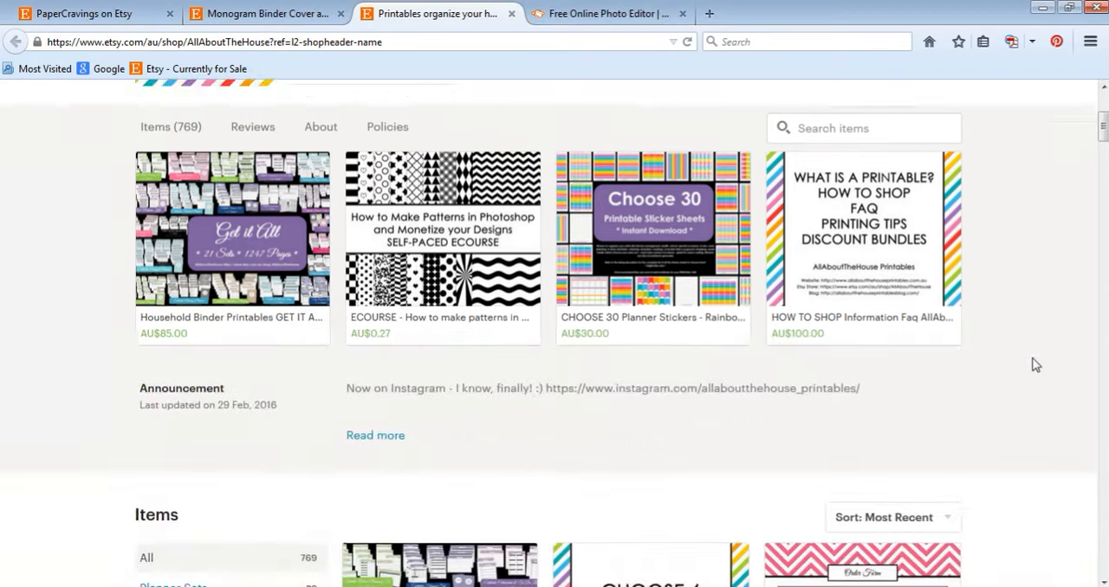
pyautogui.scroll(-3)
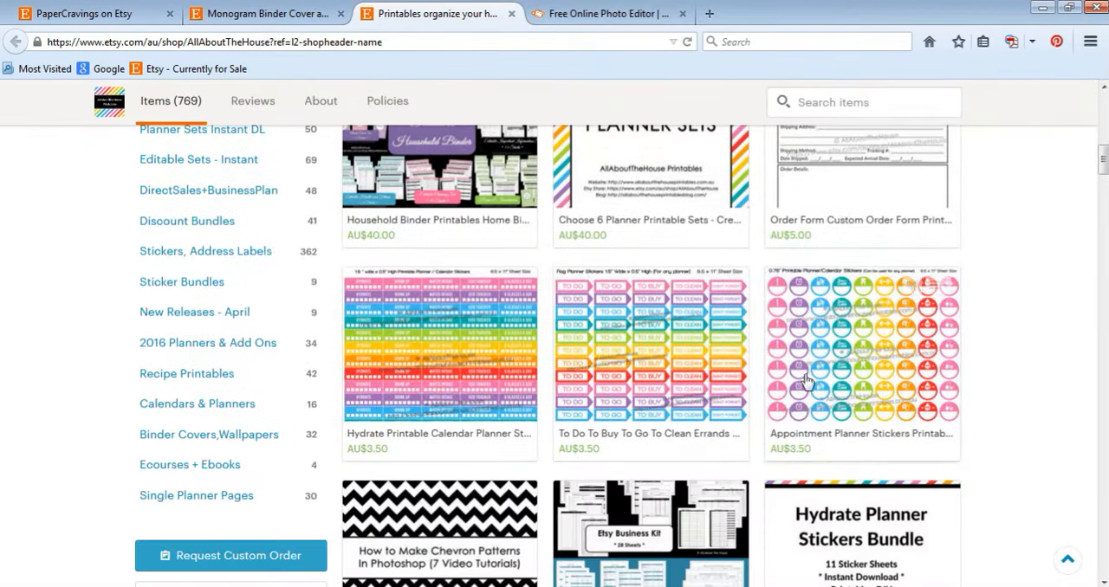
pyautogui.scroll(3)
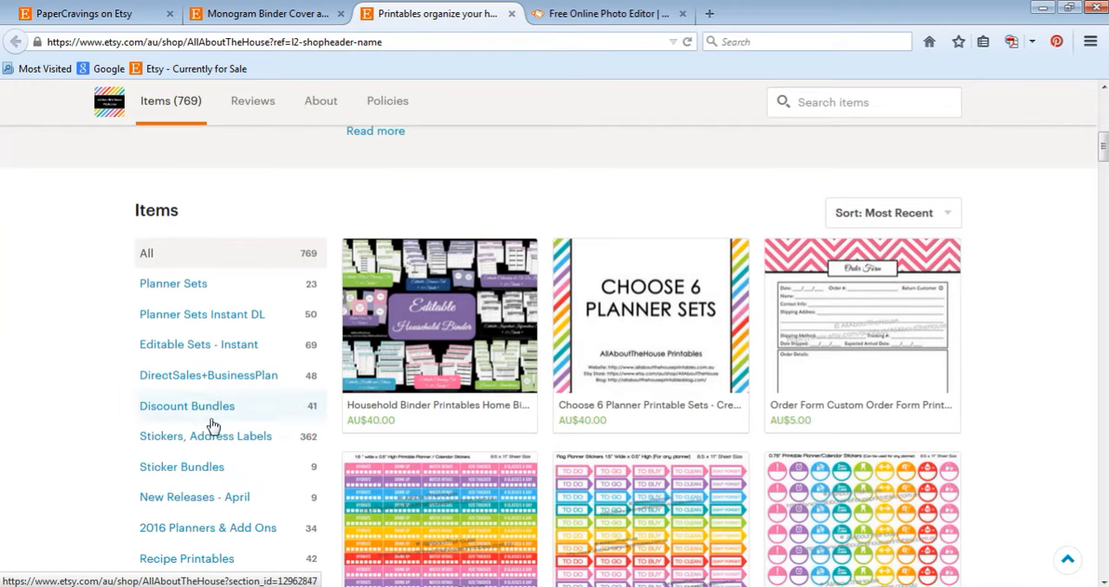
pyautogui.scroll(-3)
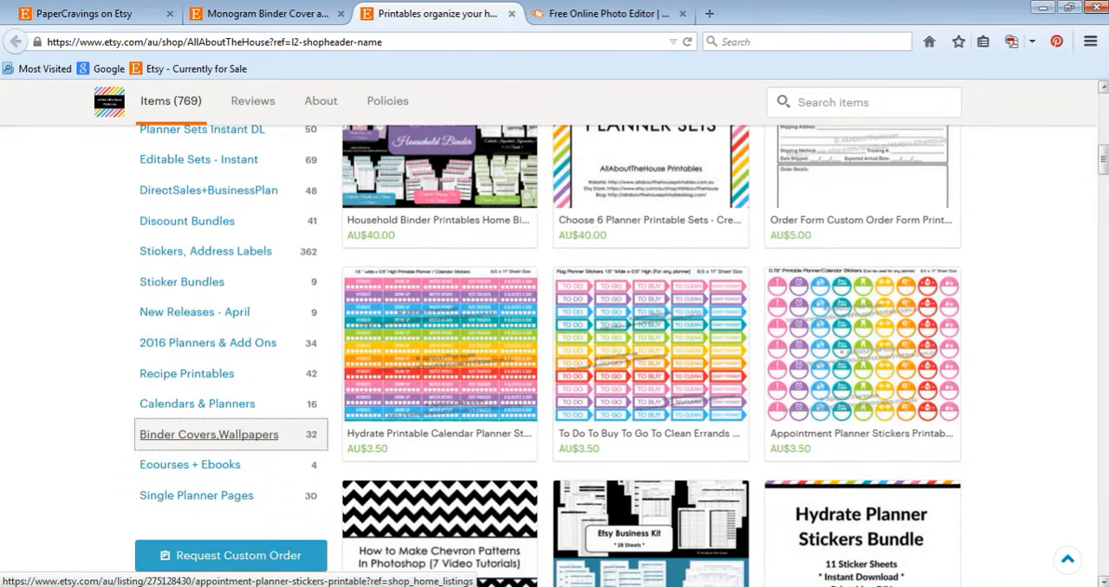
pyautogui.click(207, 433)
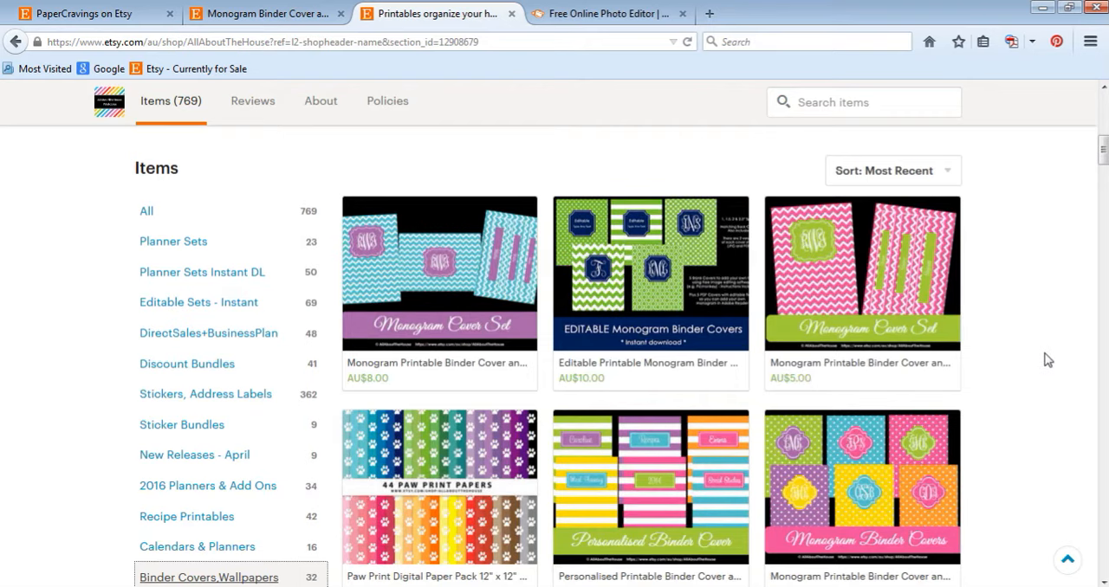
# - Pick the teal chevron Monogram Binder Cover and spine listing
pyautogui.scroll(-3)
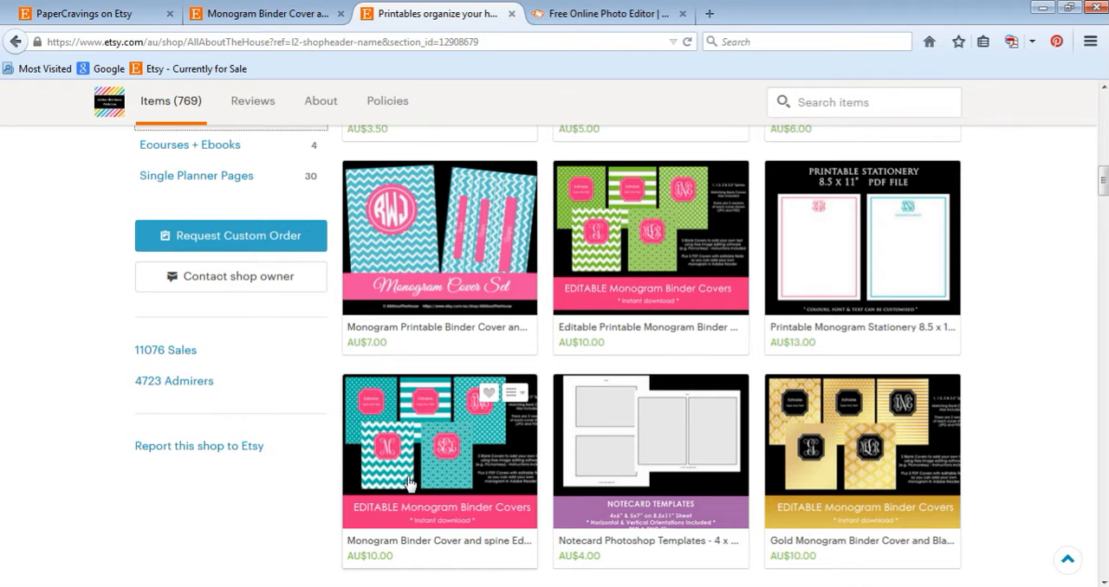
pyautogui.moveTo(449, 477)
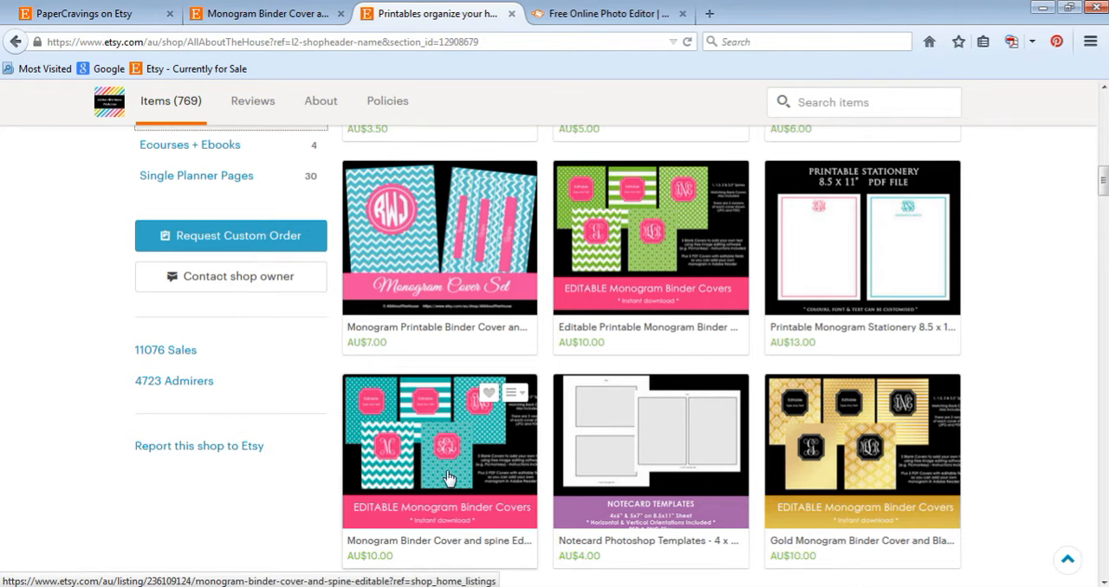
pyautogui.click(449, 468)
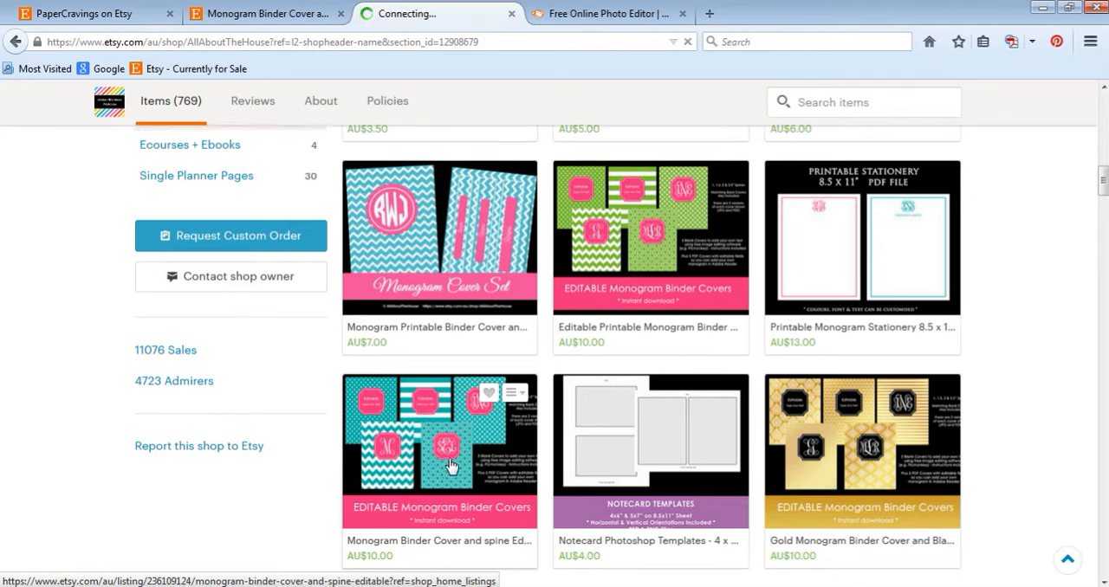
# - Review the teal chevron monogram listing's preview images, then move to the PicMonkey editor page
pyautogui.click(439, 450)
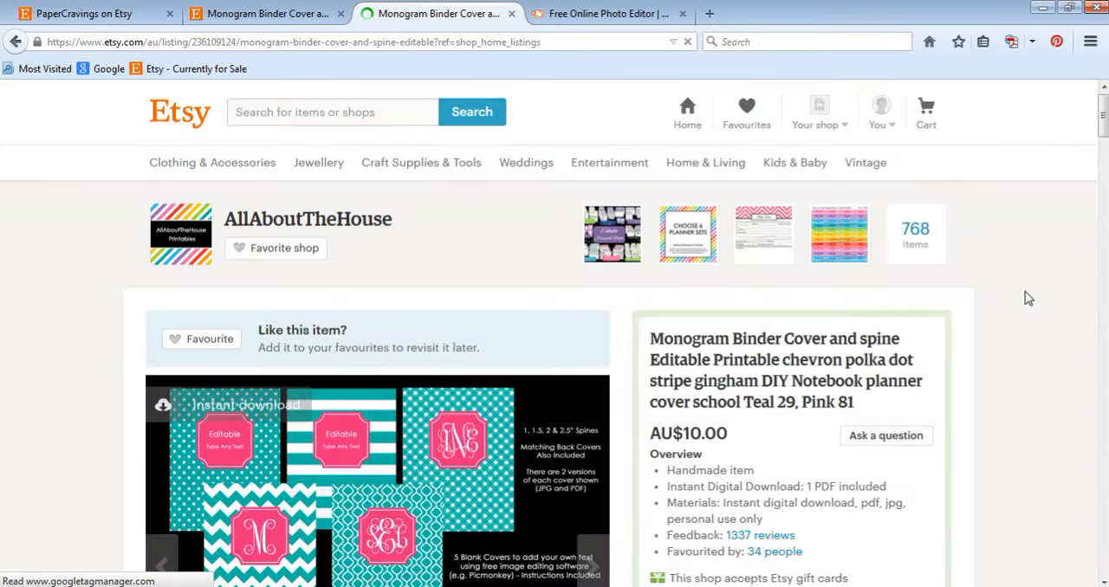
pyautogui.scroll(-3)
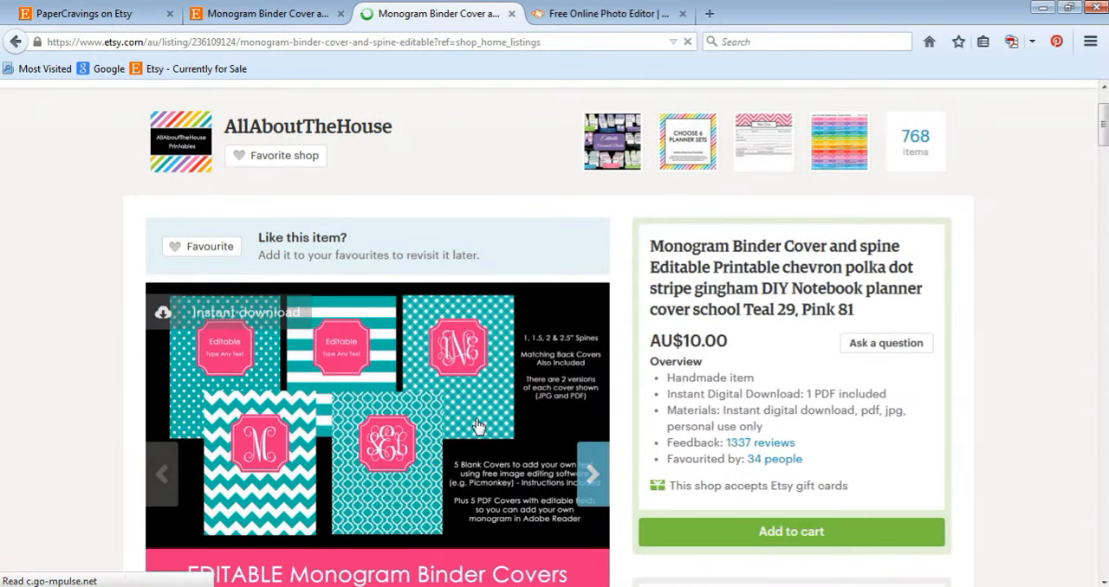
pyautogui.moveTo(395, 458)
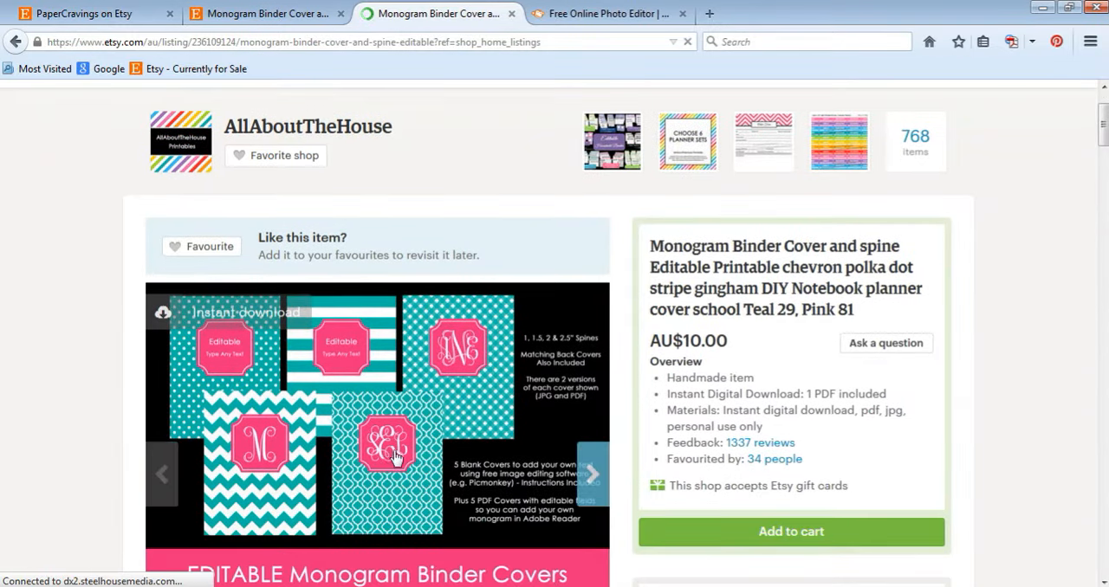
pyautogui.moveTo(392, 449)
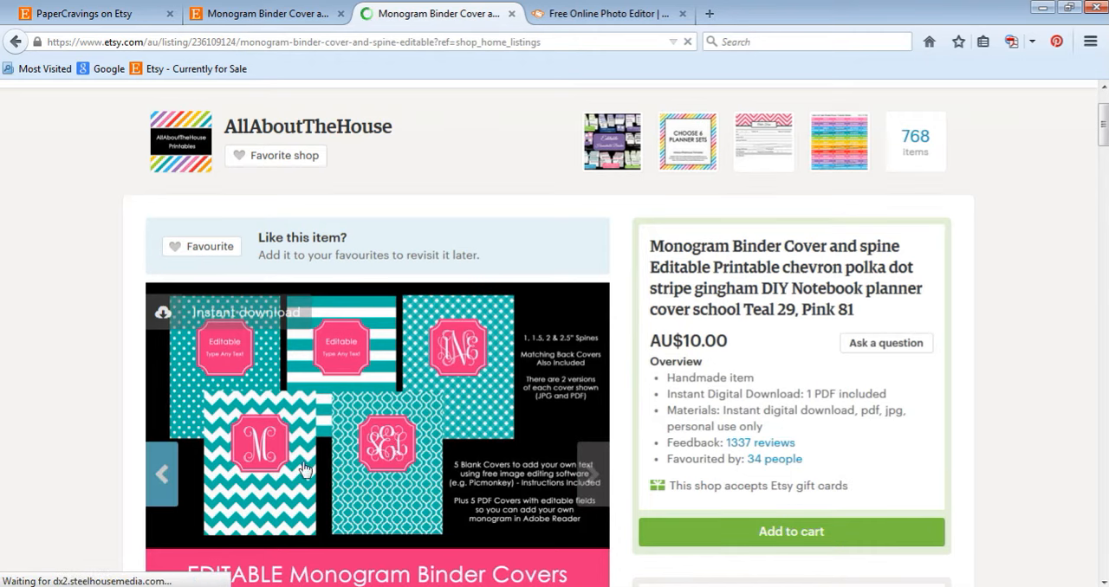
pyautogui.moveTo(374, 461)
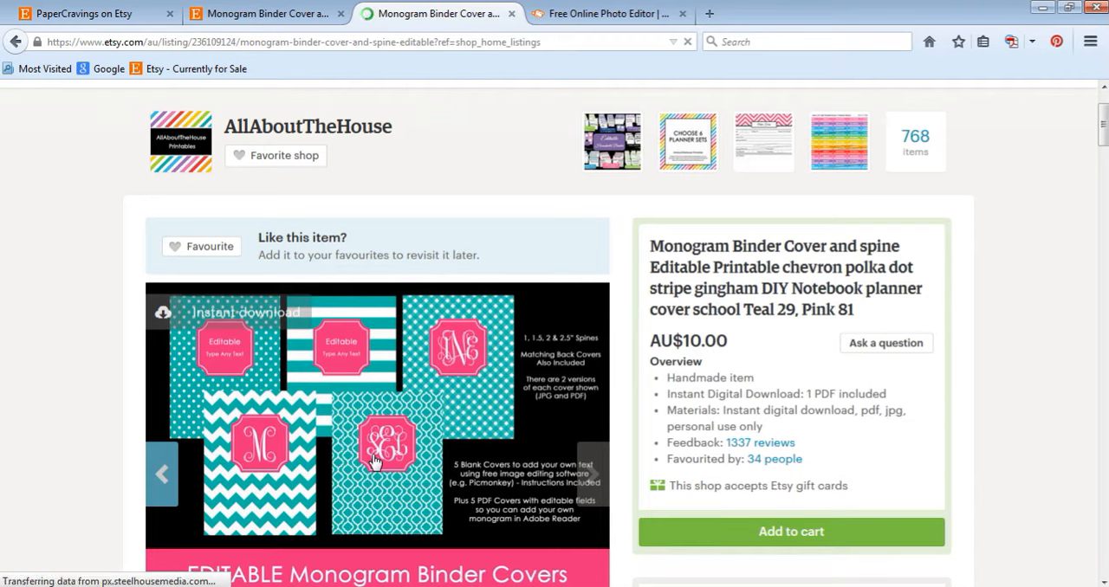
pyautogui.moveTo(340, 357)
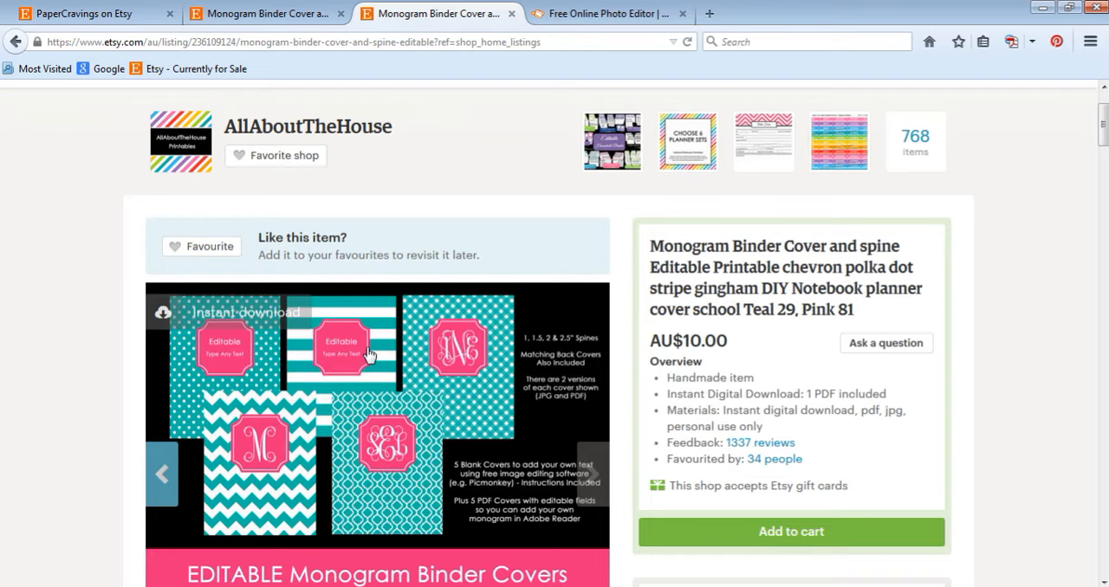
pyautogui.scroll(-3)
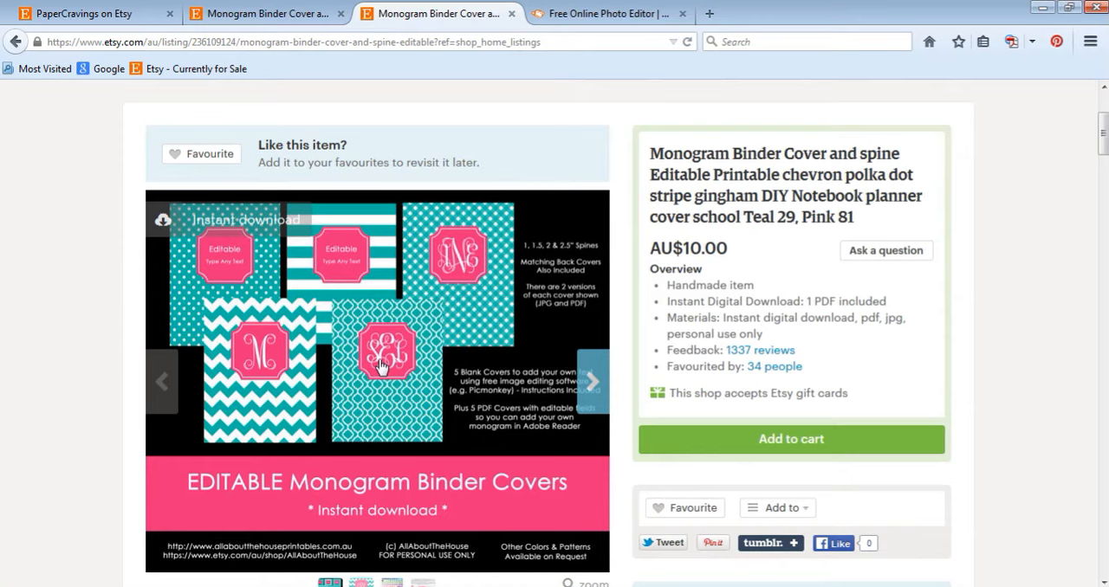
pyautogui.moveTo(333, 250)
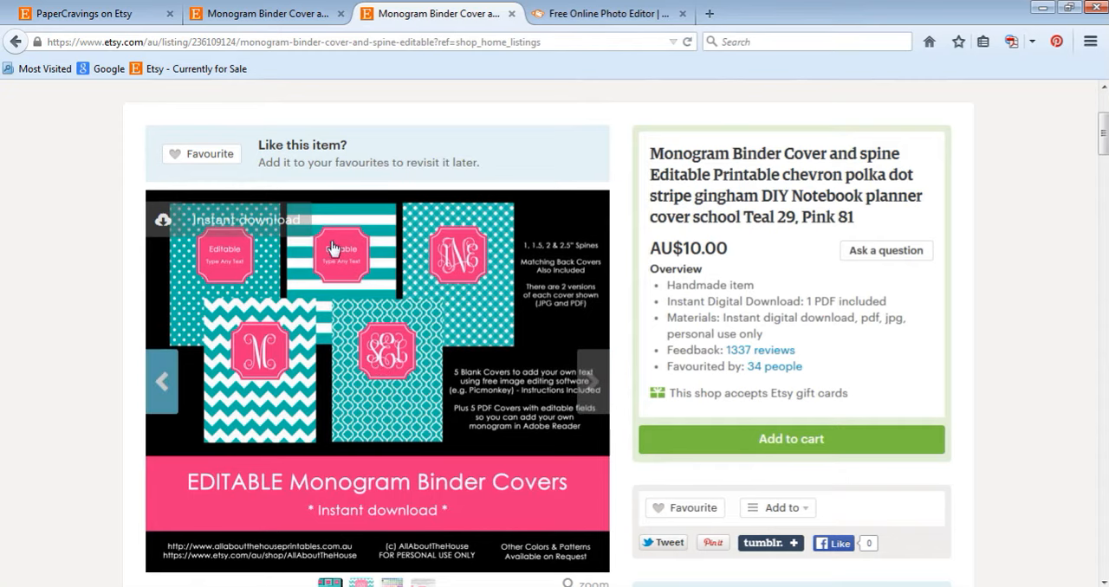
pyautogui.moveTo(350, 277)
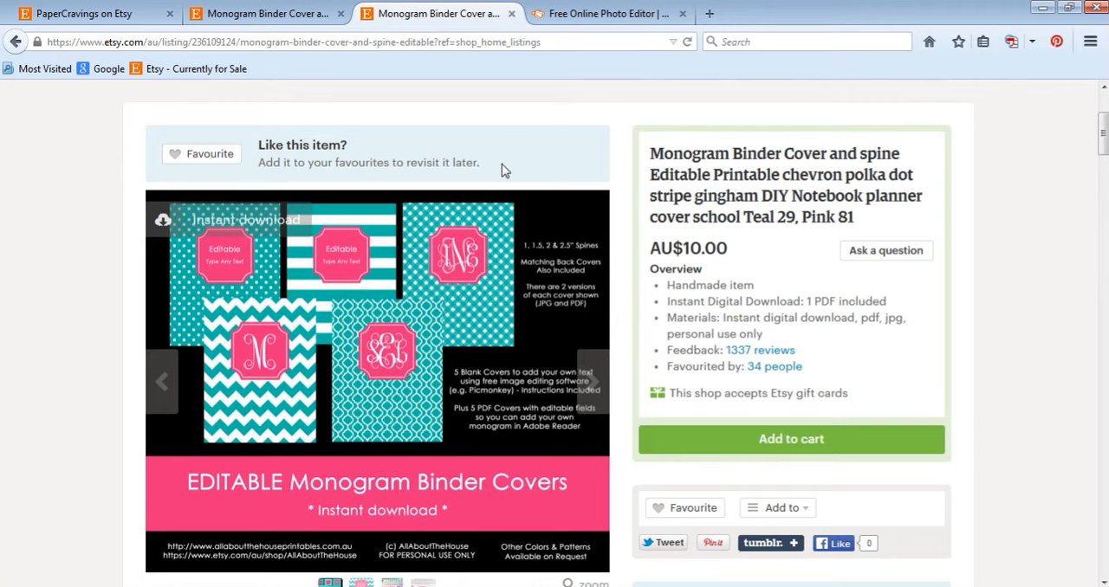
pyautogui.moveTo(182, 251)
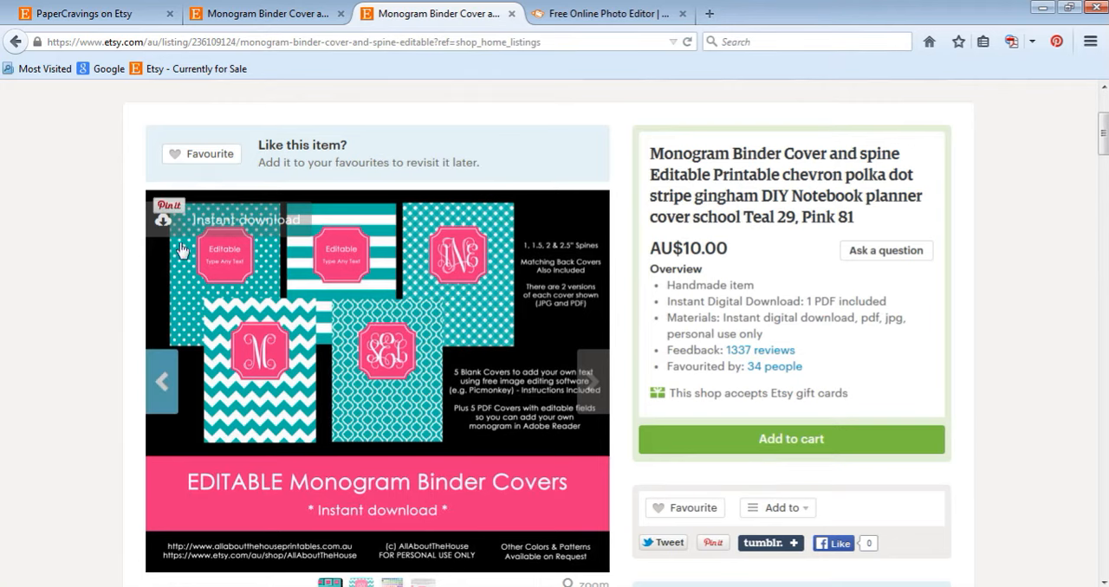
pyautogui.moveTo(337, 268)
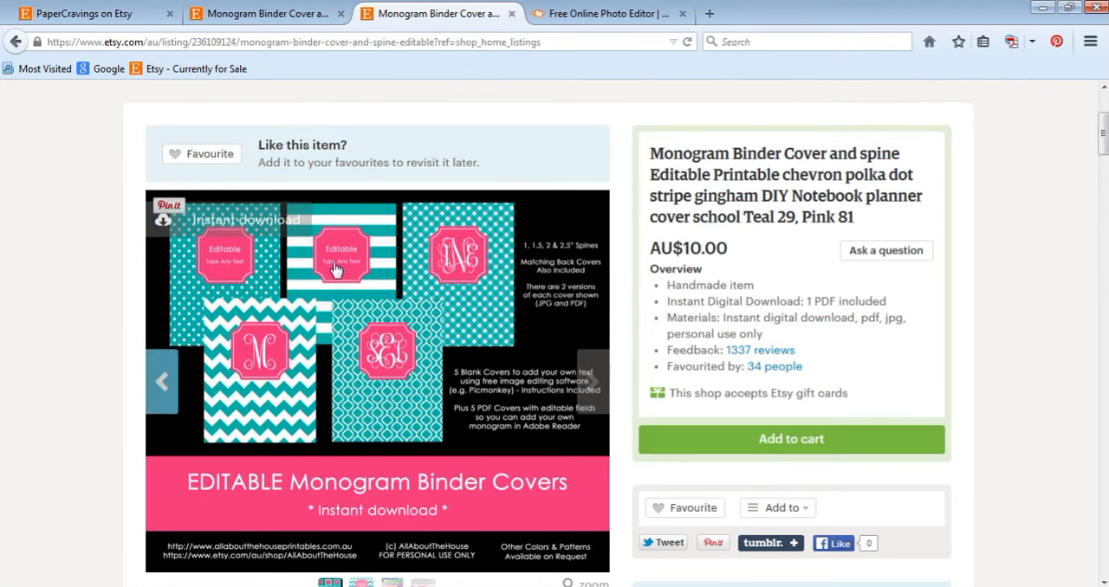
pyautogui.moveTo(344, 253)
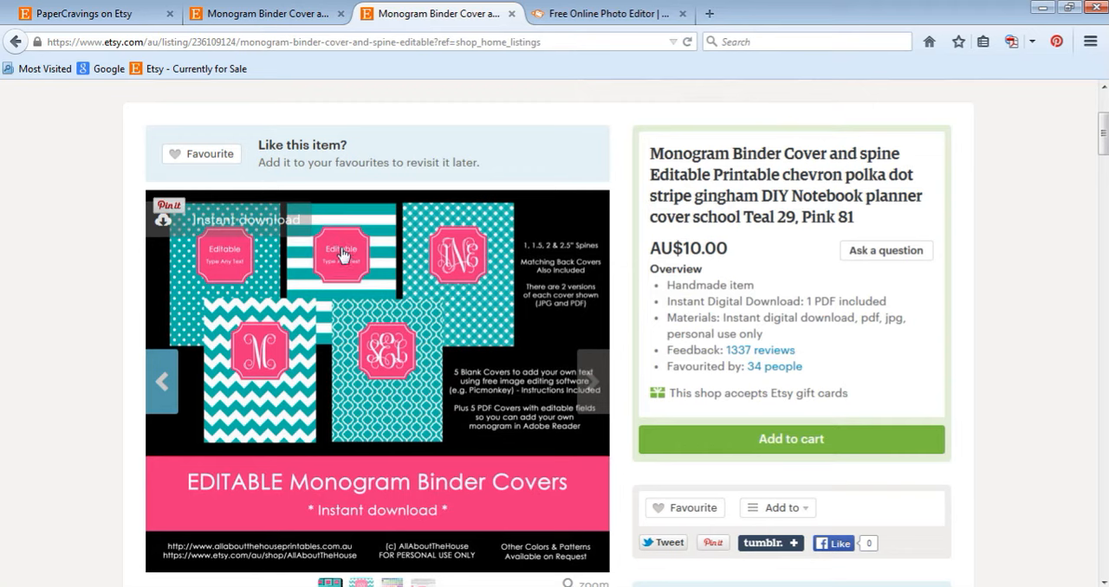
pyautogui.moveTo(367, 250)
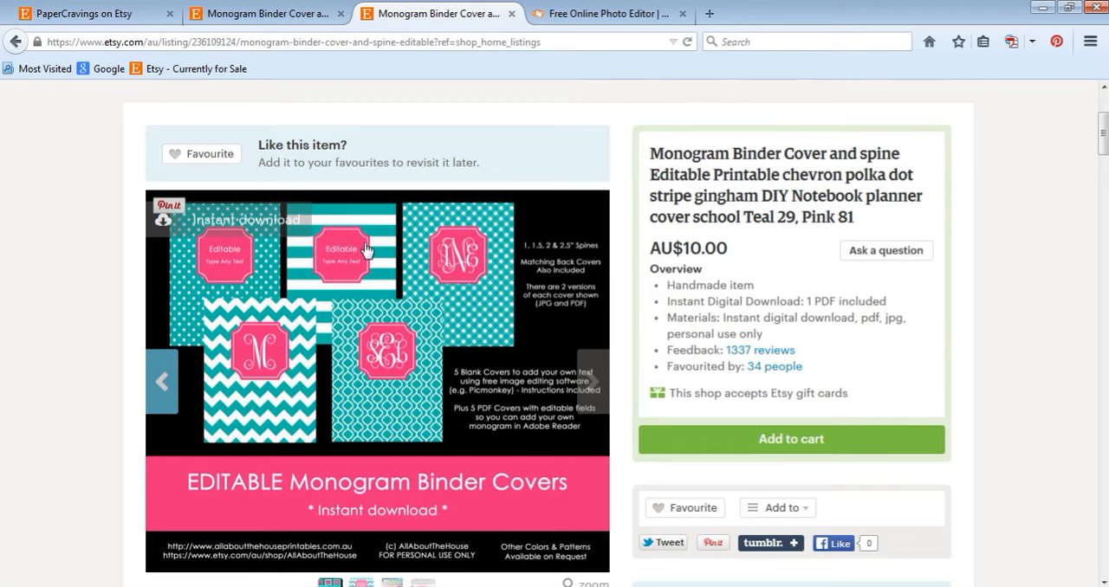
pyautogui.moveTo(356, 228)
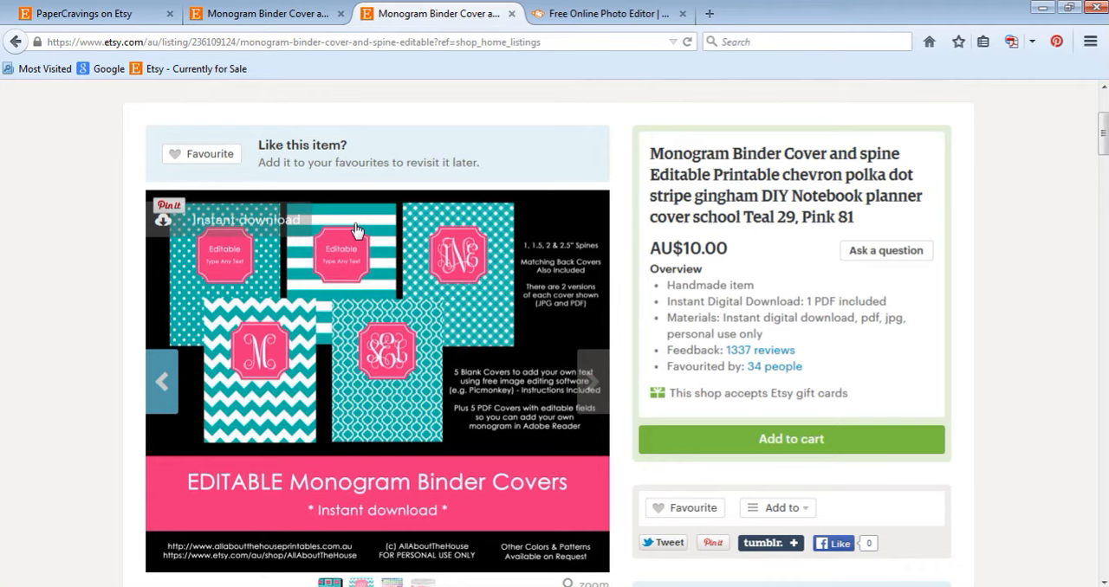
pyautogui.moveTo(362, 240)
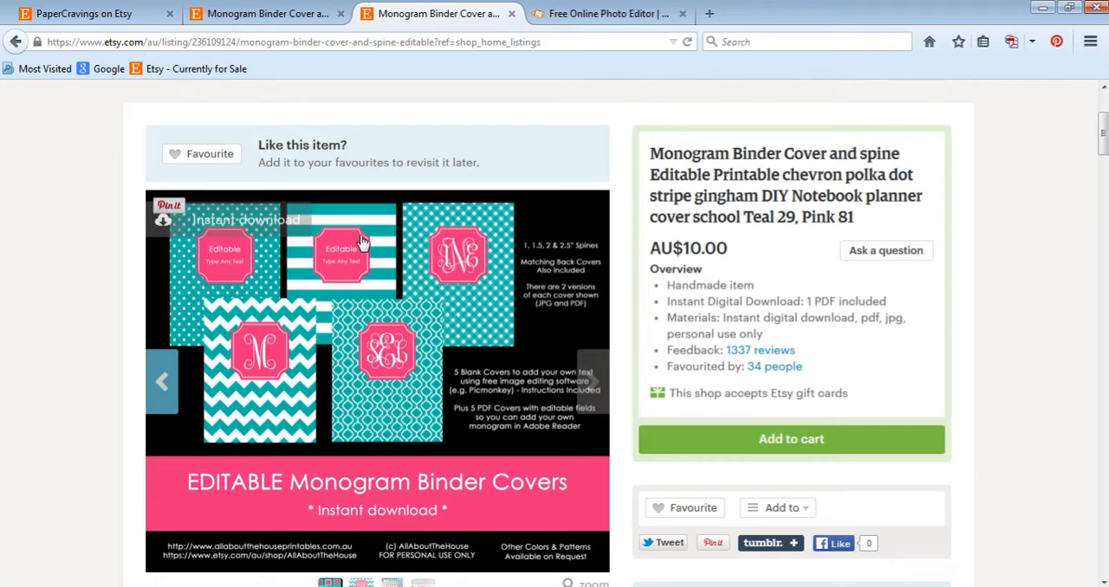
pyautogui.moveTo(361, 235)
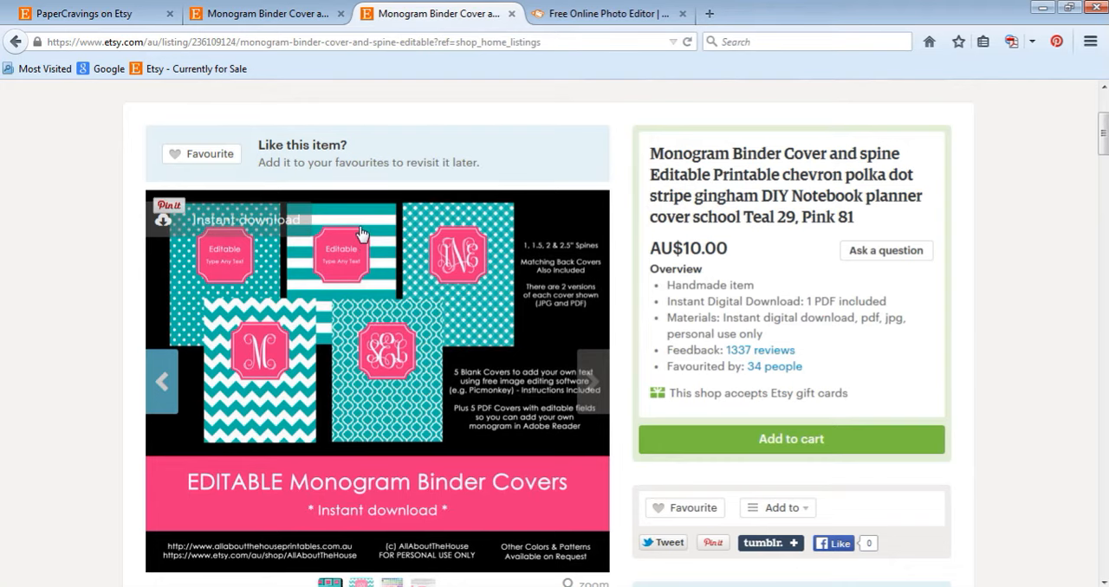
pyautogui.click(606, 14)
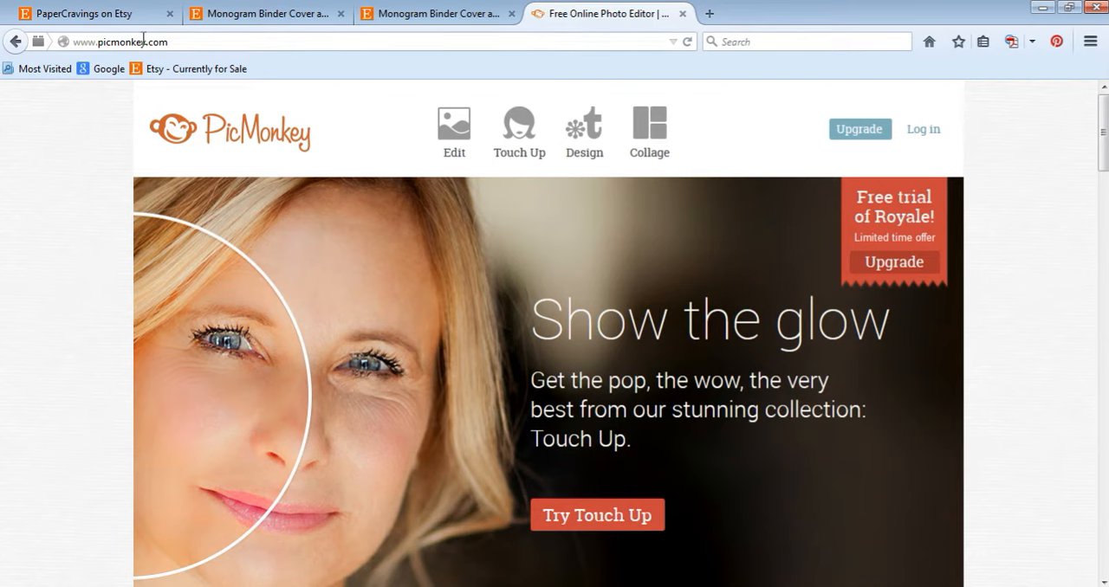
# - Load 'Binder Cover - 56 - Chevron - 29, 81' from the computer into the editor
pyautogui.click(454, 132)
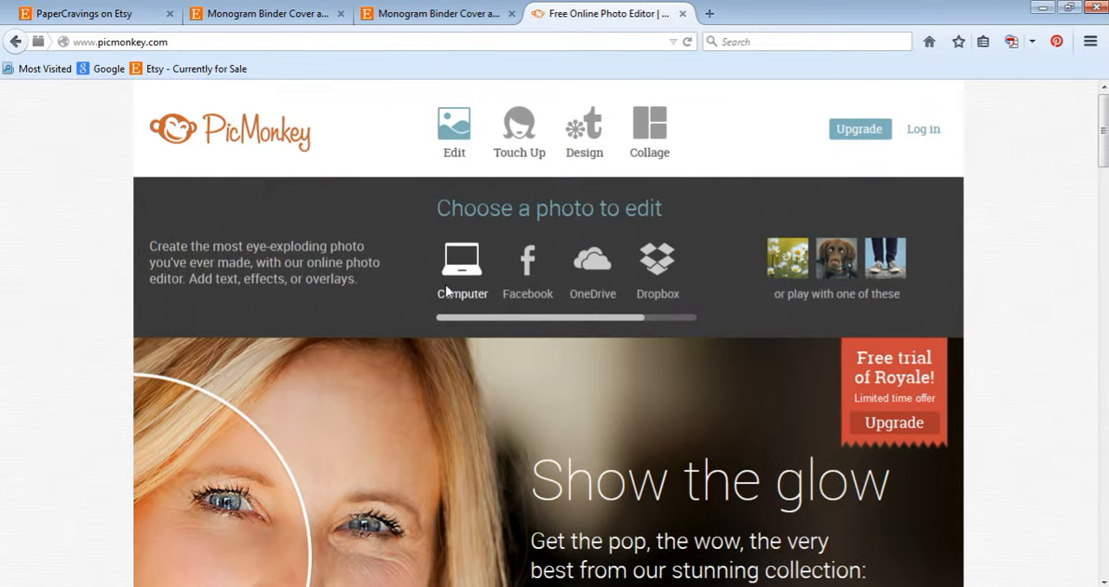
pyautogui.click(461, 267)
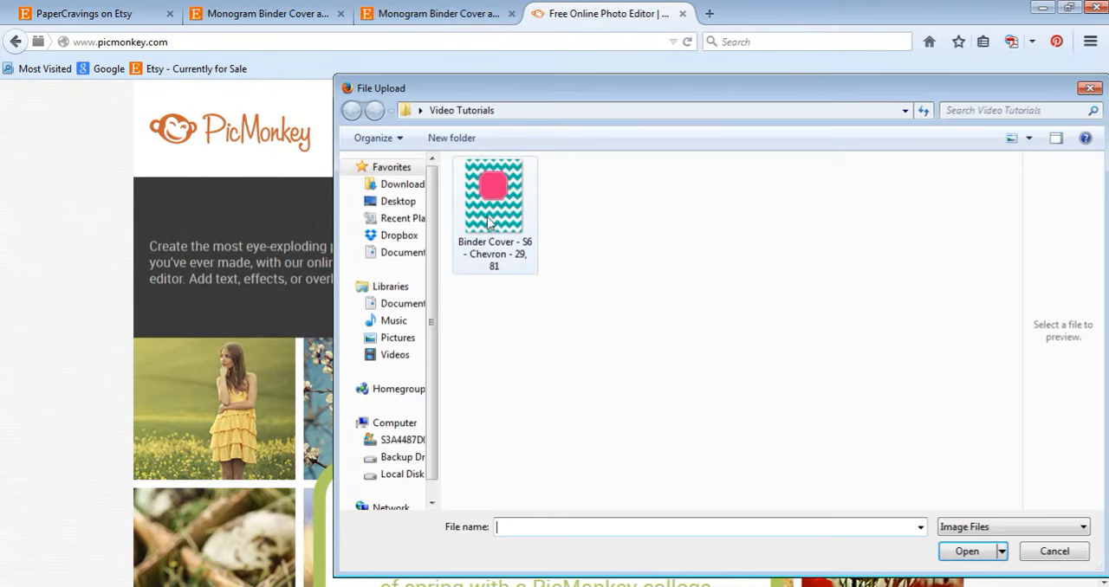
pyautogui.moveTo(468, 201)
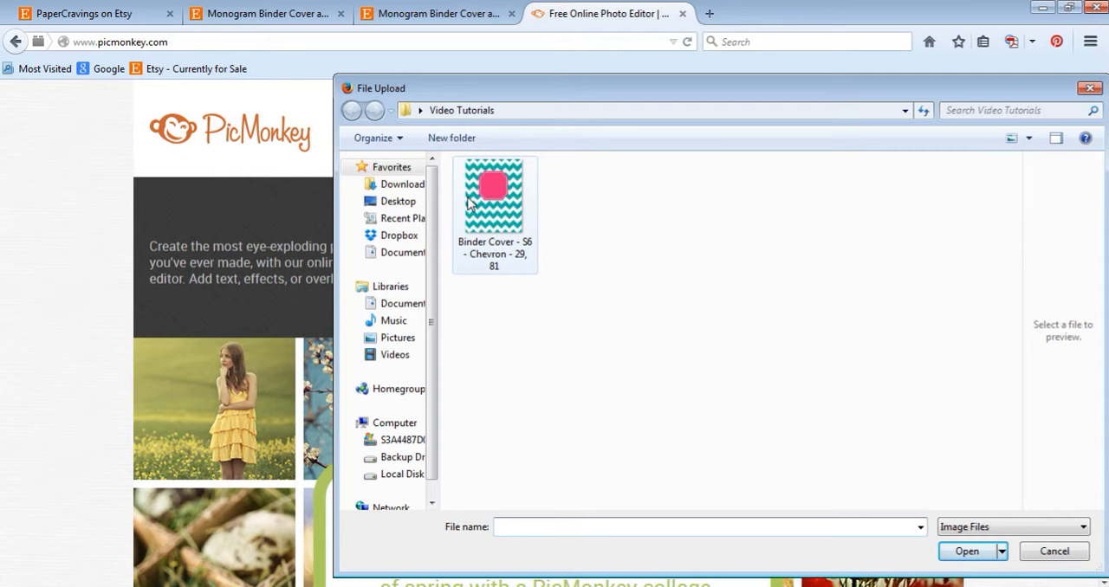
pyautogui.moveTo(479, 205)
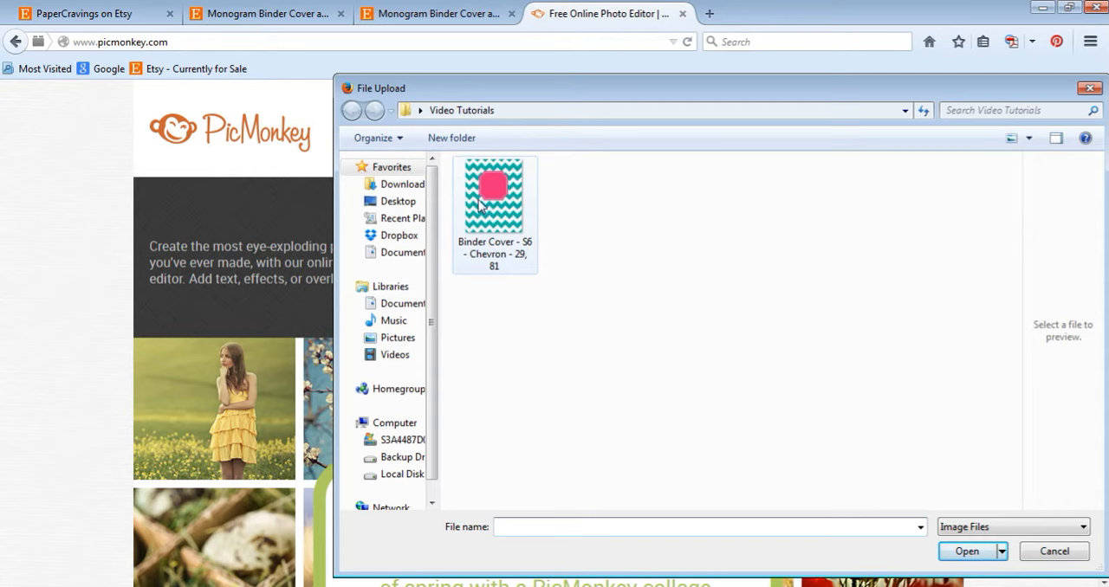
pyautogui.click(494, 199)
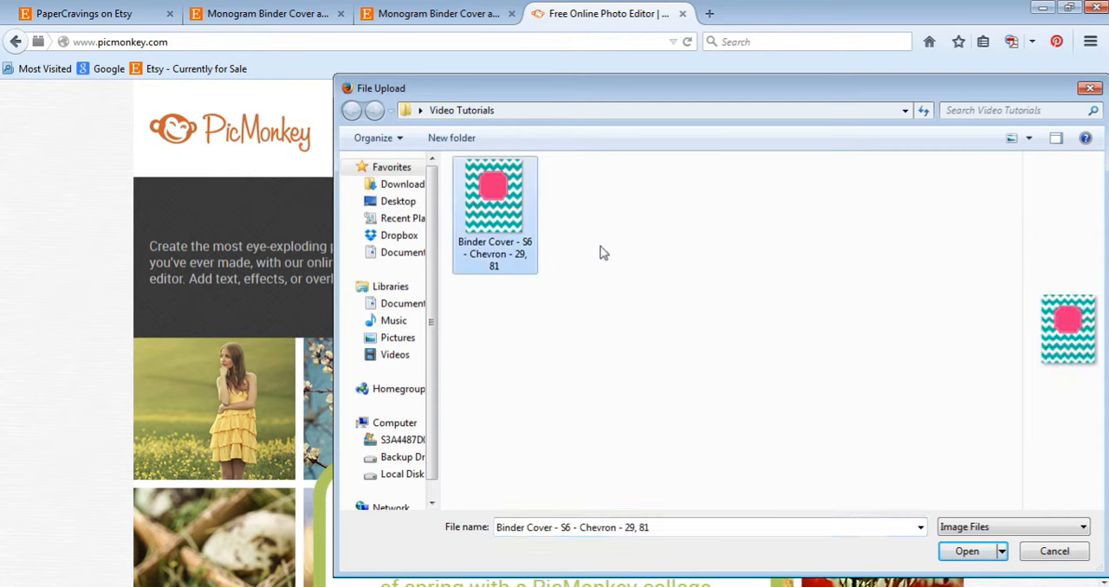
pyautogui.moveTo(503, 222)
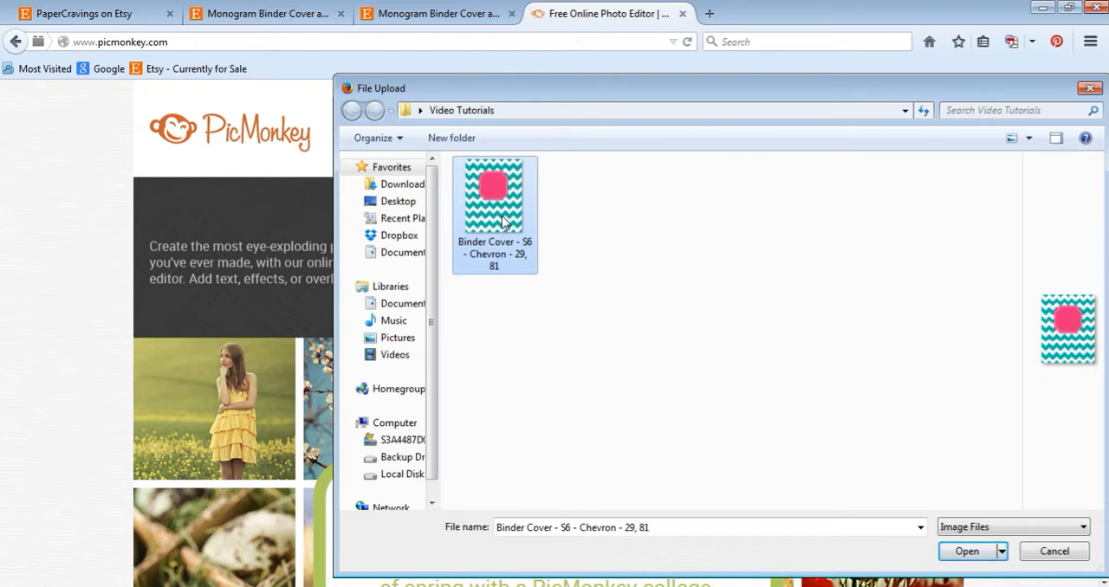
pyautogui.moveTo(499, 234)
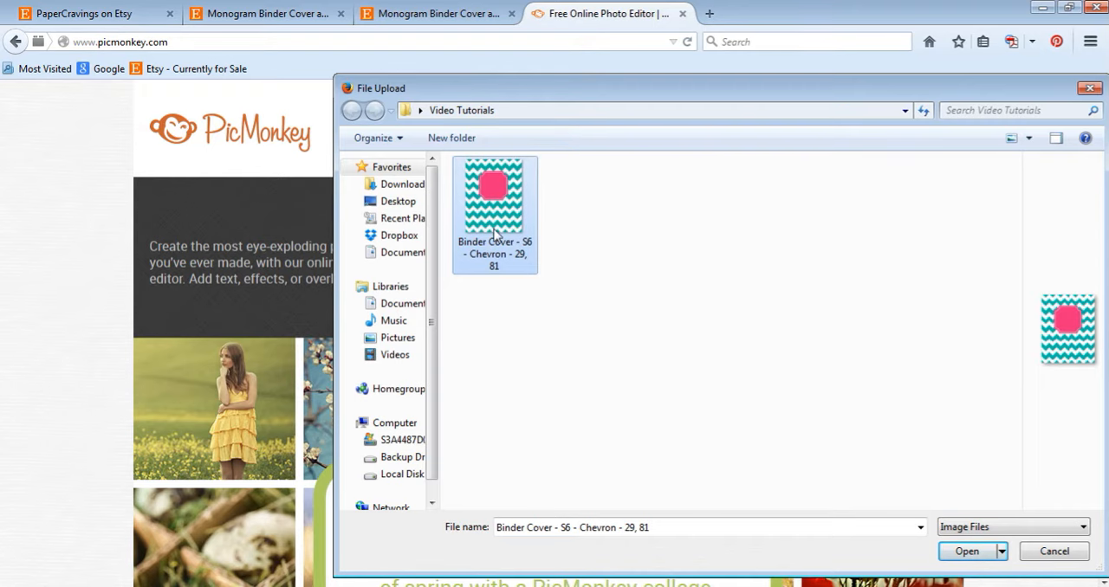
pyautogui.click(967, 551)
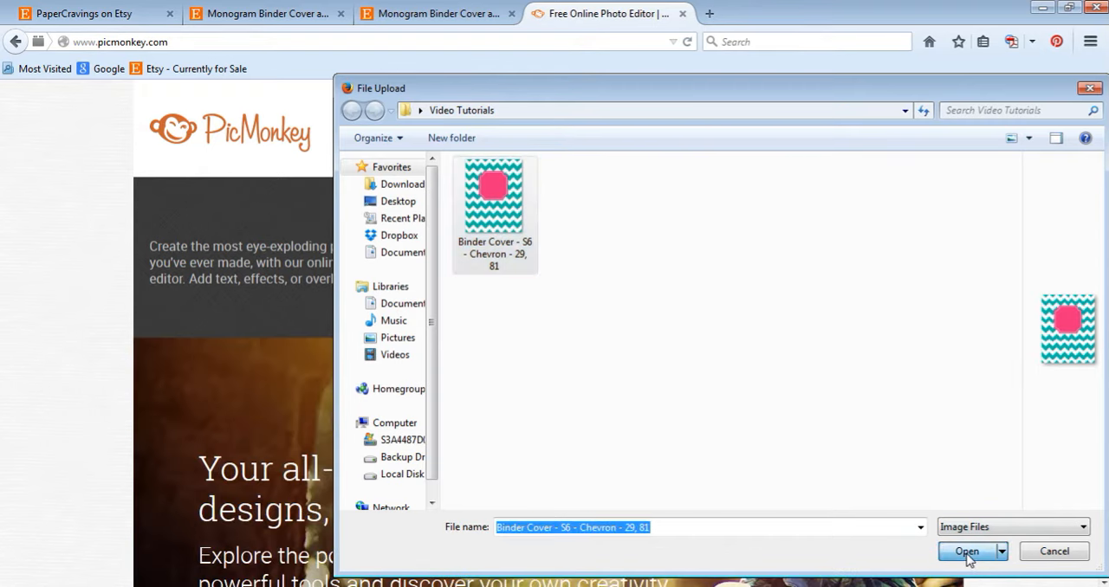
pyautogui.click(967, 551)
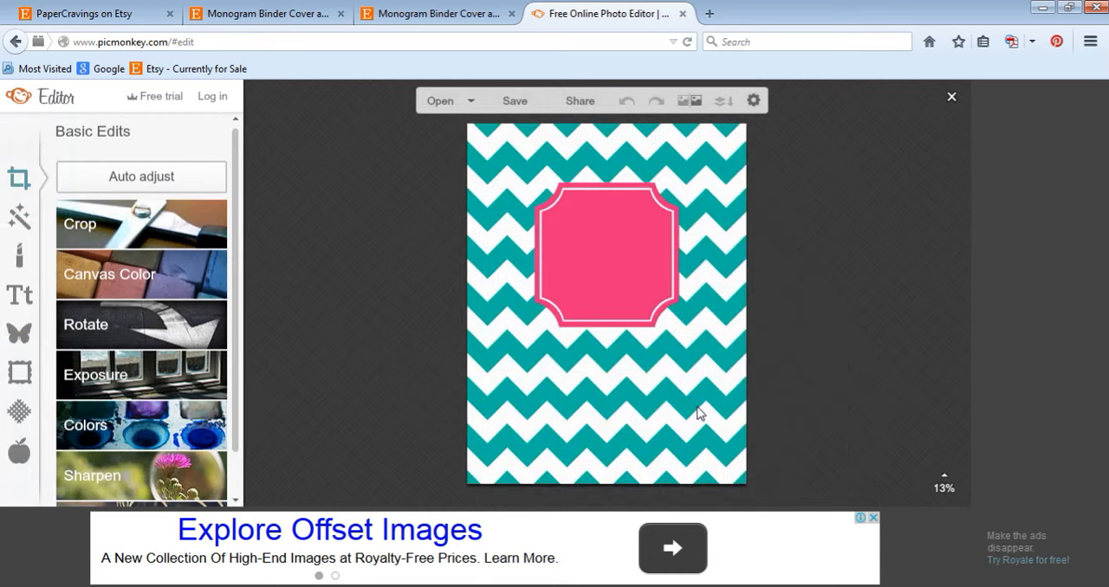
pyautogui.moveTo(274, 343)
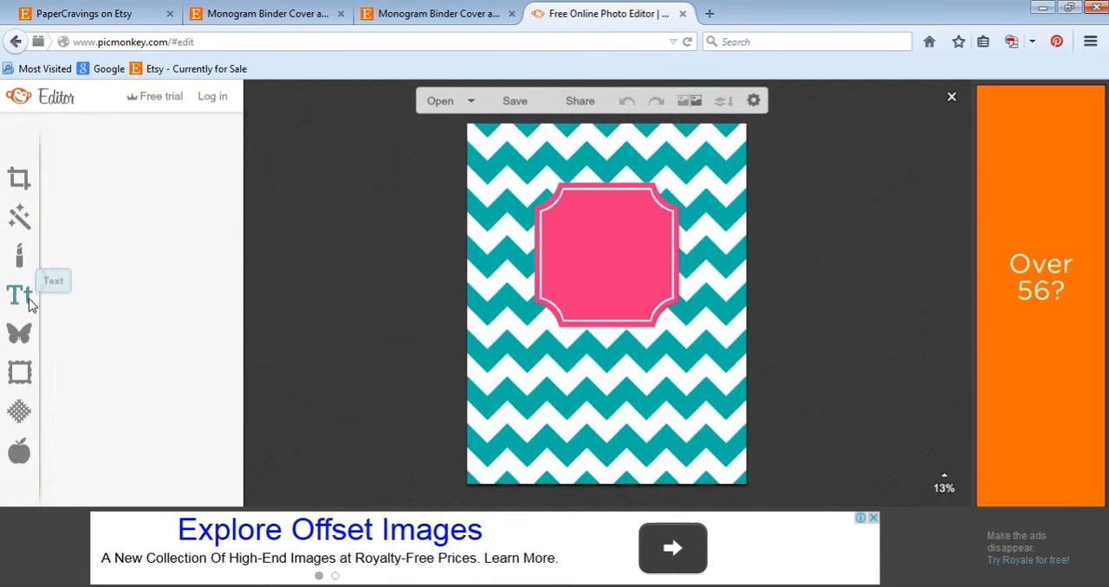
# - Browse the Text tool's font list, glance at the Etsy listing, and settle on Rokkit
pyautogui.click(19, 295)
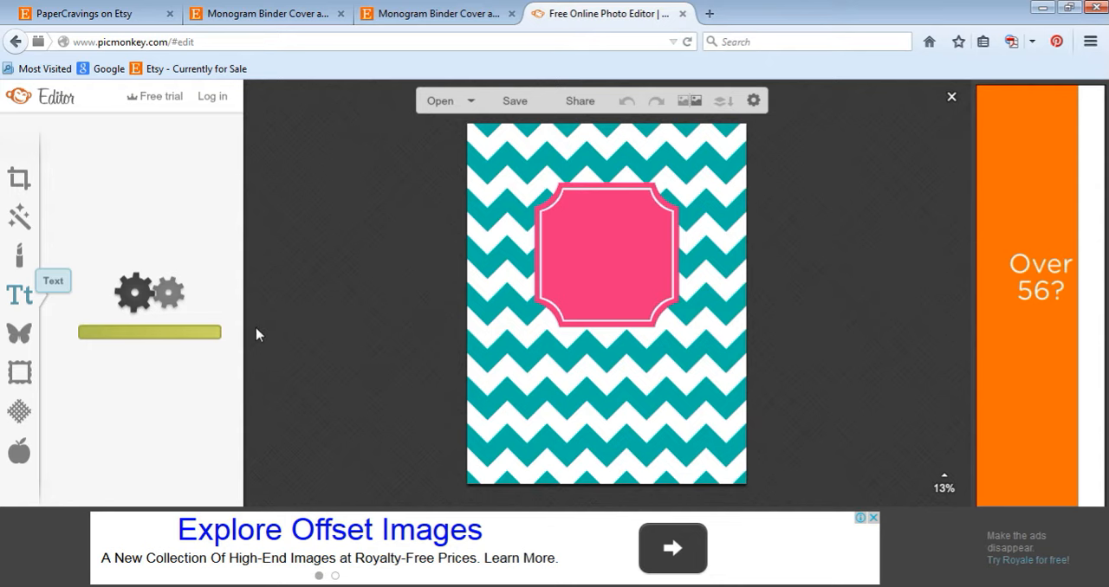
pyautogui.click(19, 294)
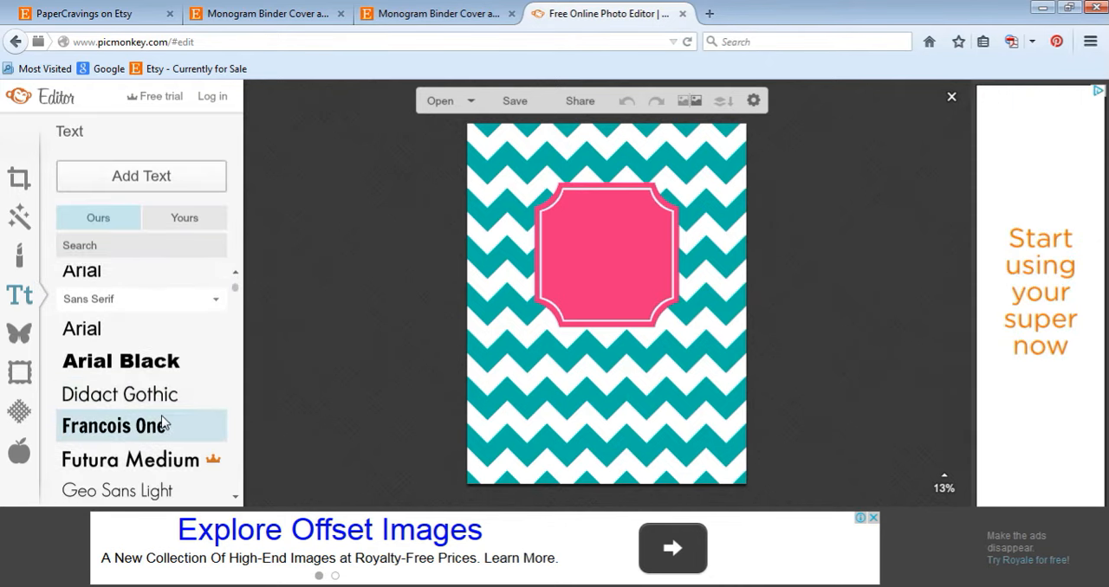
pyautogui.scroll(-3)
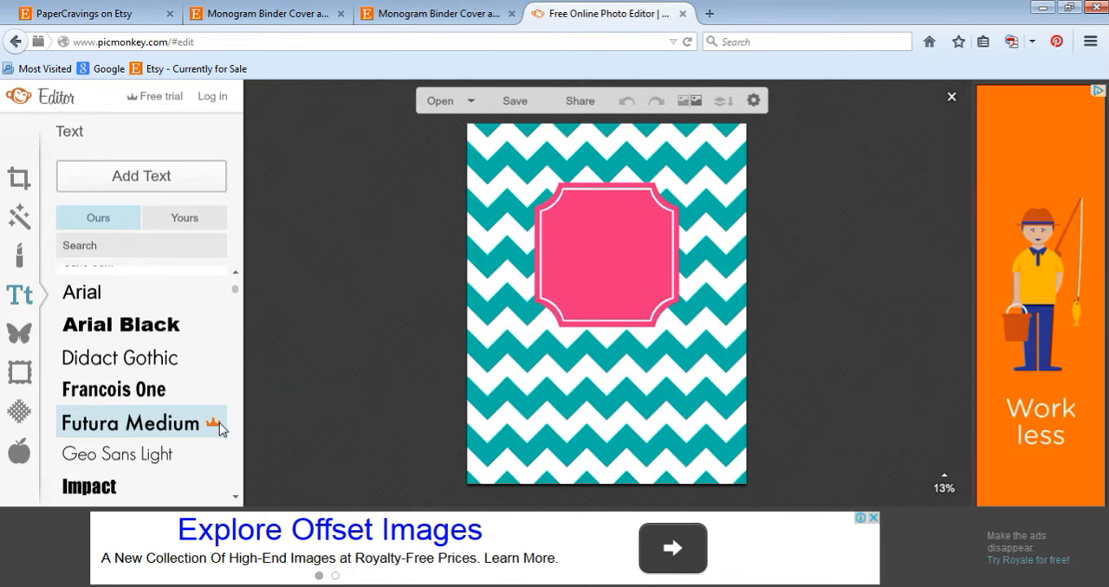
pyautogui.moveTo(217, 437)
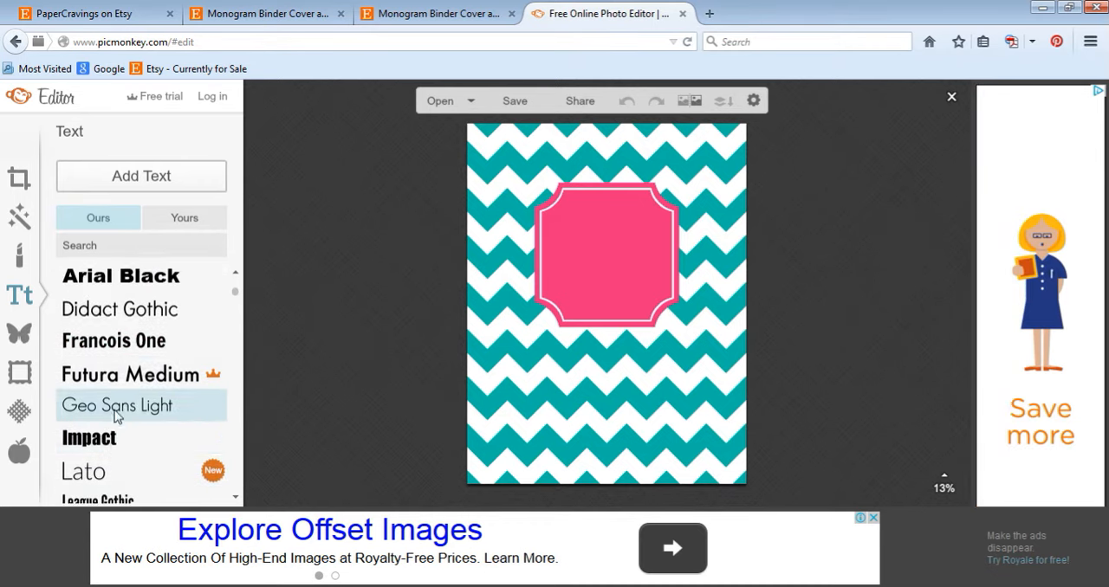
pyautogui.scroll(-3)
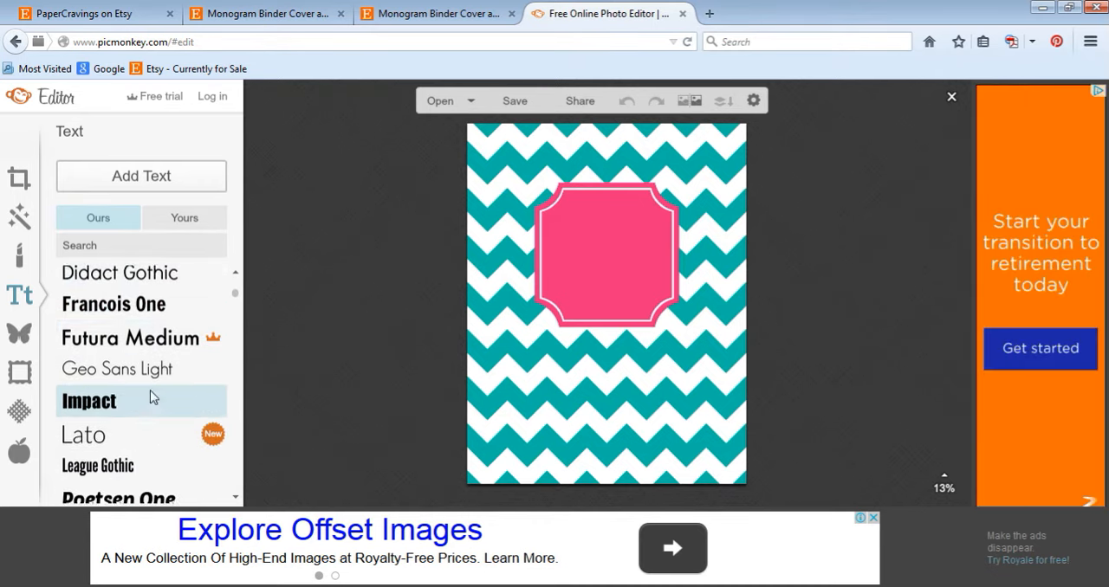
pyautogui.click(138, 277)
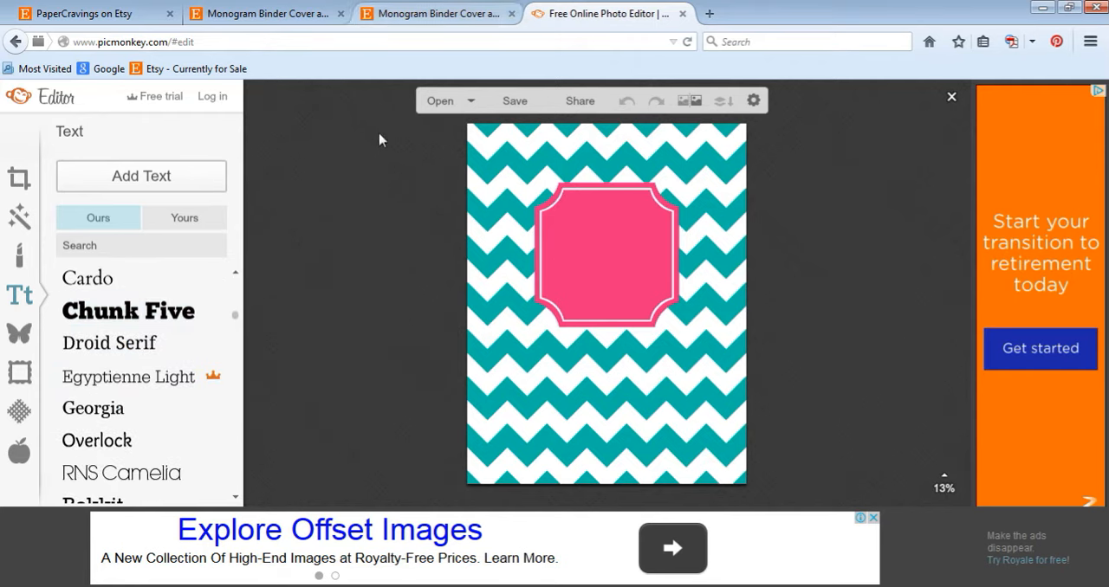
pyautogui.click(436, 14)
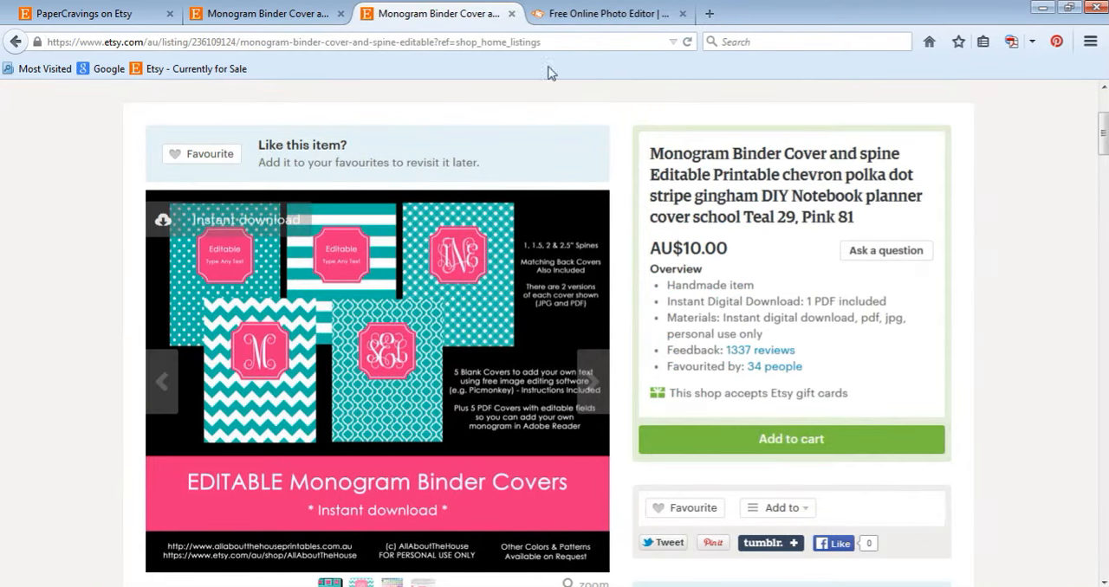
pyautogui.click(606, 14)
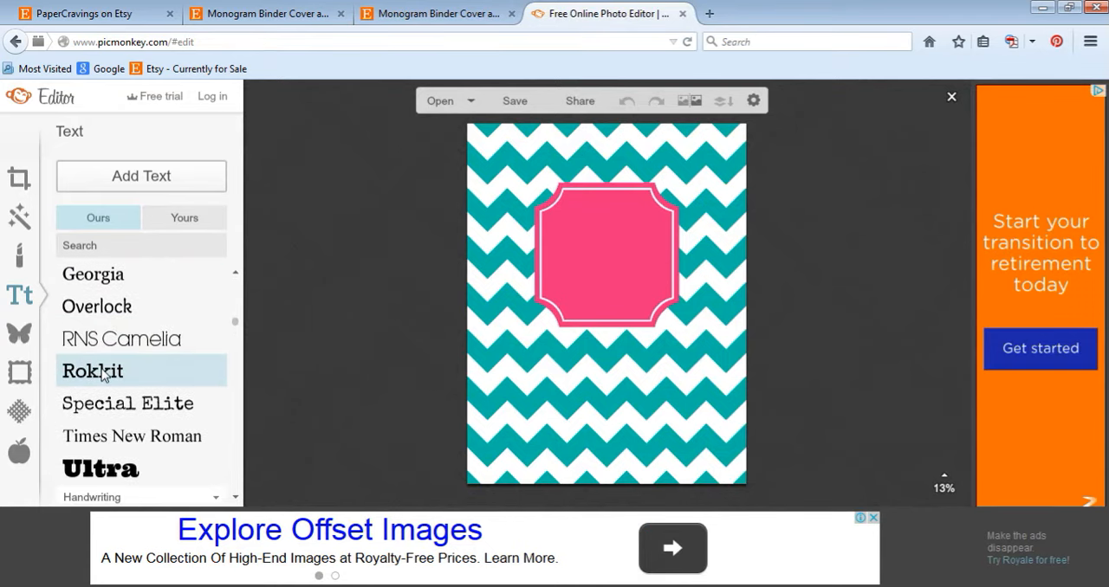
pyautogui.scroll(3)
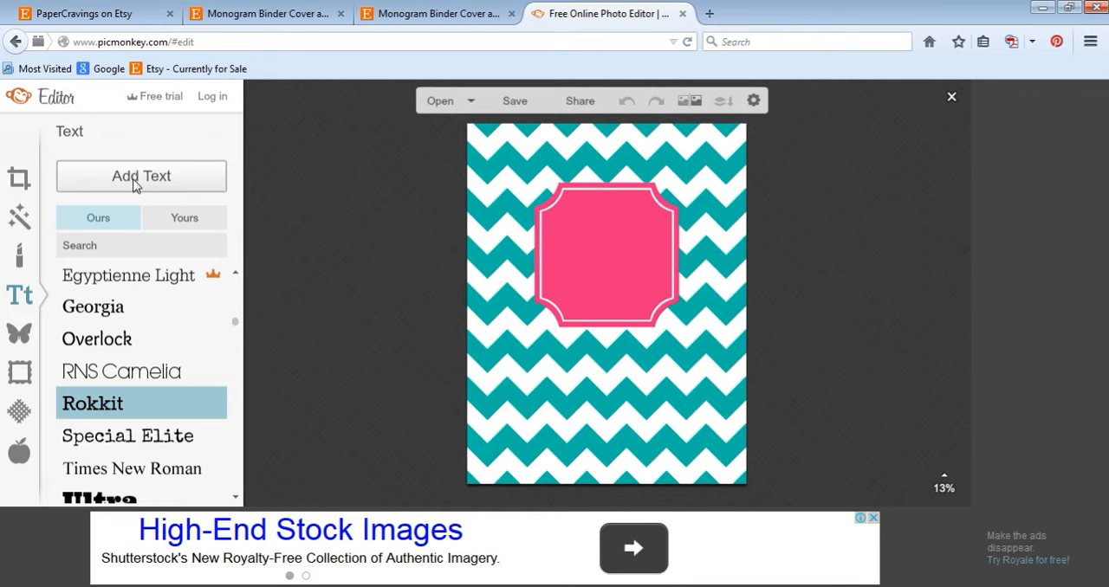
pyautogui.moveTo(667, 270)
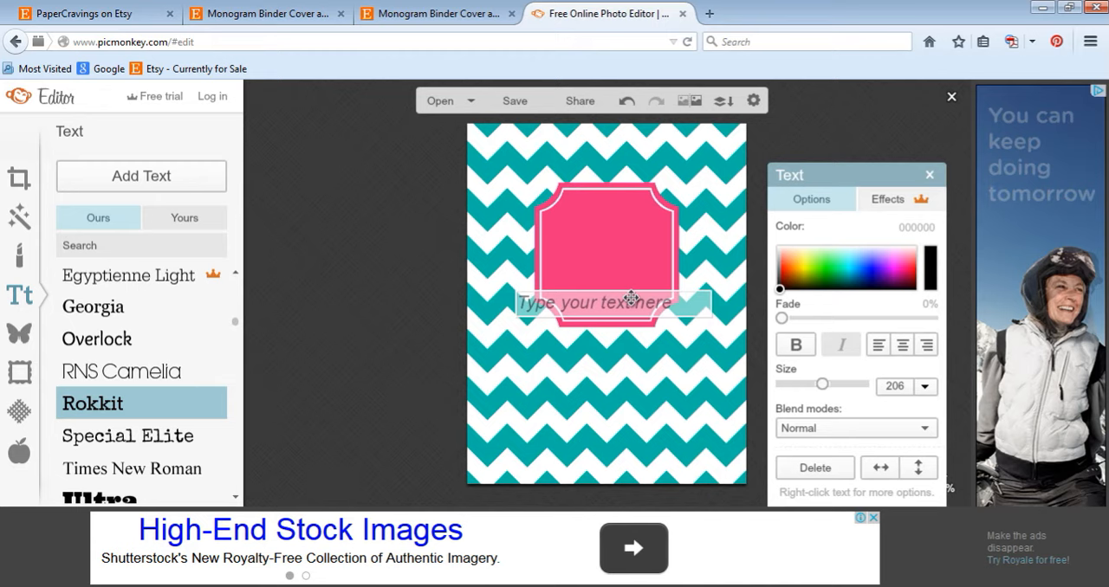
# - Add a text box reading "Emily's School Binder" on the pink label and select all its text
pyautogui.write("Emily's")
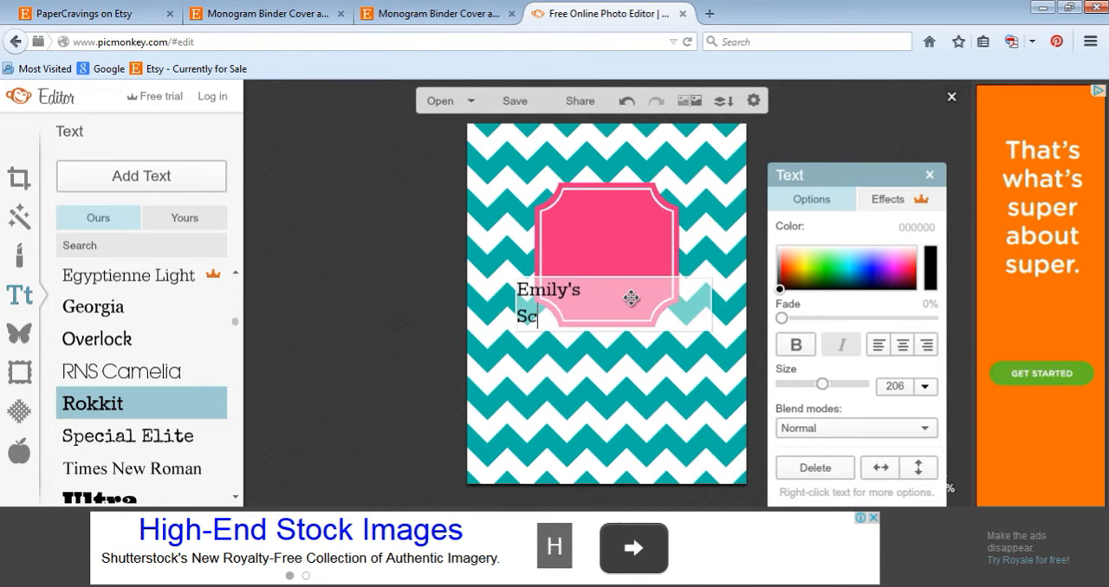
pyautogui.write('hool Binder')
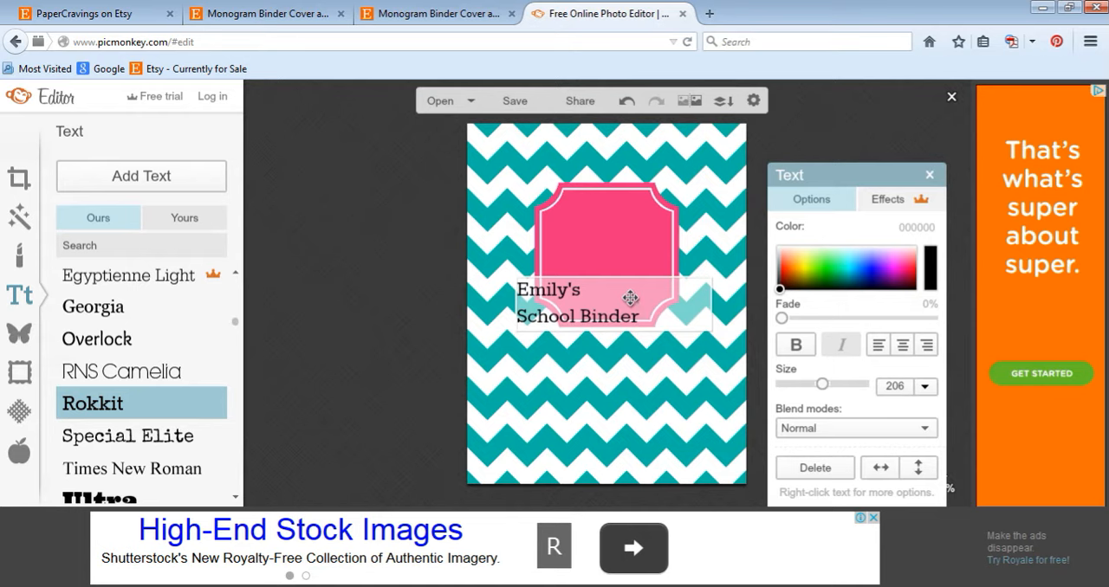
pyautogui.moveTo(661, 302)
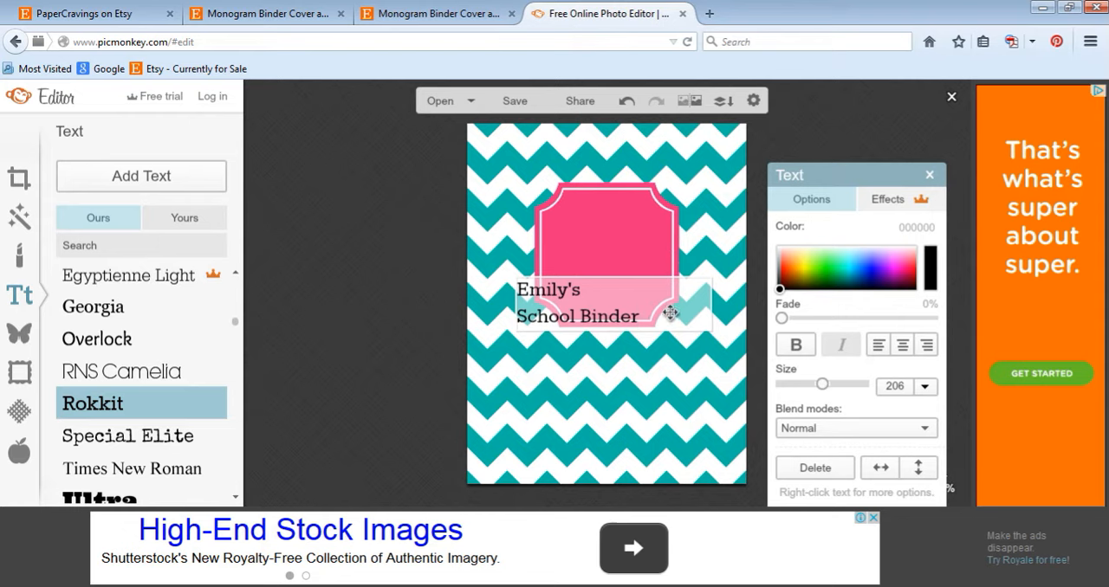
pyautogui.moveTo(575, 289)
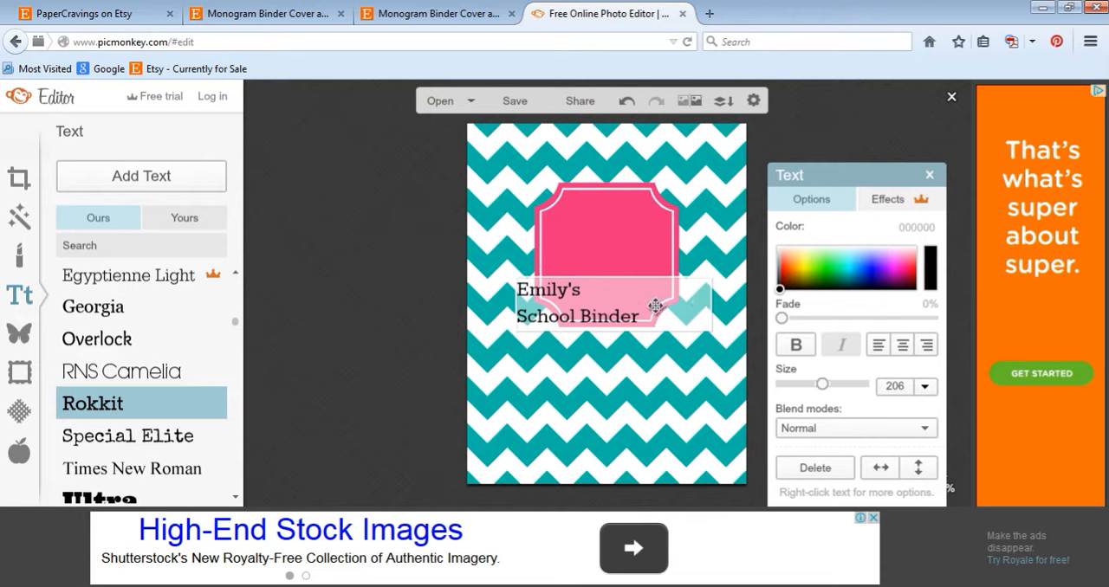
pyautogui.press('ctrl+a')
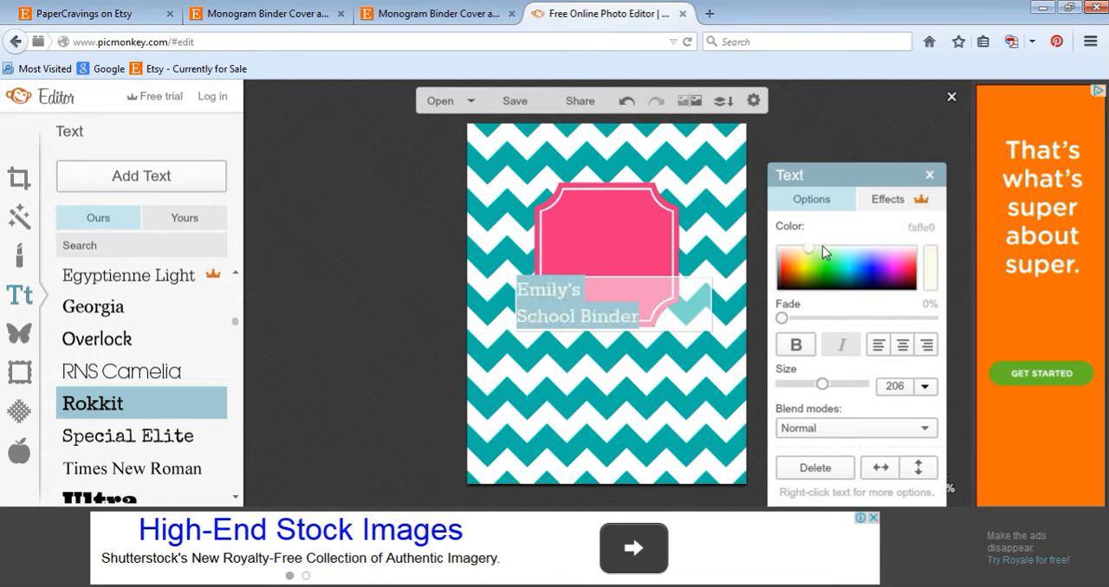
# - Make the label text white, bold and slightly smaller
pyautogui.click(922, 251)
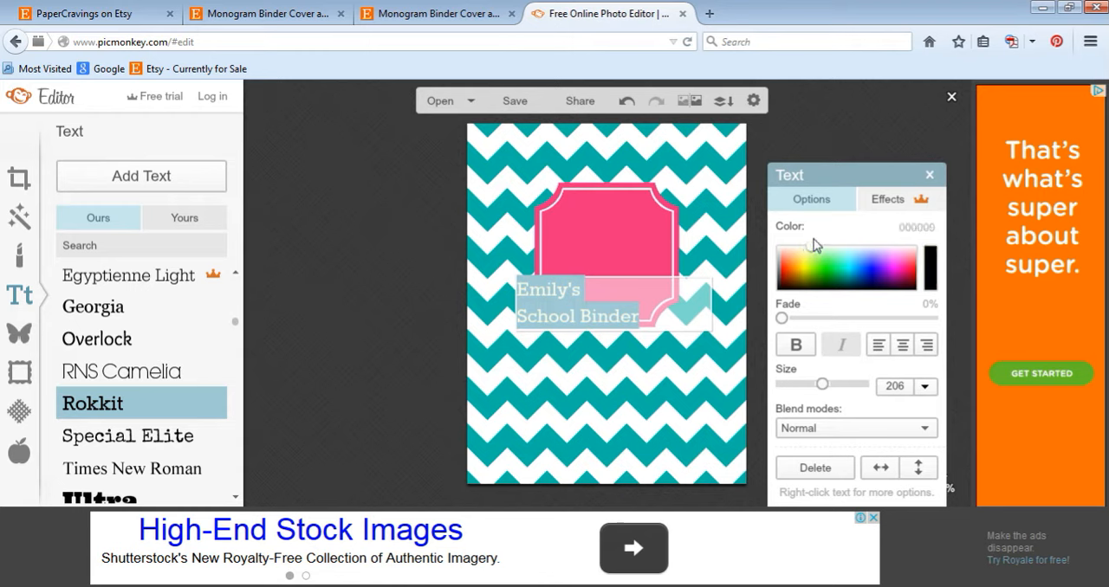
pyautogui.click(916, 227)
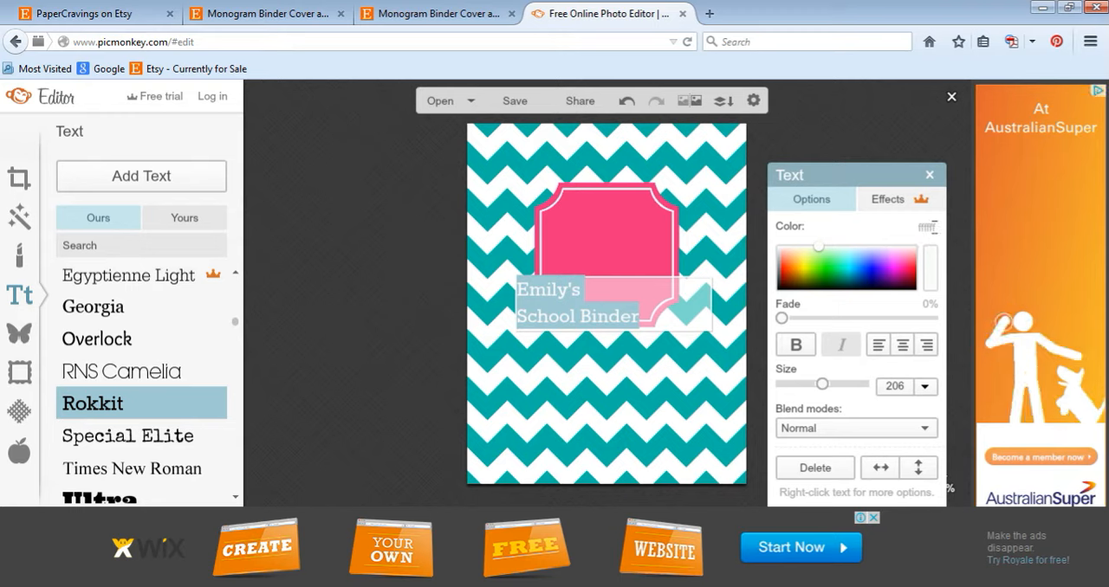
pyautogui.moveTo(938, 232)
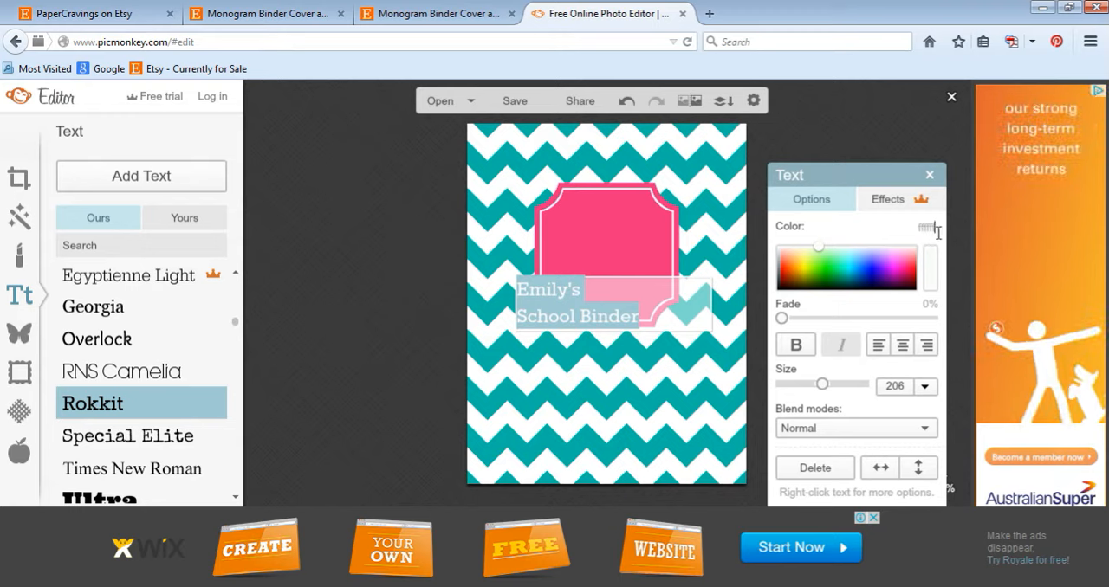
pyautogui.moveTo(598, 374)
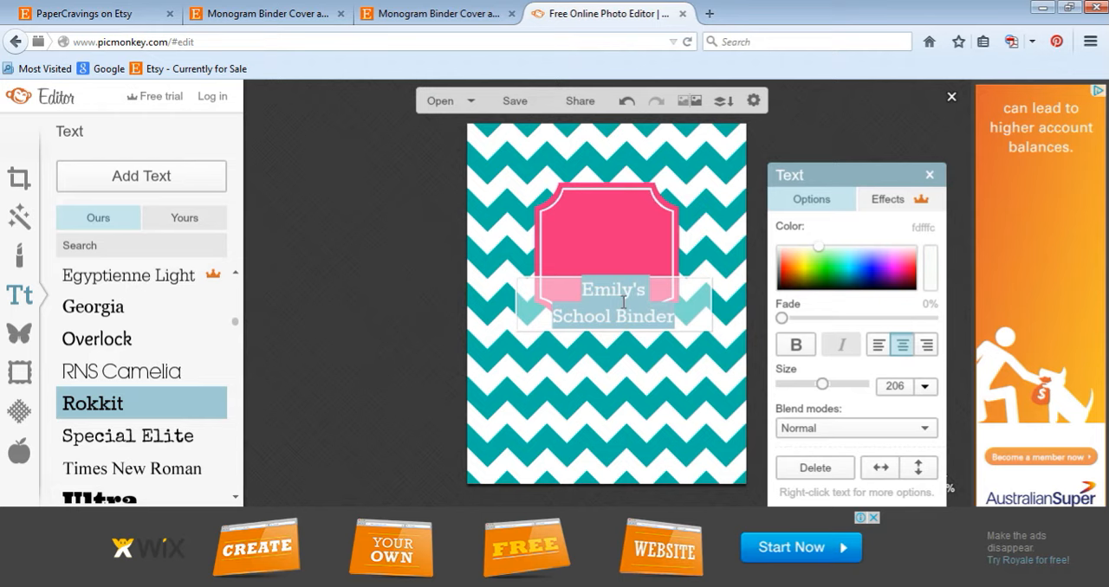
pyautogui.click(793, 343)
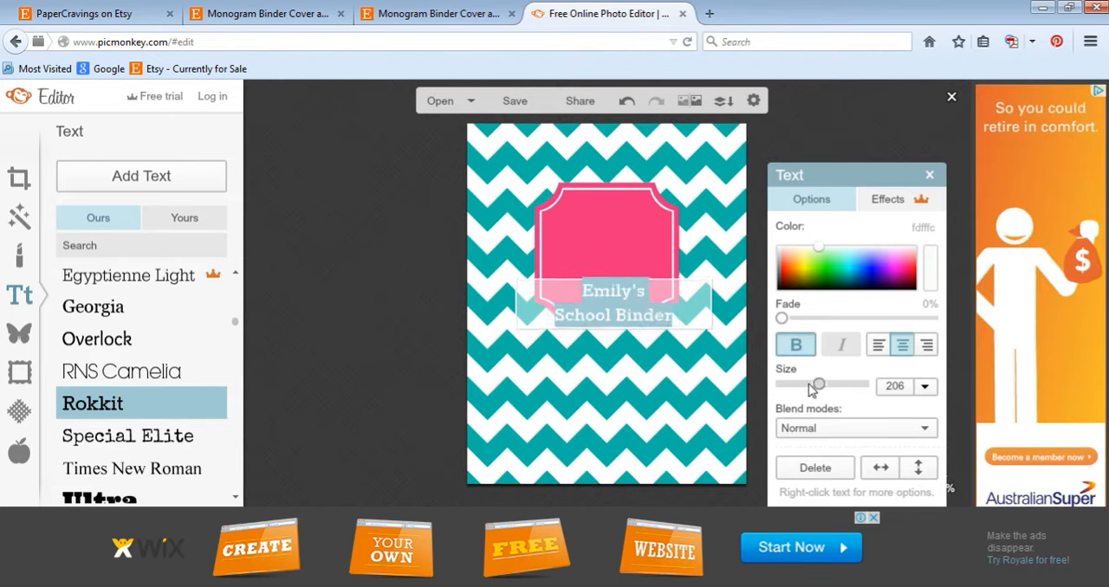
pyautogui.moveTo(825, 383); pyautogui.dragTo(817, 383)
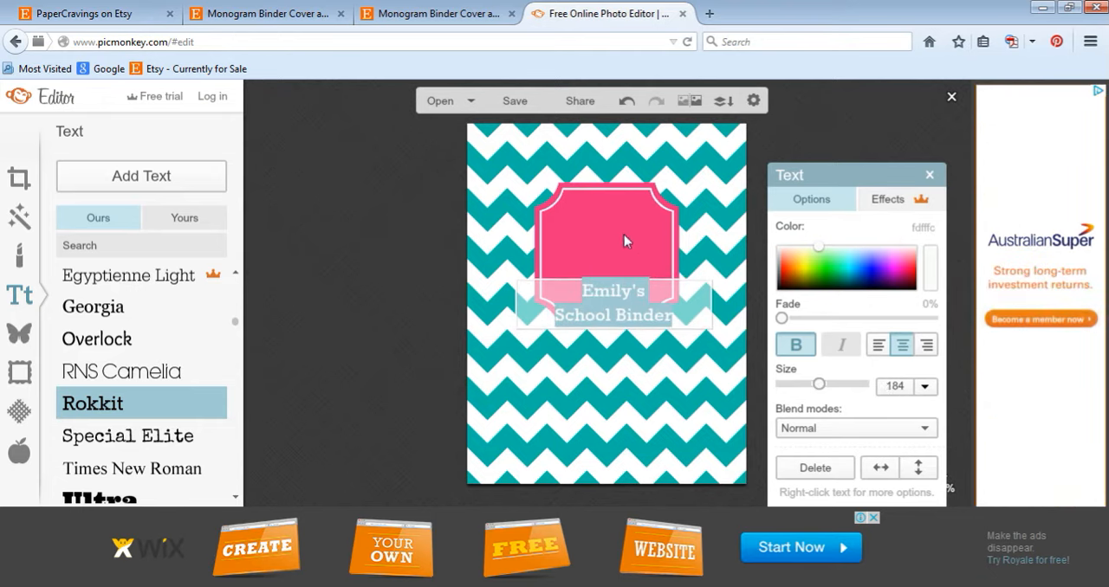
pyautogui.moveTo(712, 340)
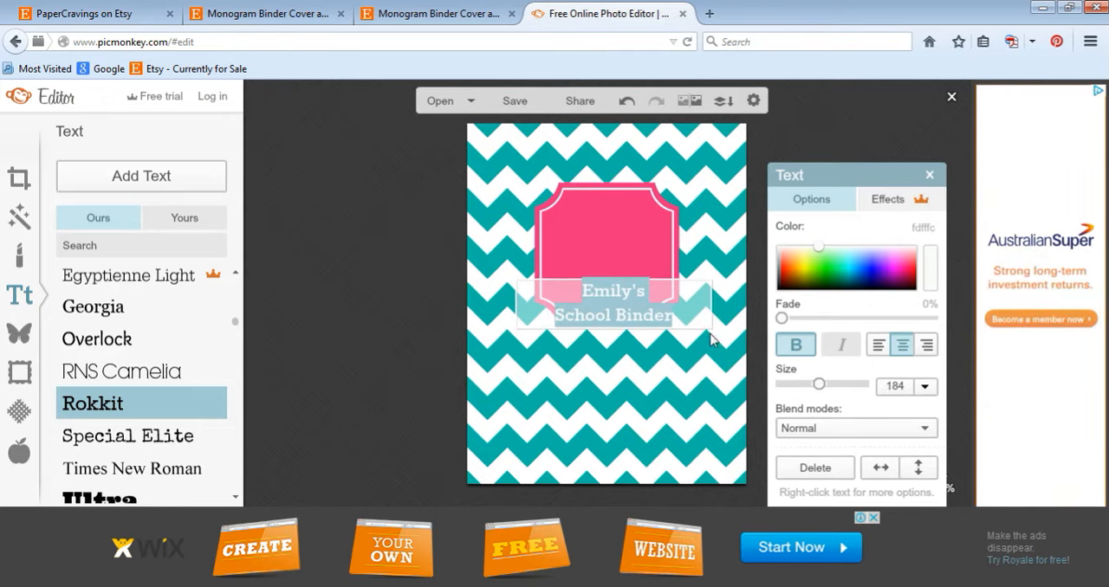
pyautogui.moveTo(641, 367)
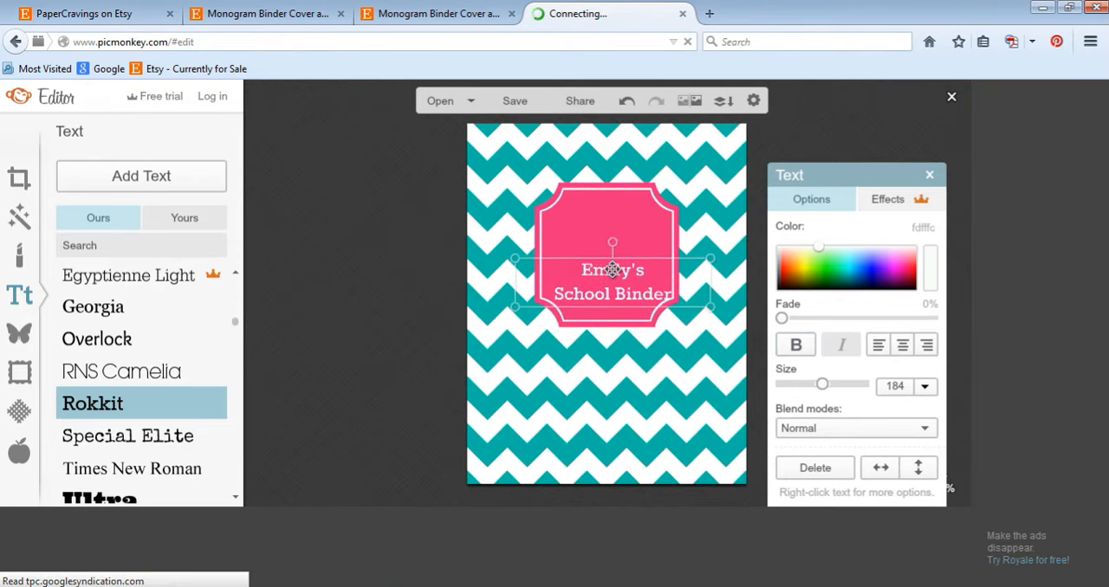
# - Move the white text box into the centre of the pink label
pyautogui.click(613, 350)
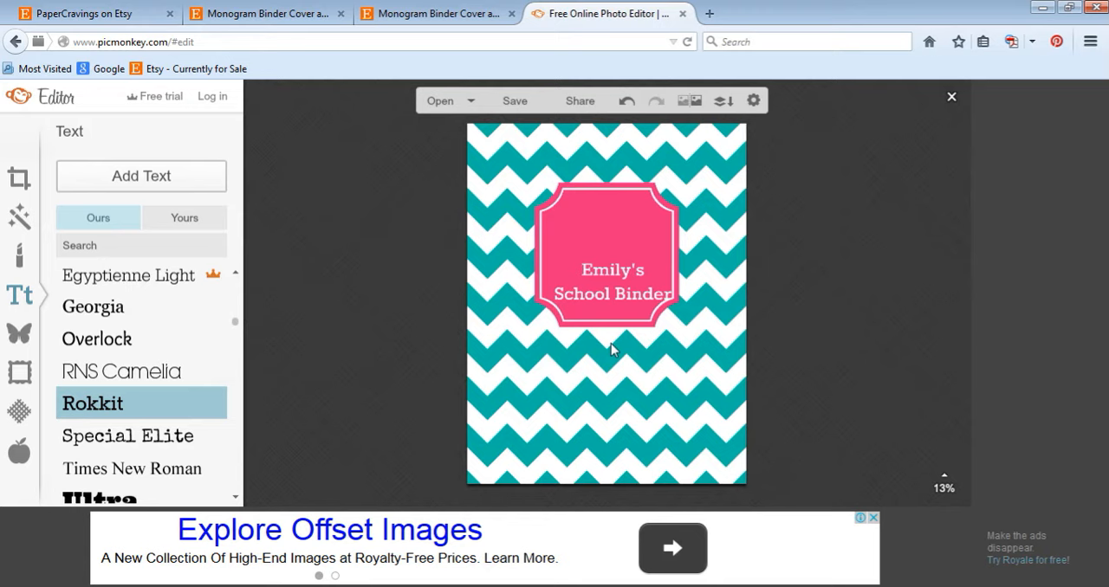
pyautogui.click(610, 281)
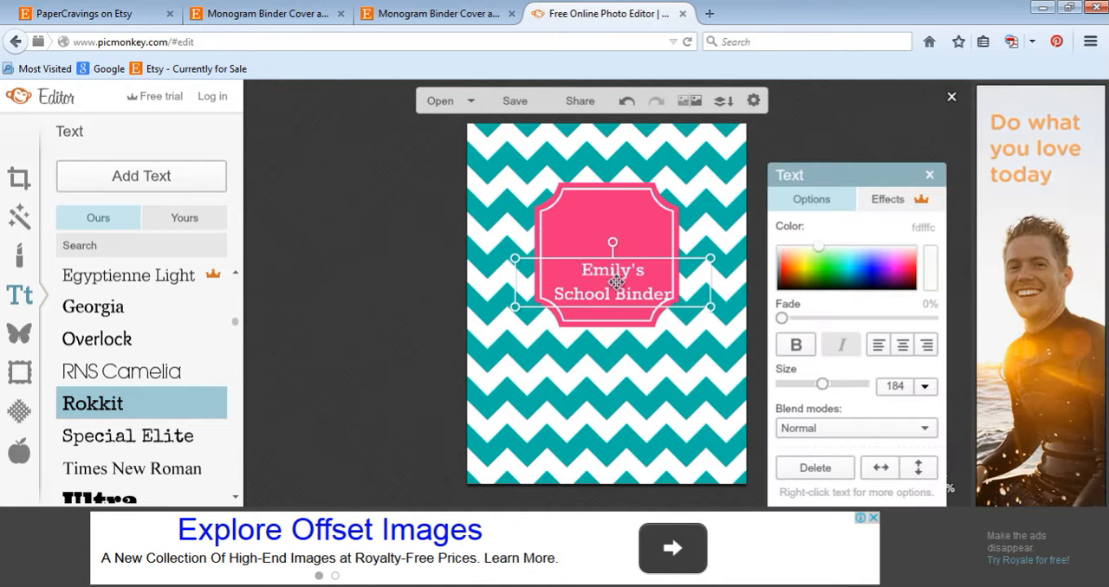
pyautogui.moveTo(610, 279); pyautogui.dragTo(610, 251)
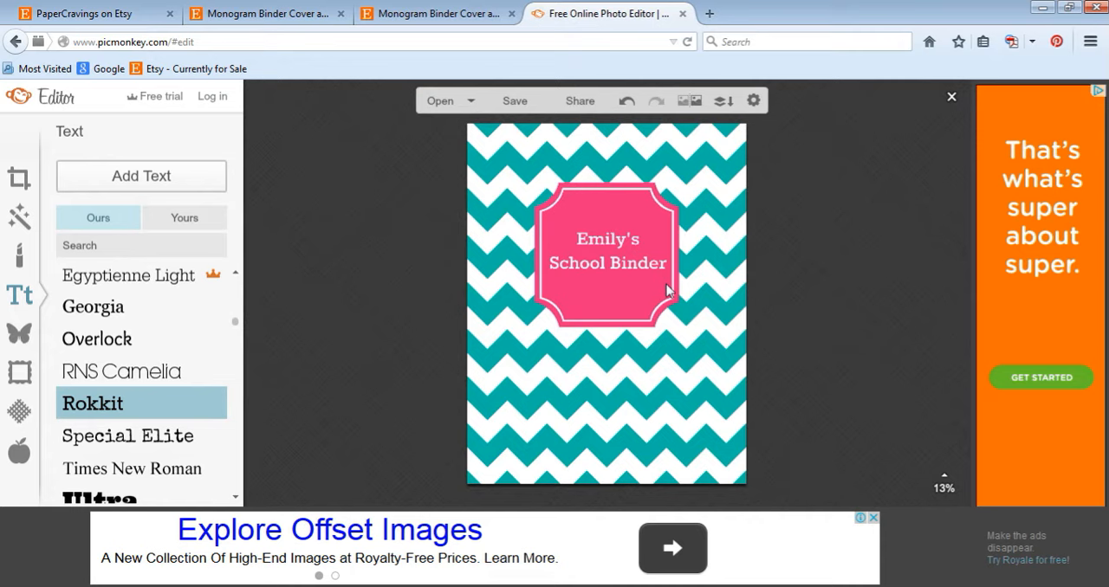
# - Enlarge the Emily's lettering with the Size slider and review the label
pyautogui.click(606, 256)
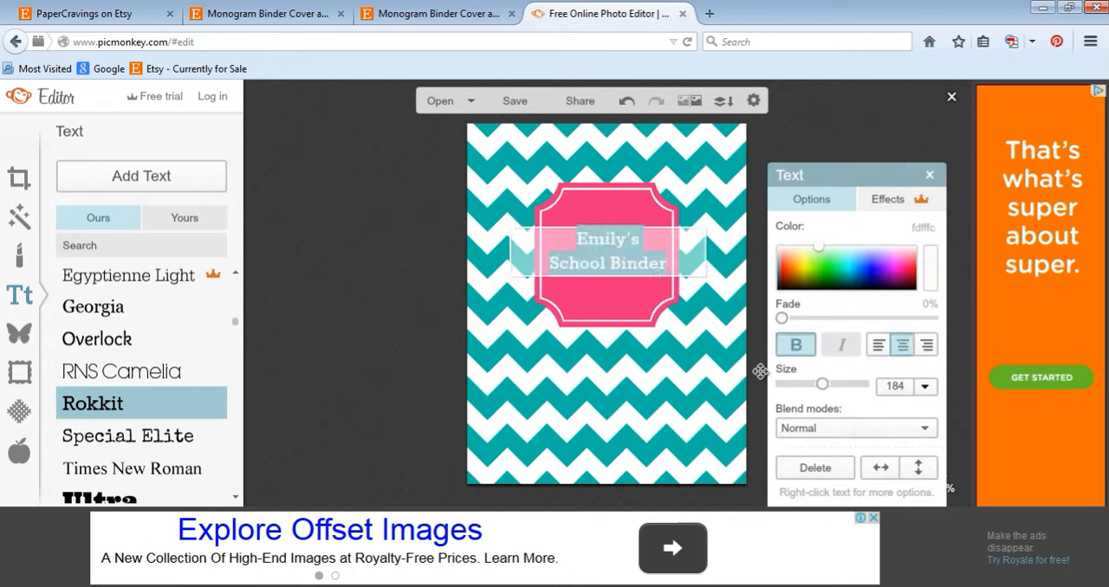
pyautogui.moveTo(803, 385); pyautogui.dragTo(825, 385)
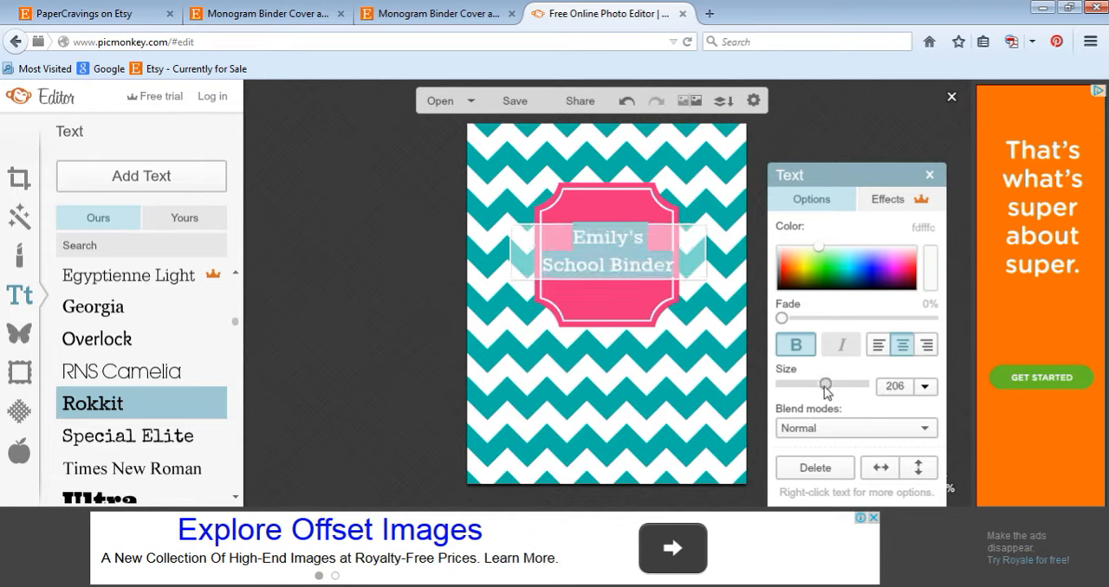
pyautogui.moveTo(826, 383); pyautogui.dragTo(821, 383)
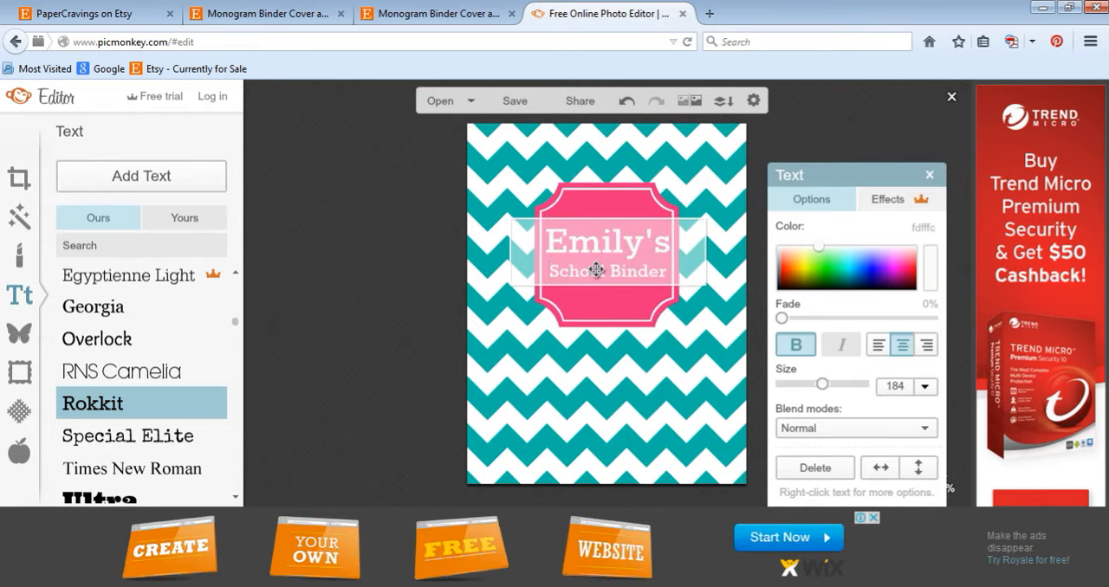
pyautogui.click(793, 343)
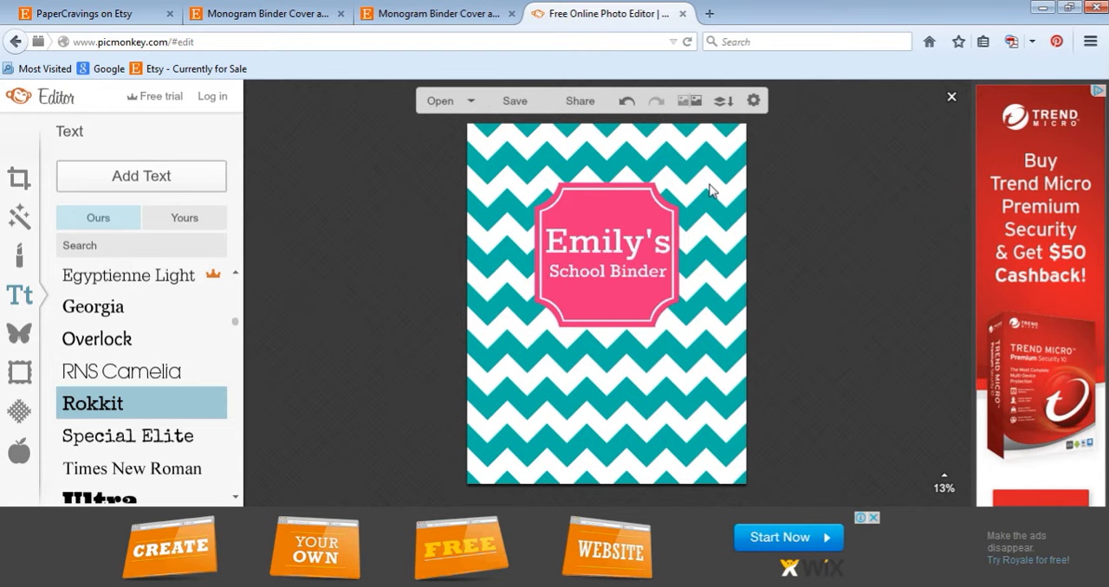
pyautogui.moveTo(719, 210)
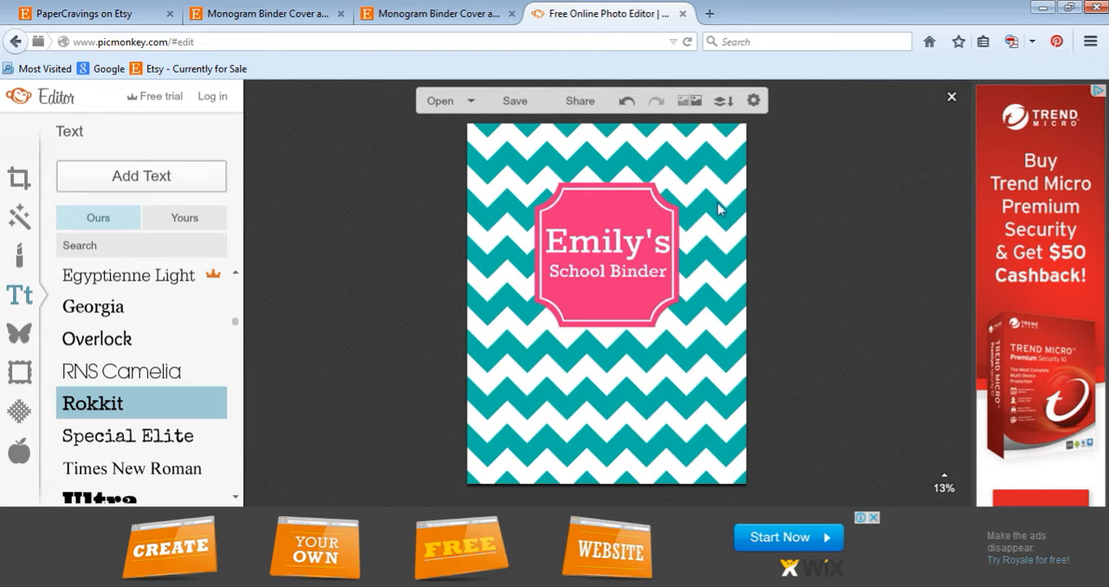
pyautogui.moveTo(617, 244)
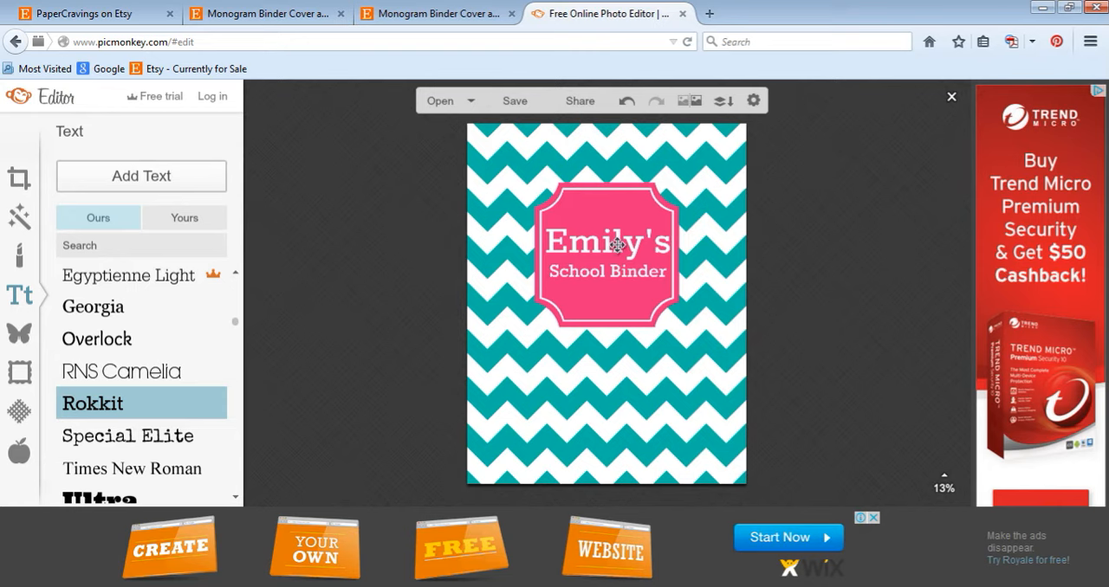
# - Adjust the size again so School Binder sits smaller beneath the larger Emily's
pyautogui.click(606, 239)
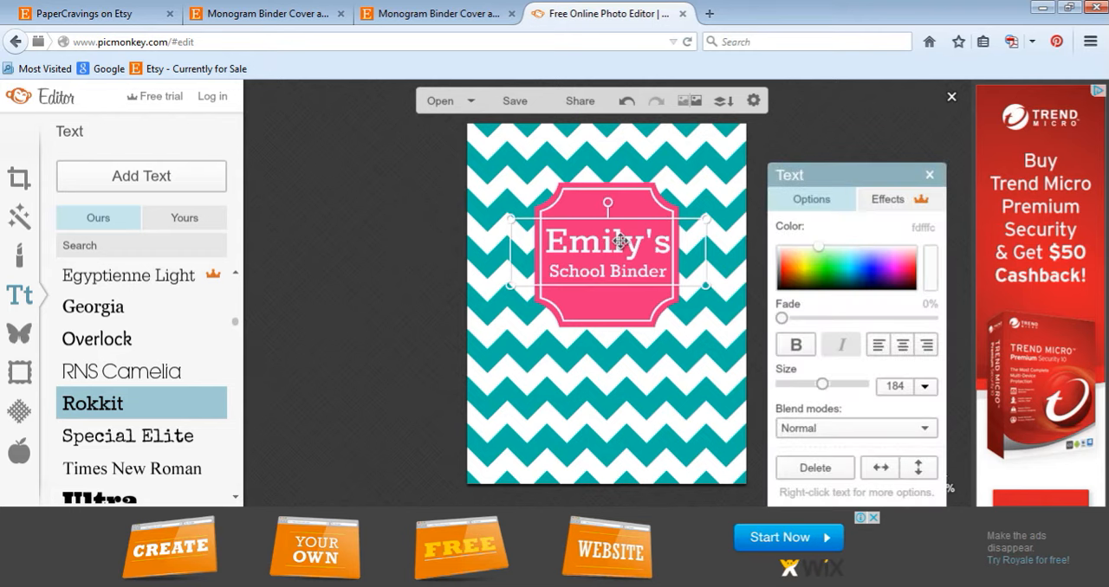
pyautogui.press('ctrl+a')
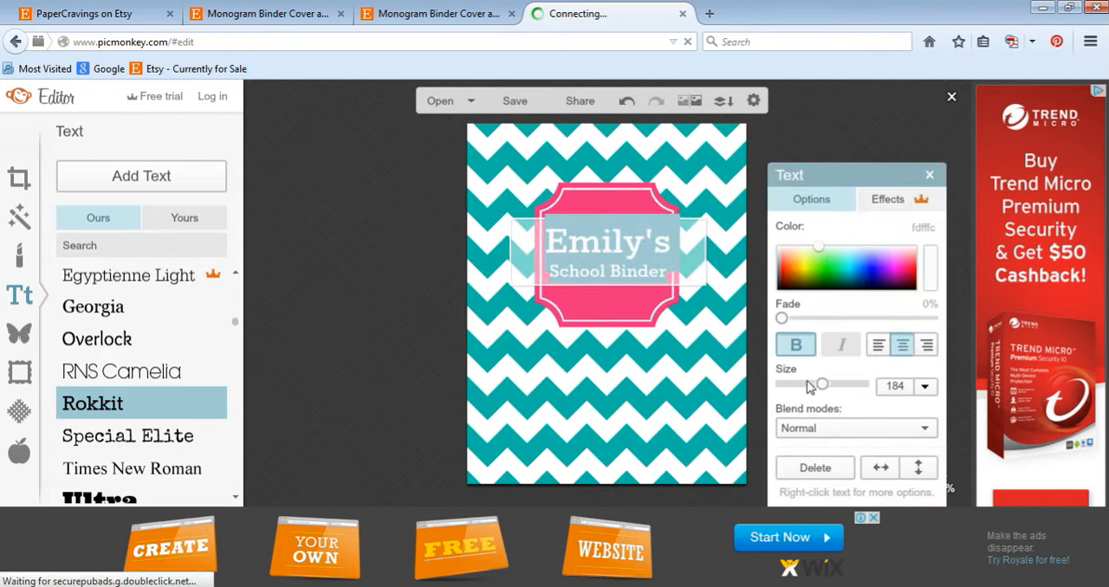
pyautogui.moveTo(827, 384); pyautogui.dragTo(818, 388)
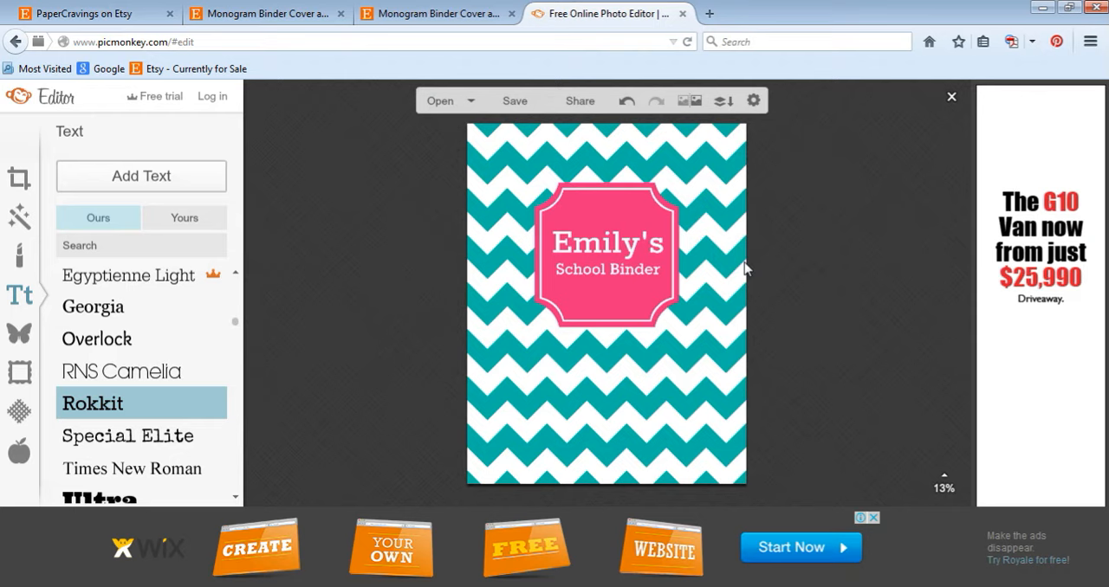
# - Bring up the save-to-computer dialog, select part of the file name, and check the Etsy listing for the colour codes
pyautogui.click(513, 100)
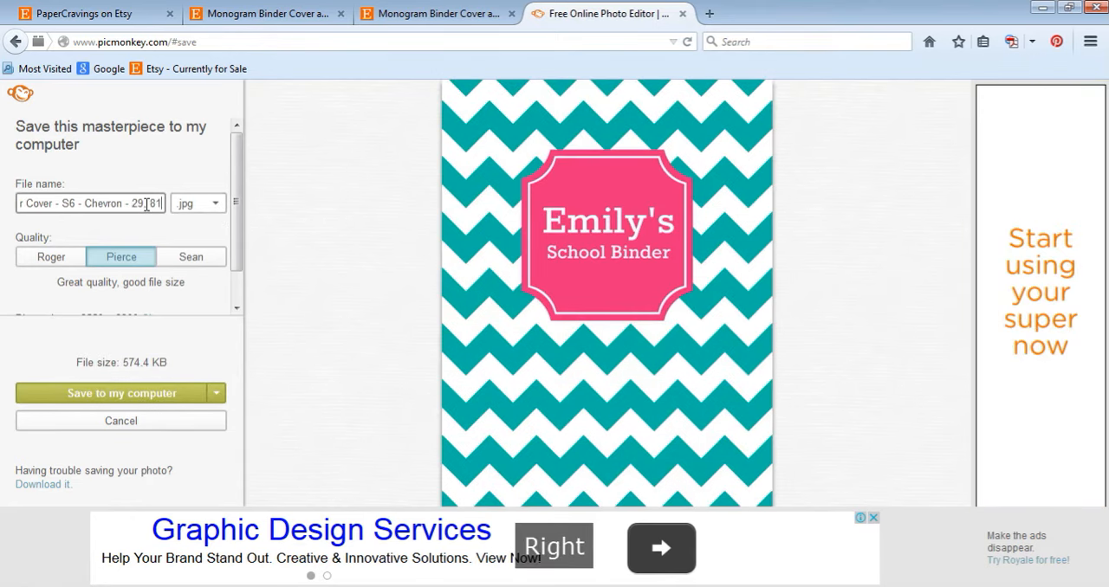
pyautogui.doubleClick(145, 203)
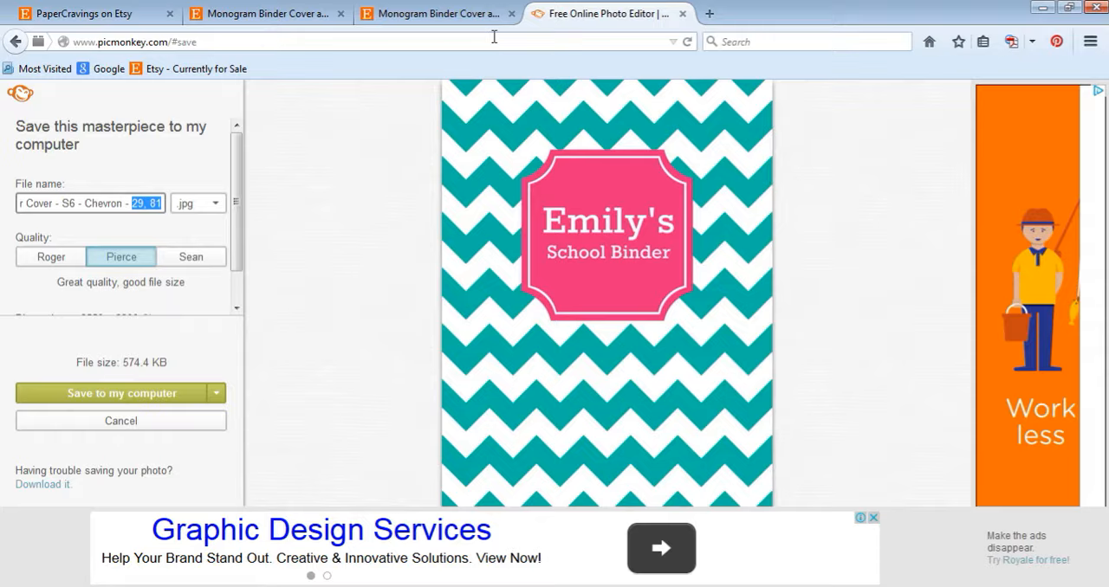
pyautogui.click(437, 14)
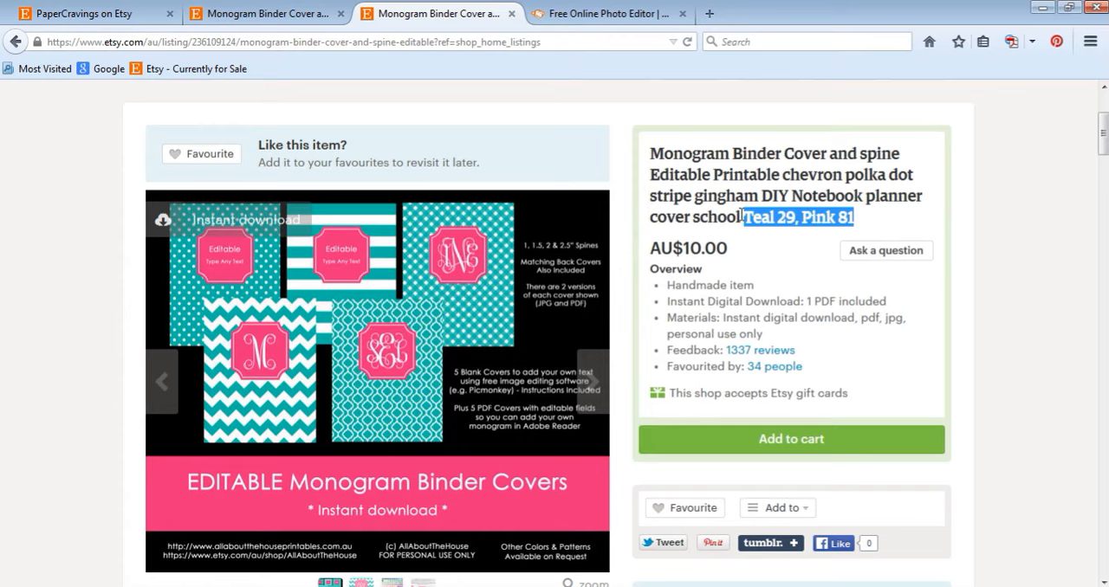
pyautogui.moveTo(584, 265)
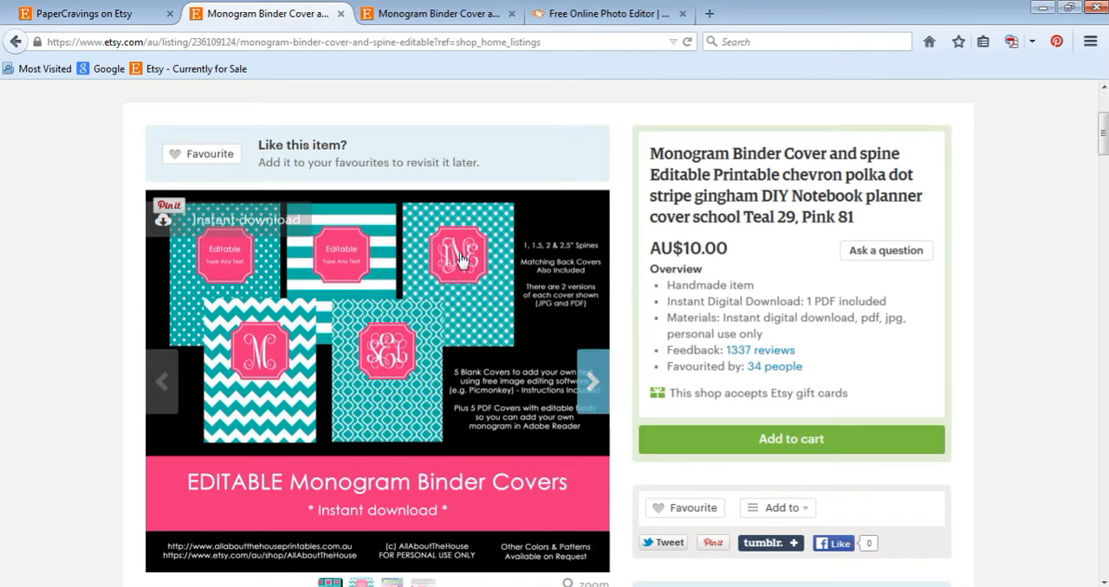
# - Go to the AllAboutTheHouse shop page and filter to its Binder Covers, Wallpapers listings
pyautogui.scroll(3)
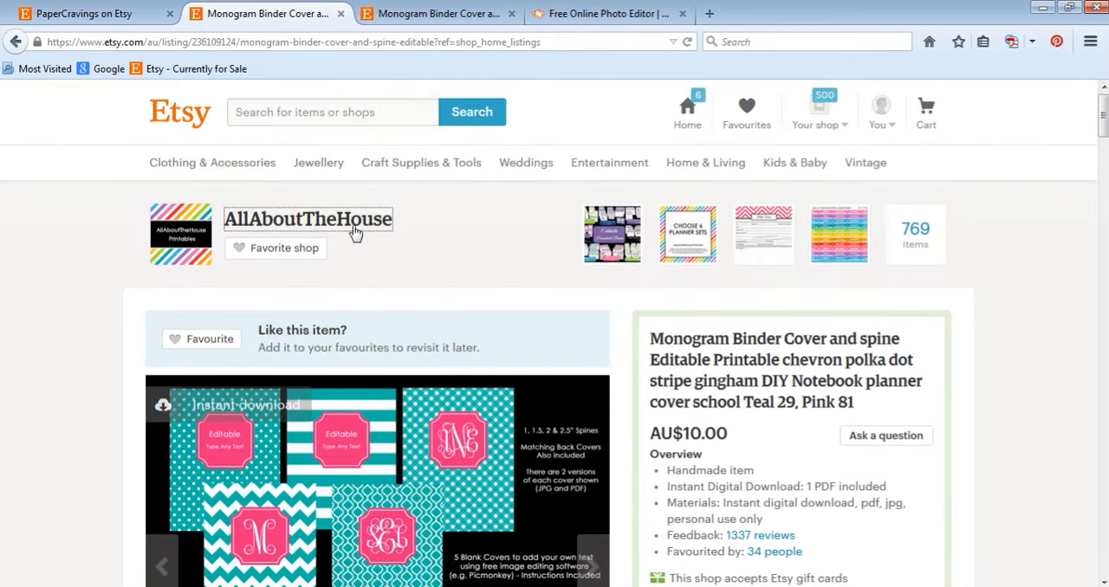
pyautogui.click(306, 218)
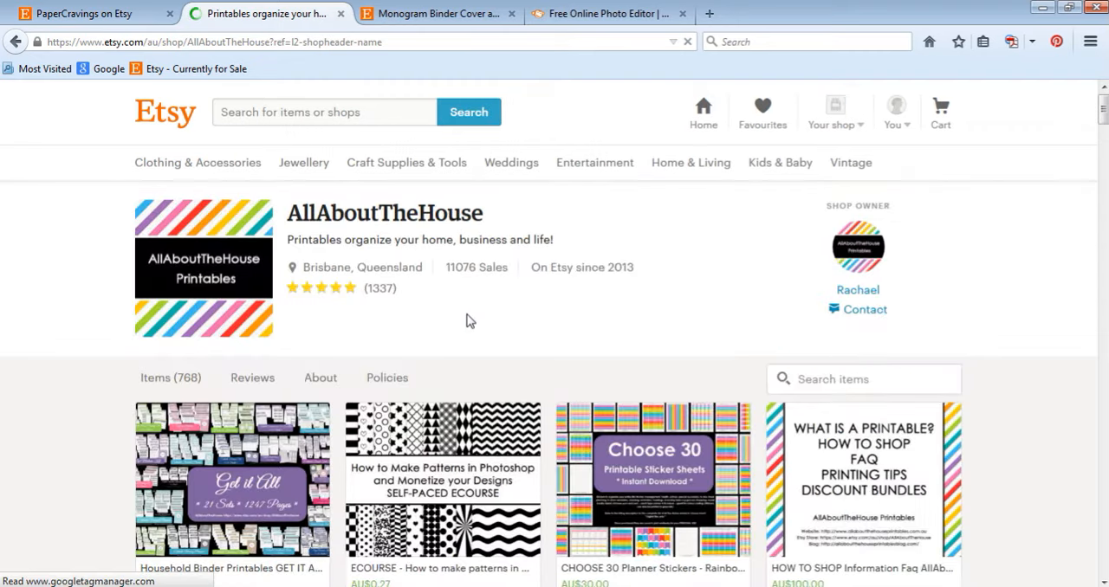
pyautogui.scroll(-3)
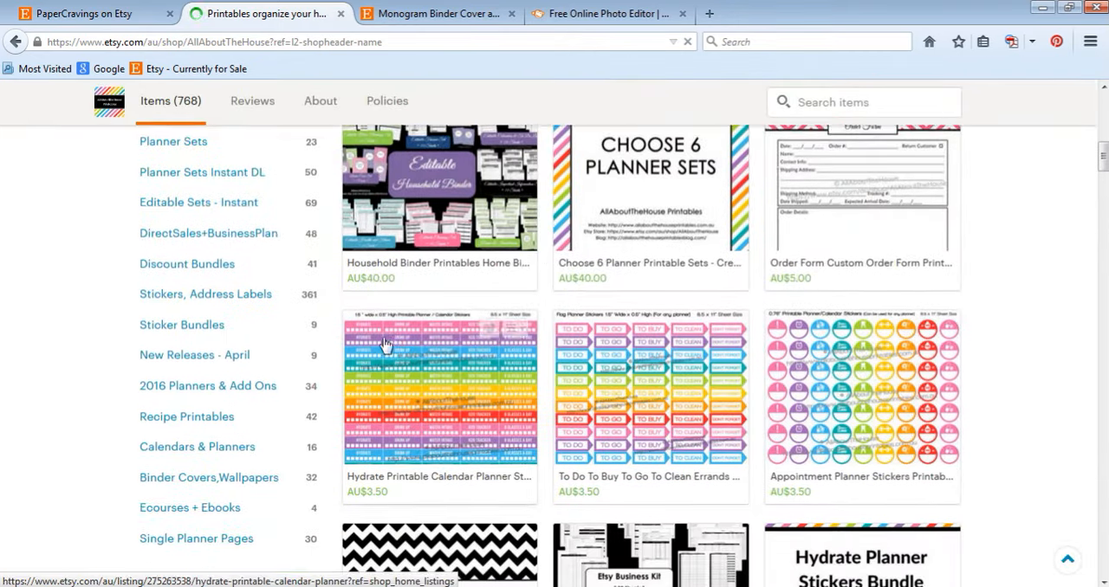
pyautogui.scroll(-3)
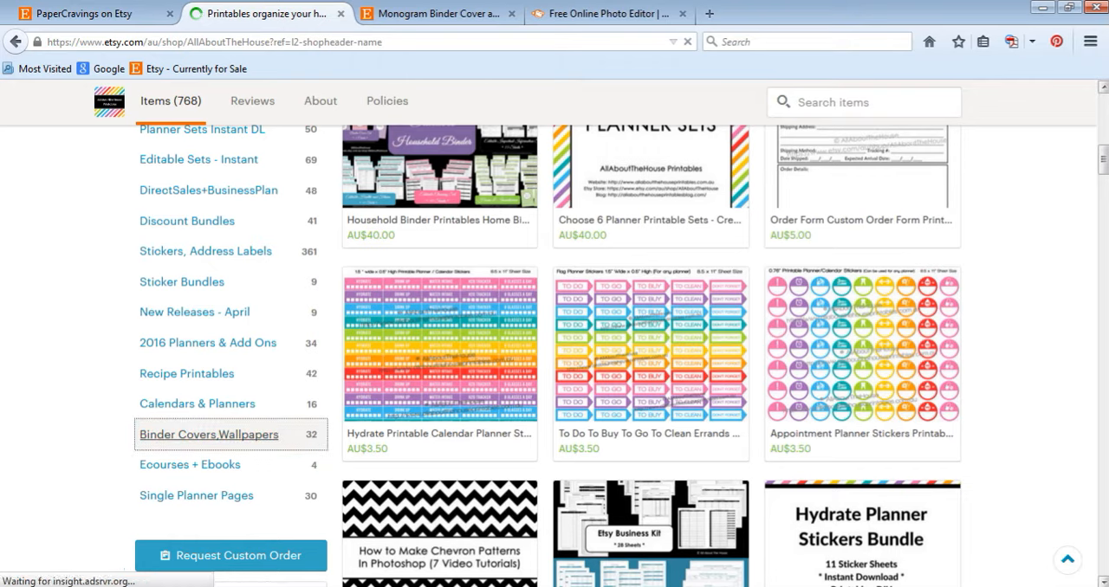
pyautogui.click(208, 434)
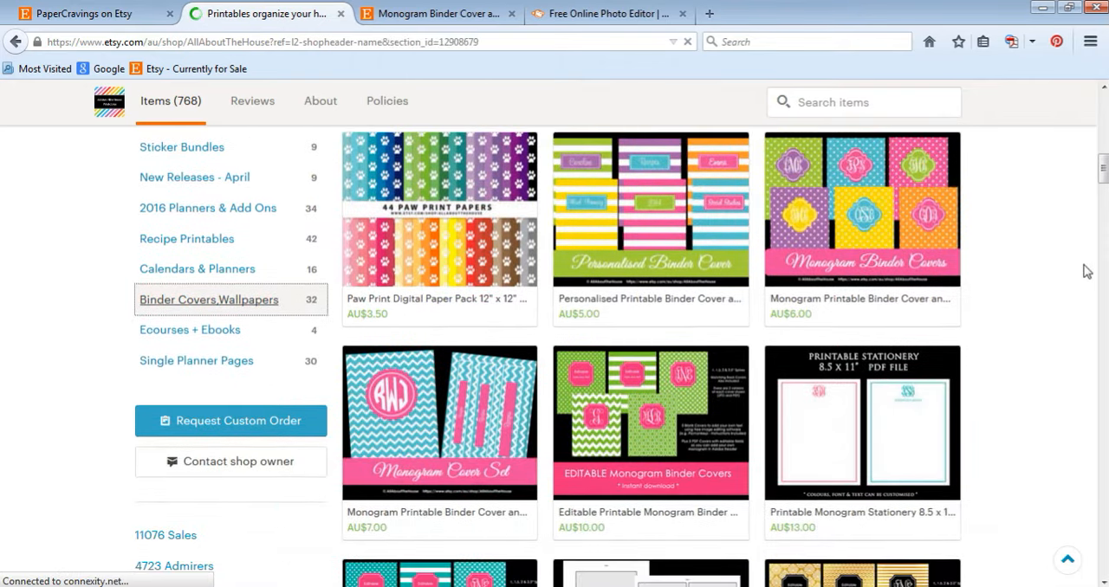
pyautogui.scroll(-3)
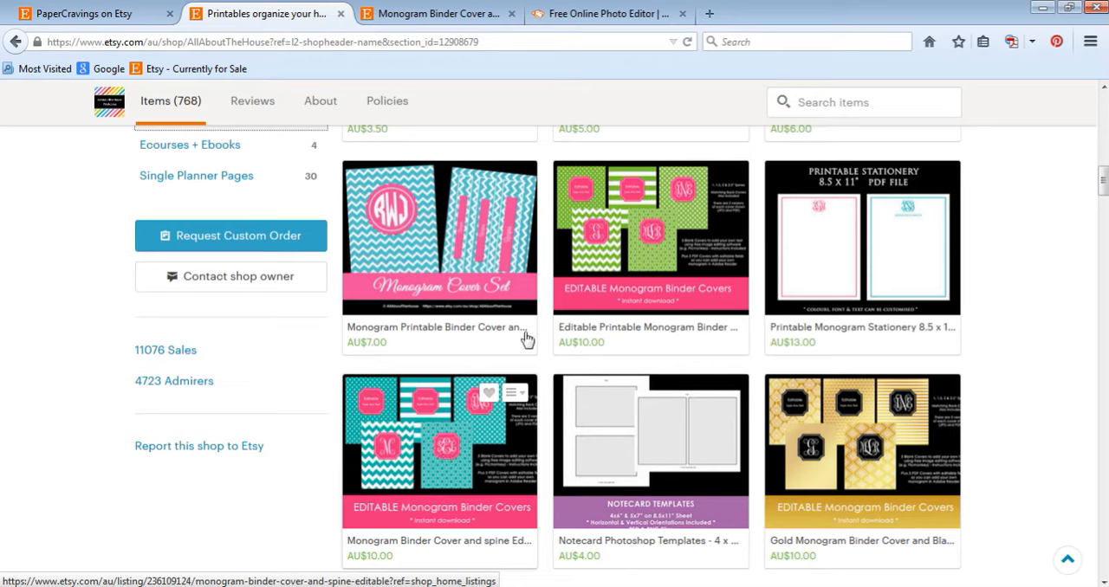
pyautogui.moveTo(634, 201)
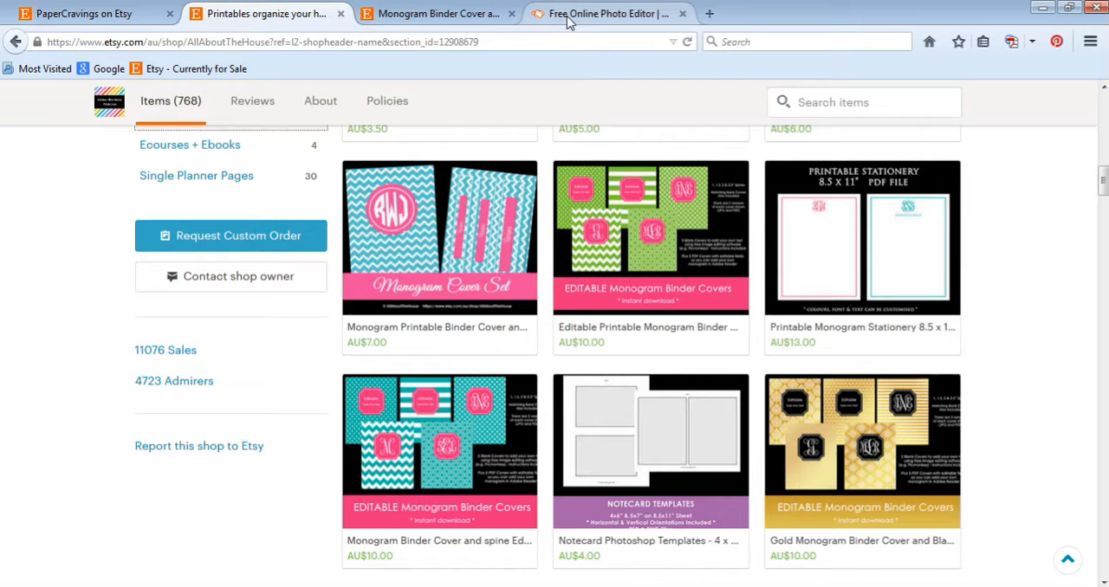
# - Name the file "Emily's School Binder" in the save screen
pyautogui.click(607, 14)
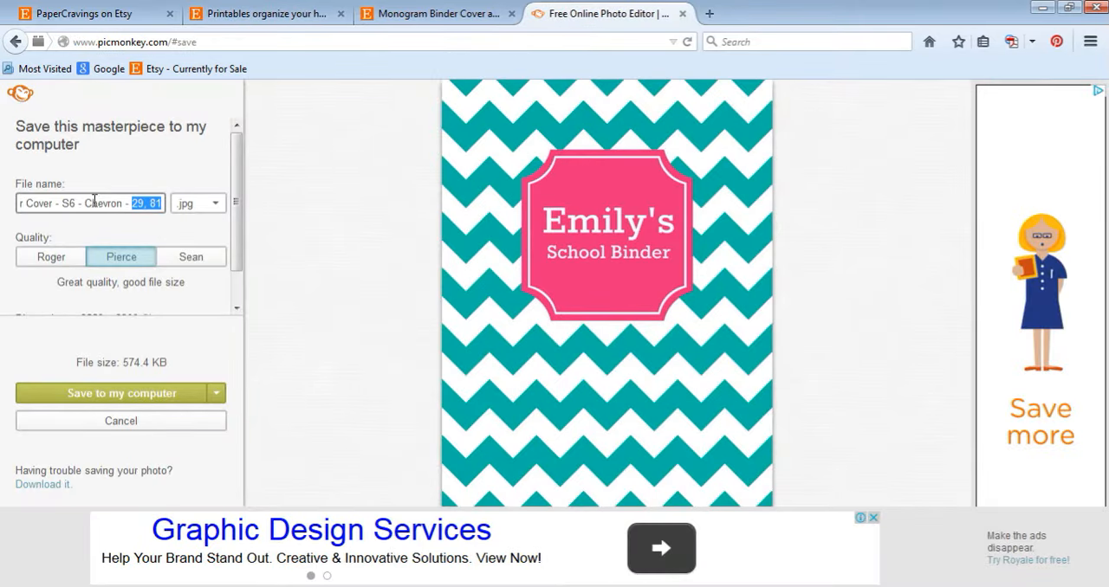
pyautogui.write('Ei')
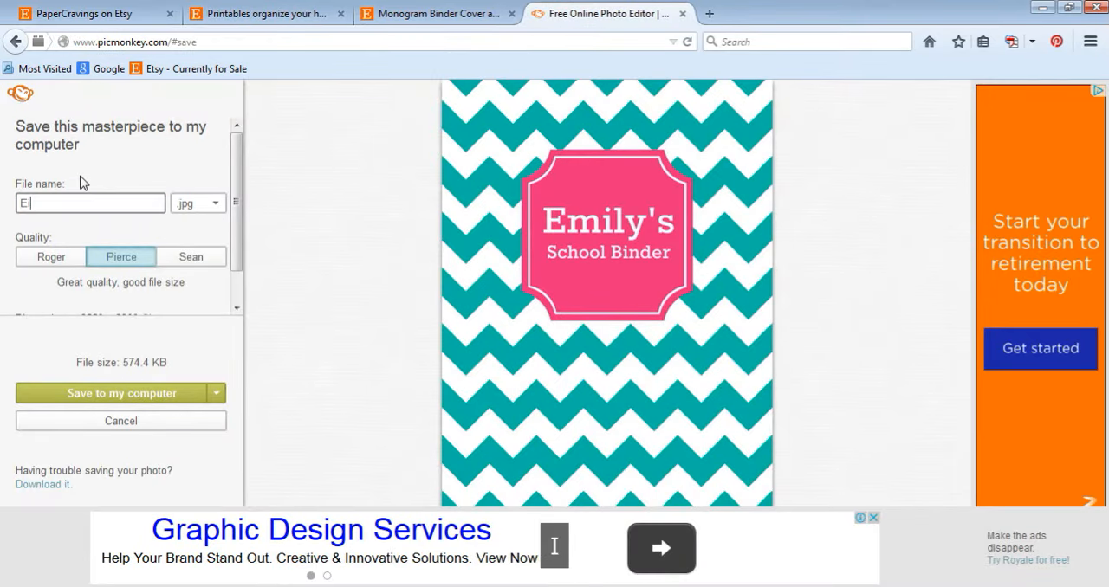
pyautogui.write("mily's")
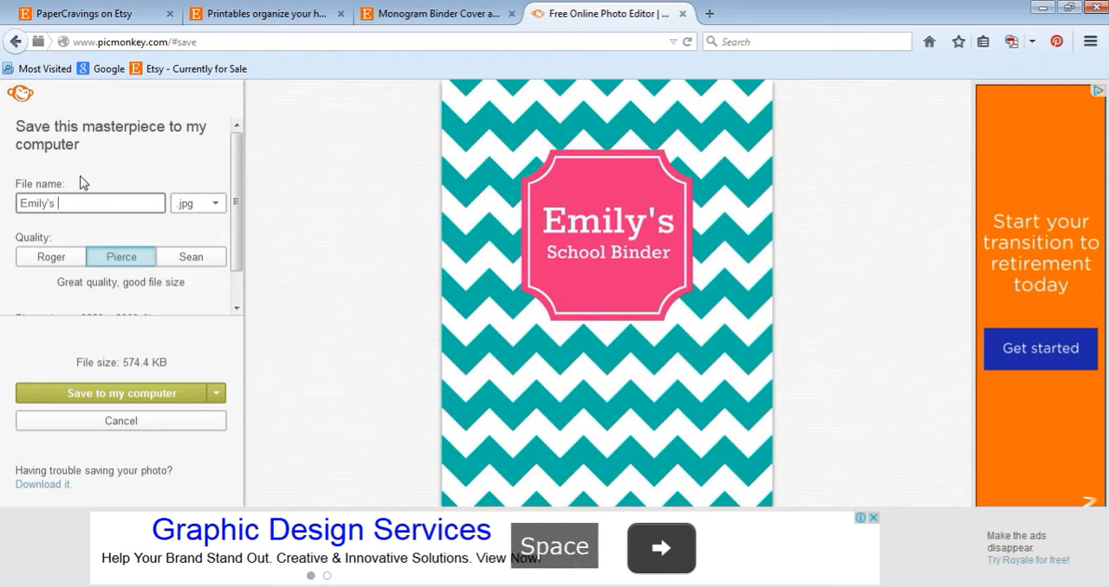
pyautogui.write('School Binder')
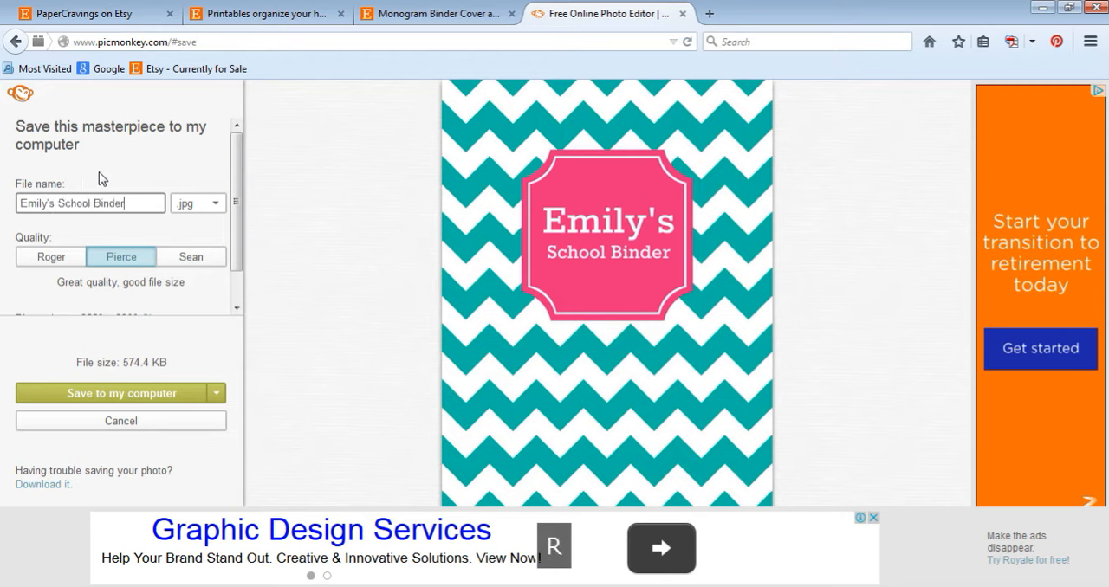
pyautogui.moveTo(177, 229)
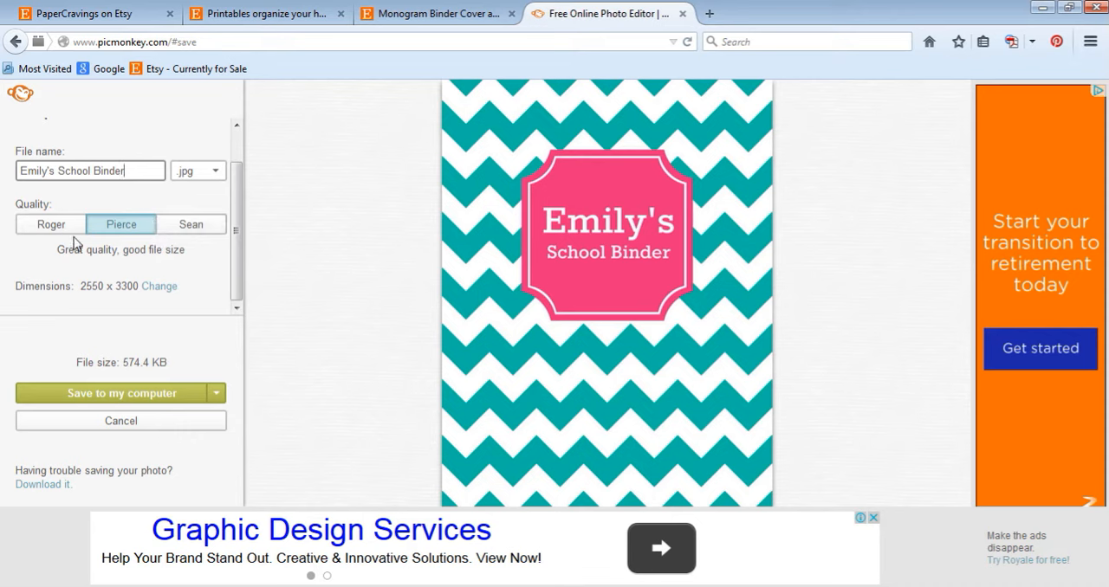
# - Choose the highest, large-file save quality after trying the smallest
pyautogui.click(48, 225)
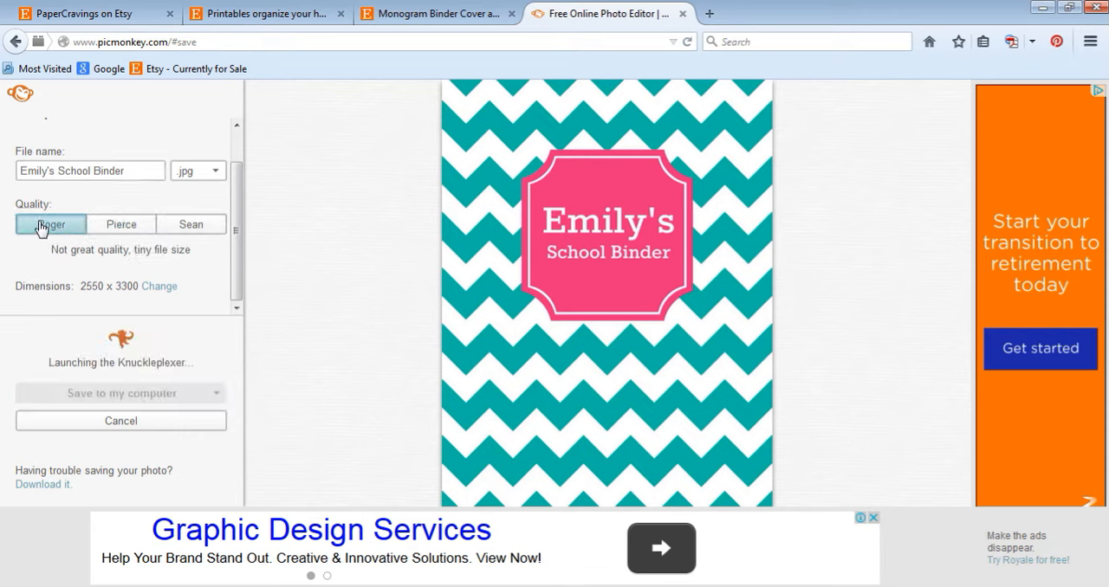
pyautogui.click(190, 226)
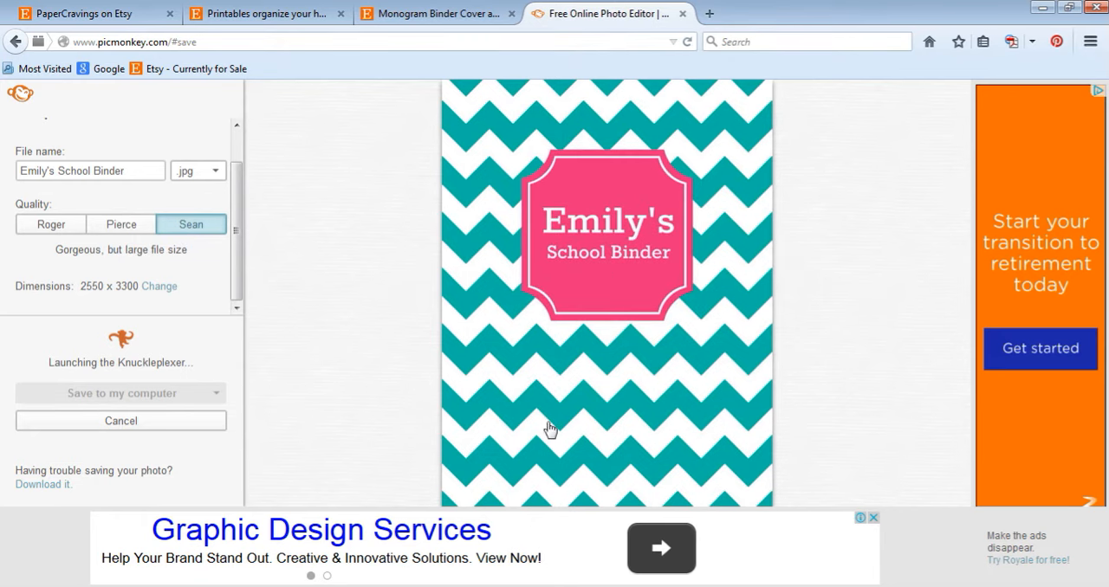
pyautogui.moveTo(565, 367)
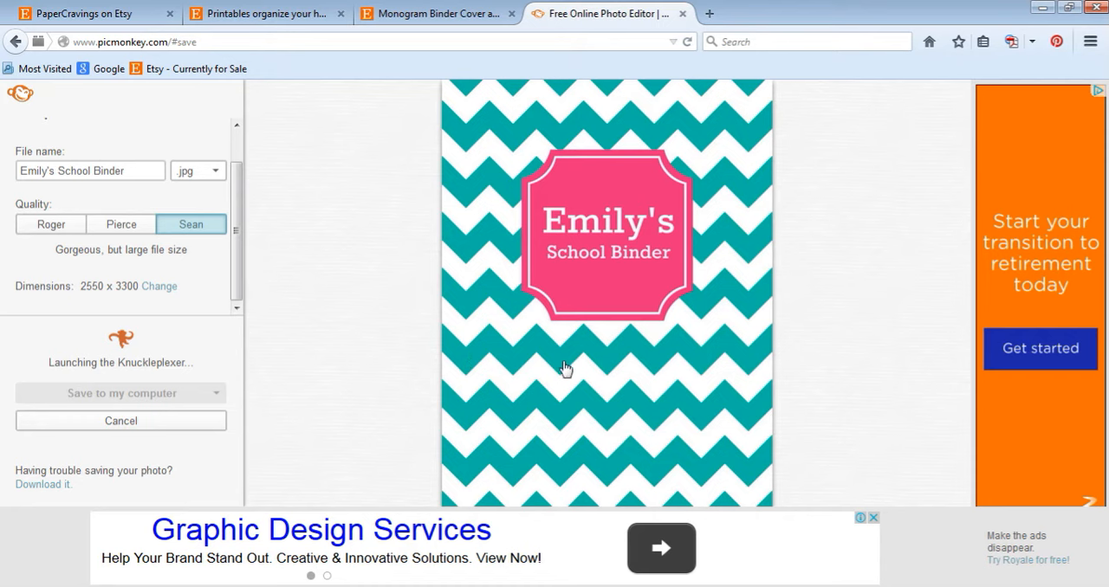
pyautogui.moveTo(762, 393)
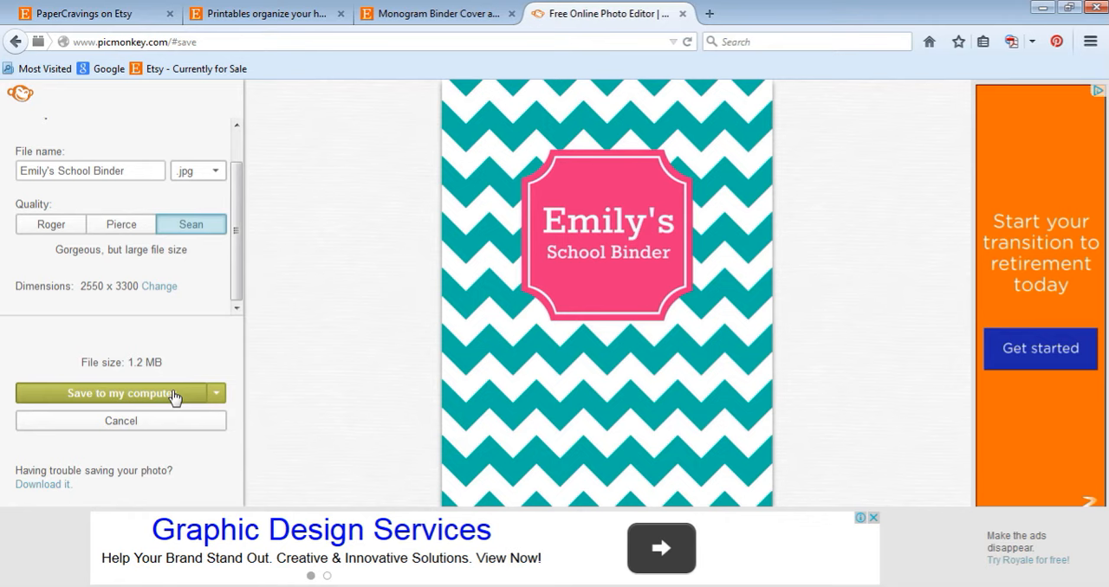
pyautogui.click(121, 393)
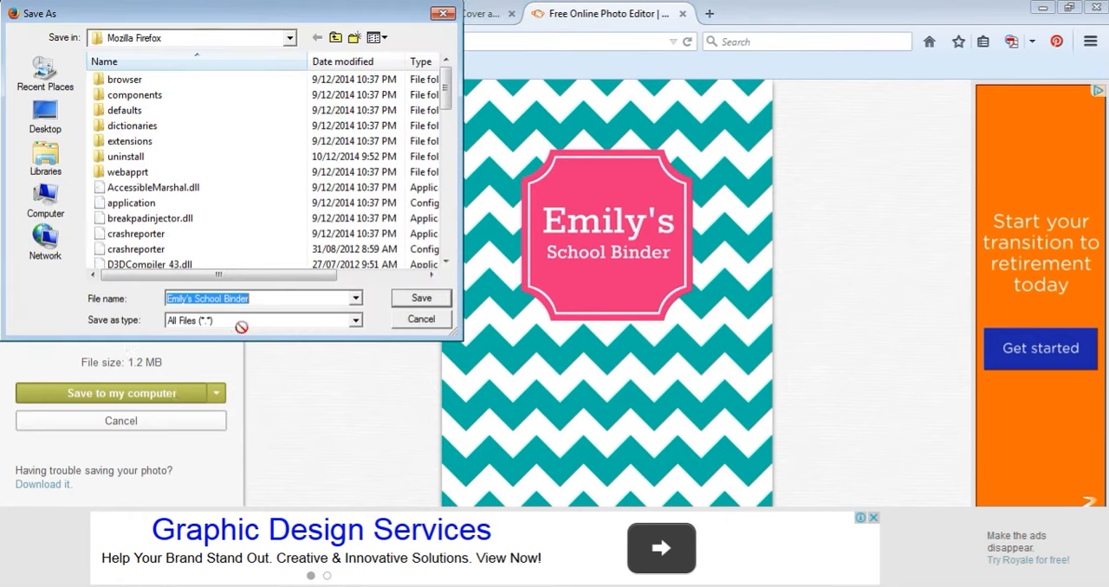
pyautogui.click(114, 393)
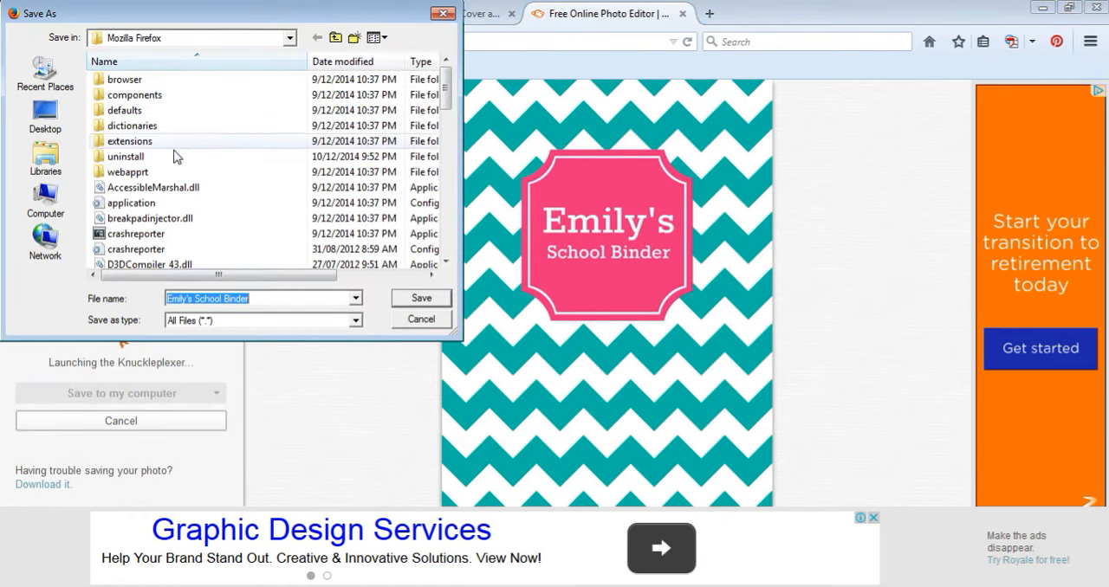
pyautogui.moveTo(382, 315)
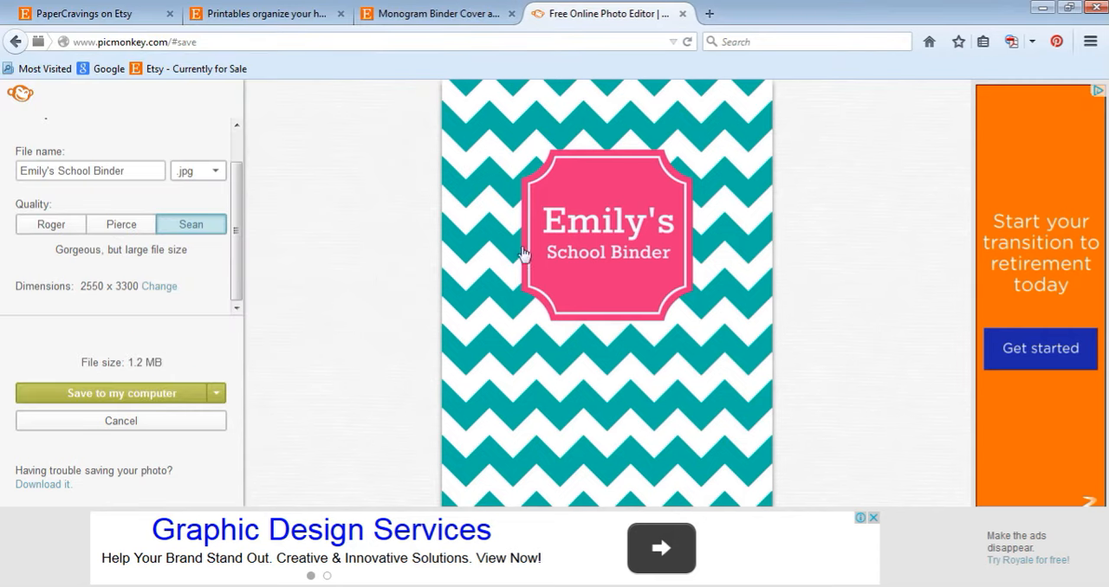
pyautogui.moveTo(332, 243)
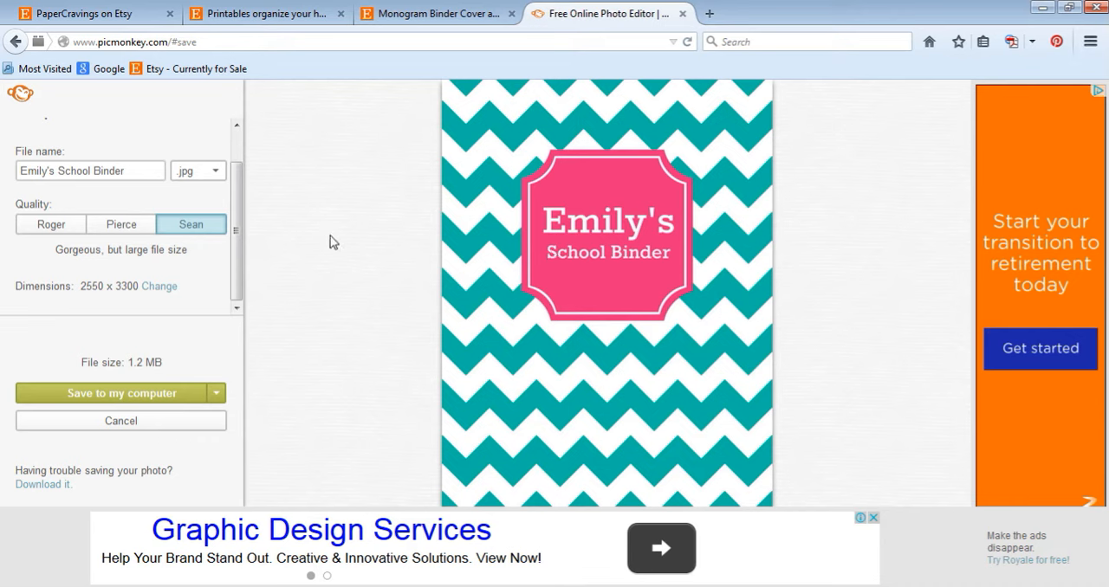
pyautogui.moveTo(371, 234)
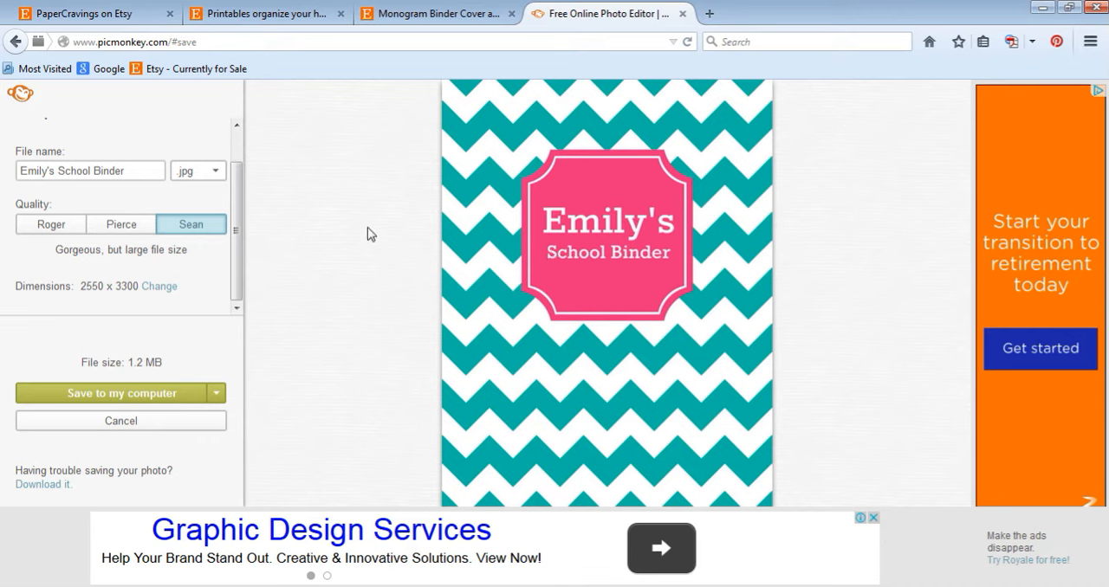
pyautogui.moveTo(38, 486)
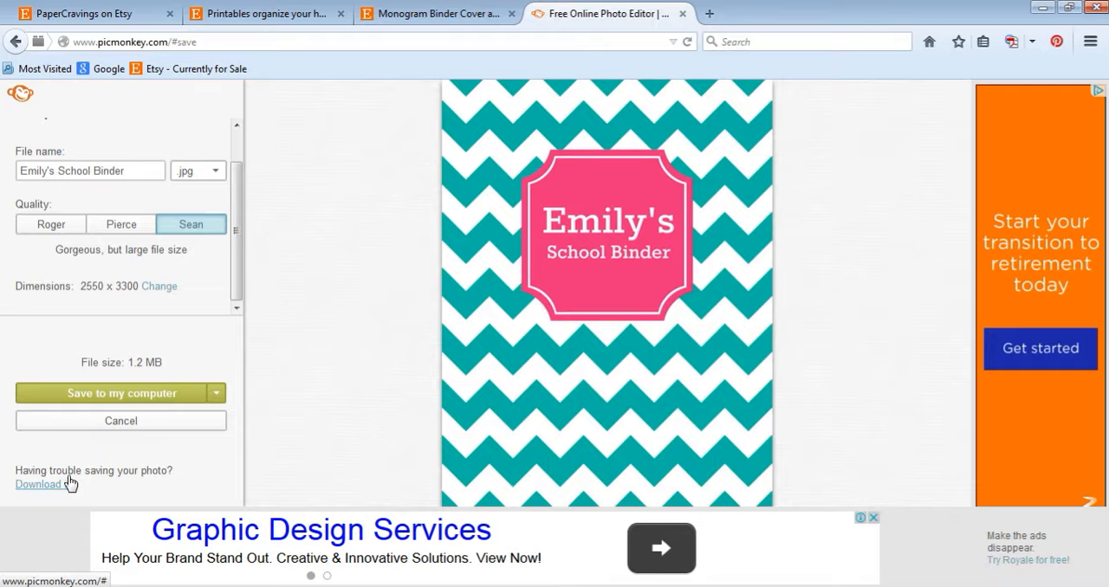
# - Download the finished cover and open it in Windows Photo Viewer
pyautogui.click(121, 393)
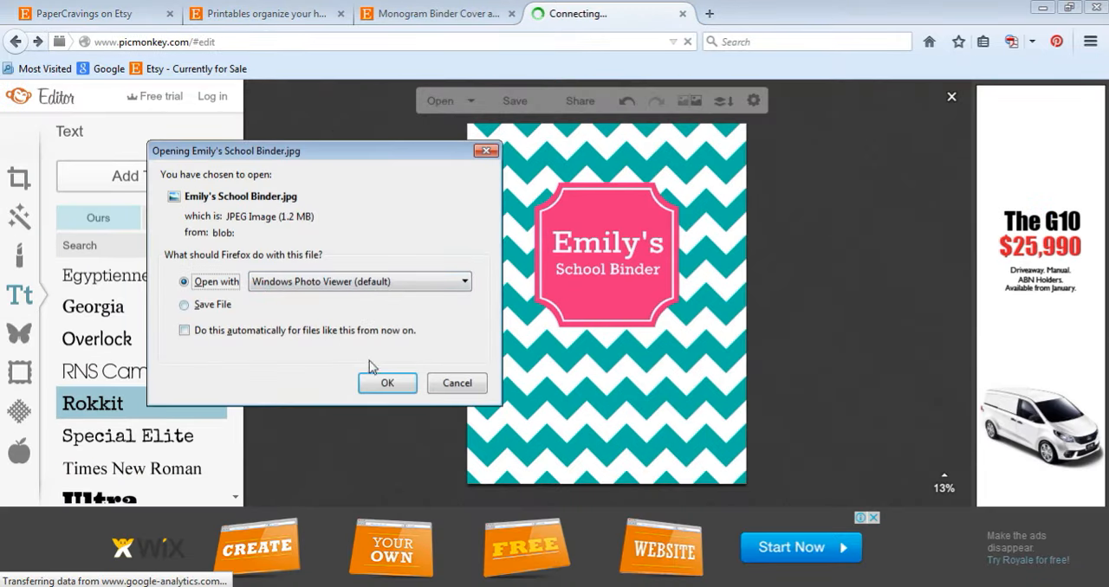
pyautogui.click(457, 383)
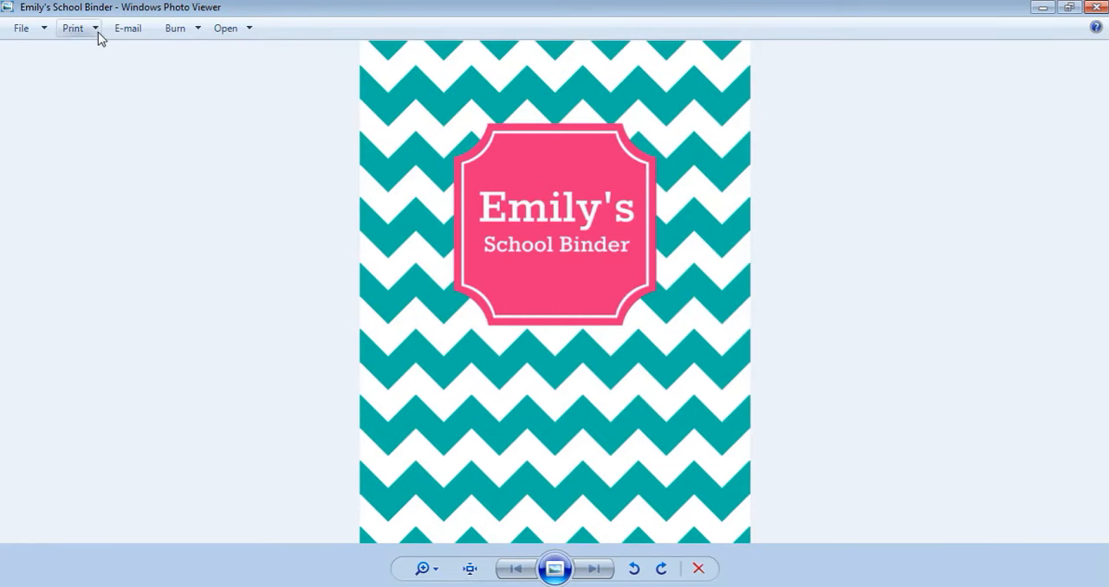
pyautogui.moveTo(378, 205)
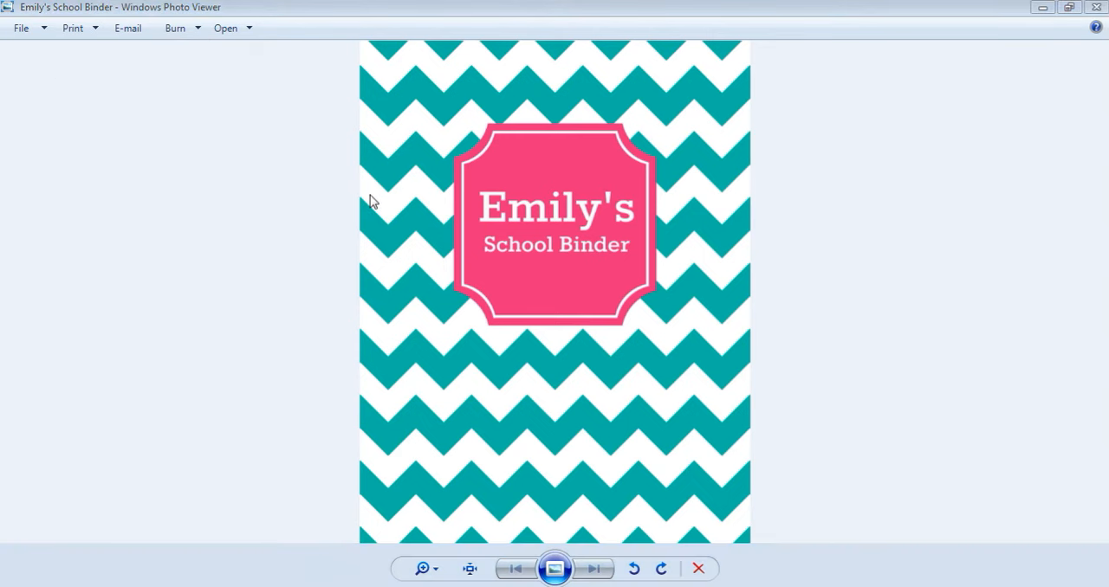
# - Set the print to Letter 8.5x11 paper with the Full page photo layout
pyautogui.click(73, 28)
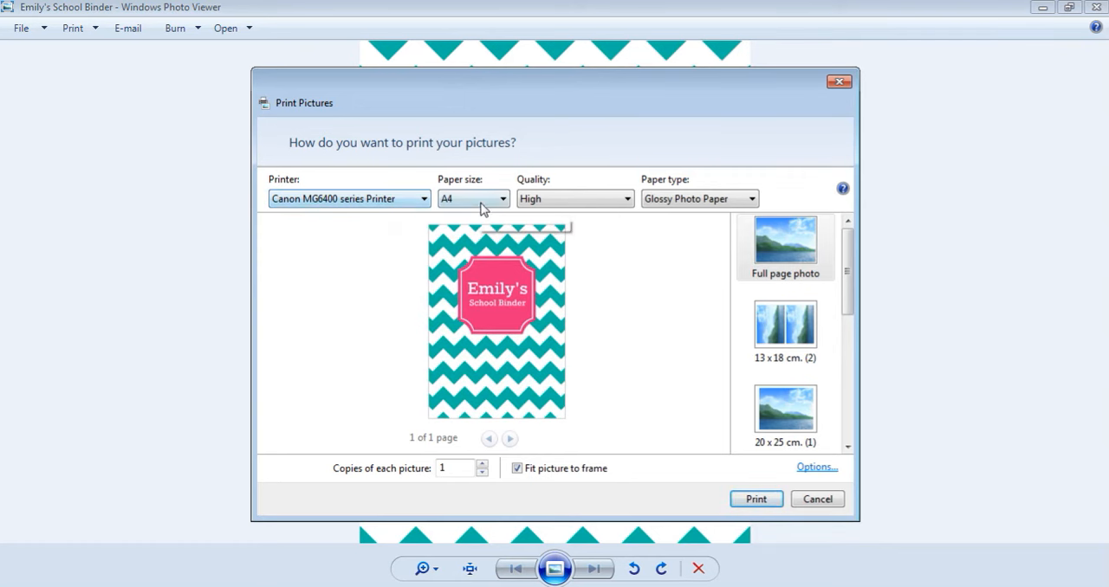
pyautogui.moveTo(485, 204)
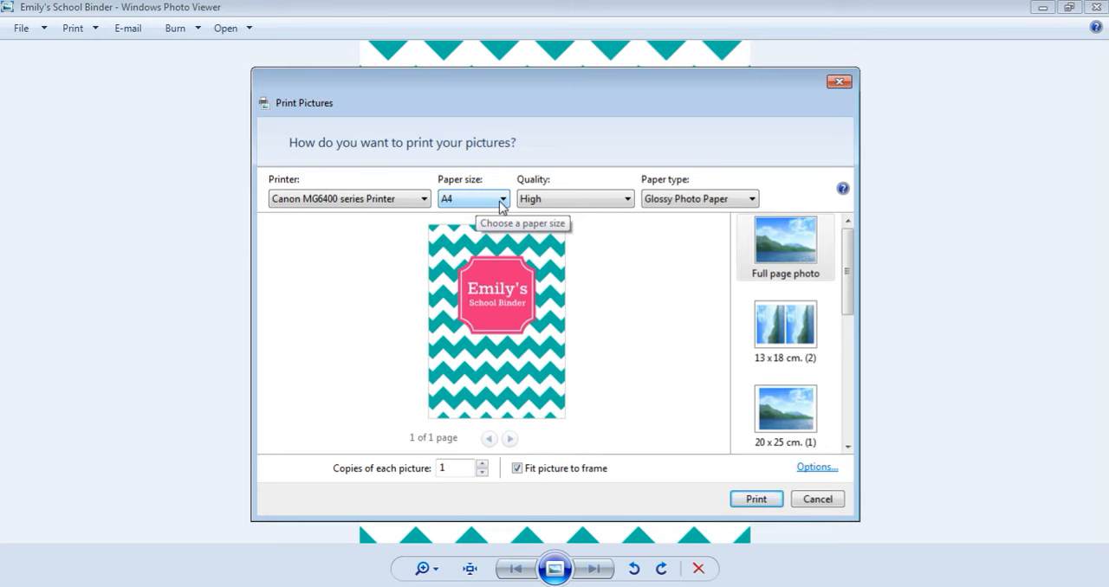
pyautogui.click(472, 198)
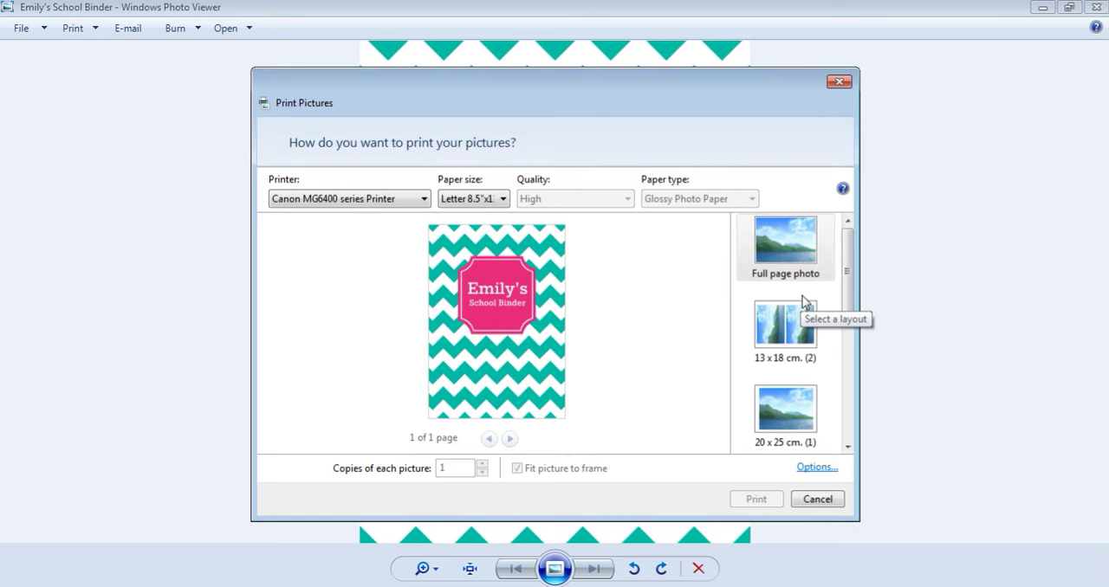
pyautogui.click(516, 468)
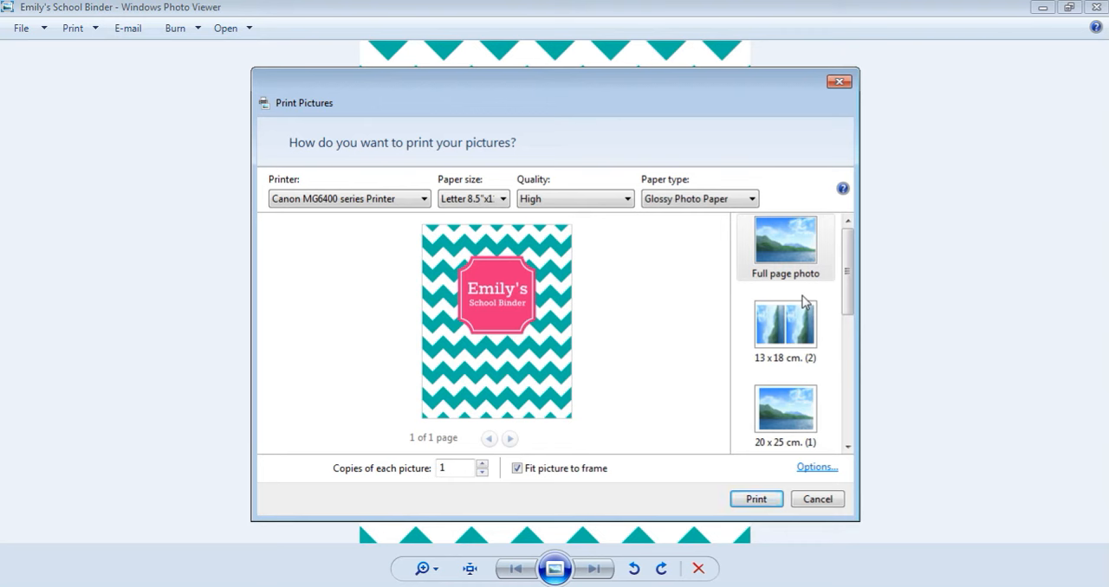
pyautogui.moveTo(594, 351)
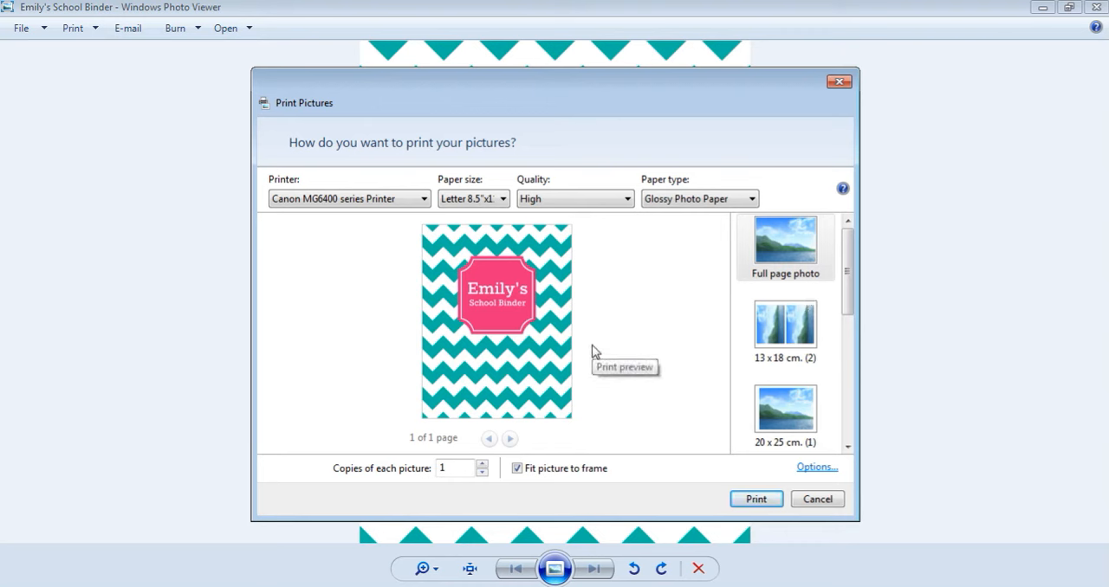
pyautogui.moveTo(593, 288)
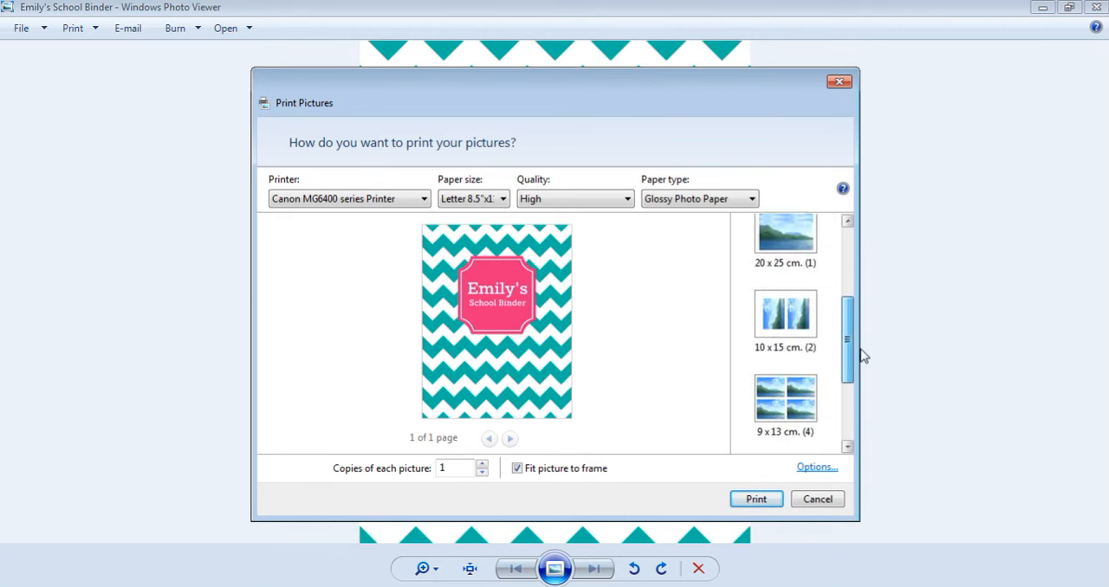
# - Review other paper sizes, keep Letter, and return to the PicMonkey editor
pyautogui.scroll(3)
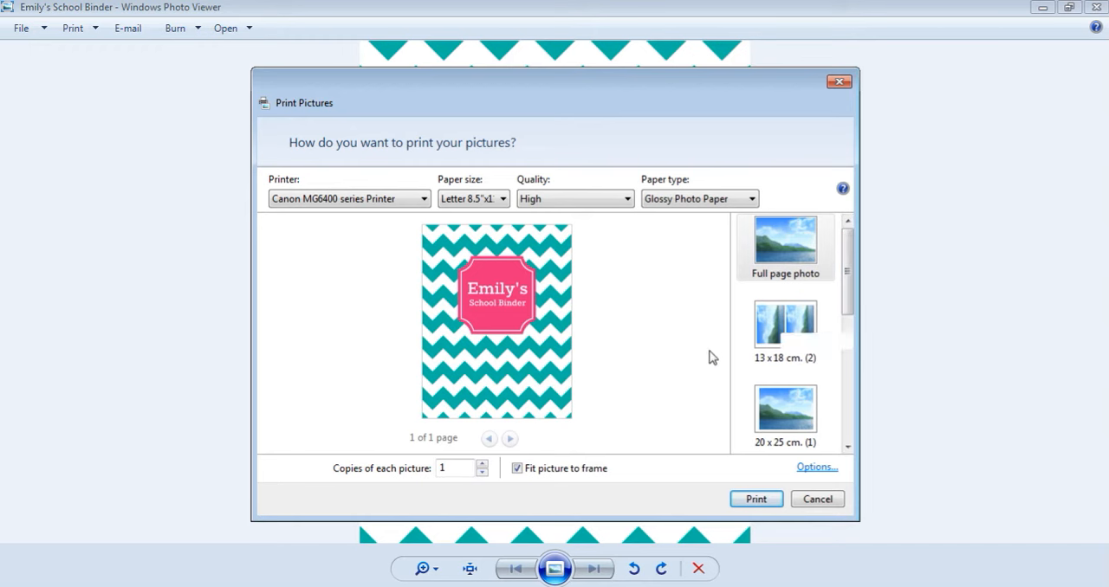
pyautogui.click(502, 197)
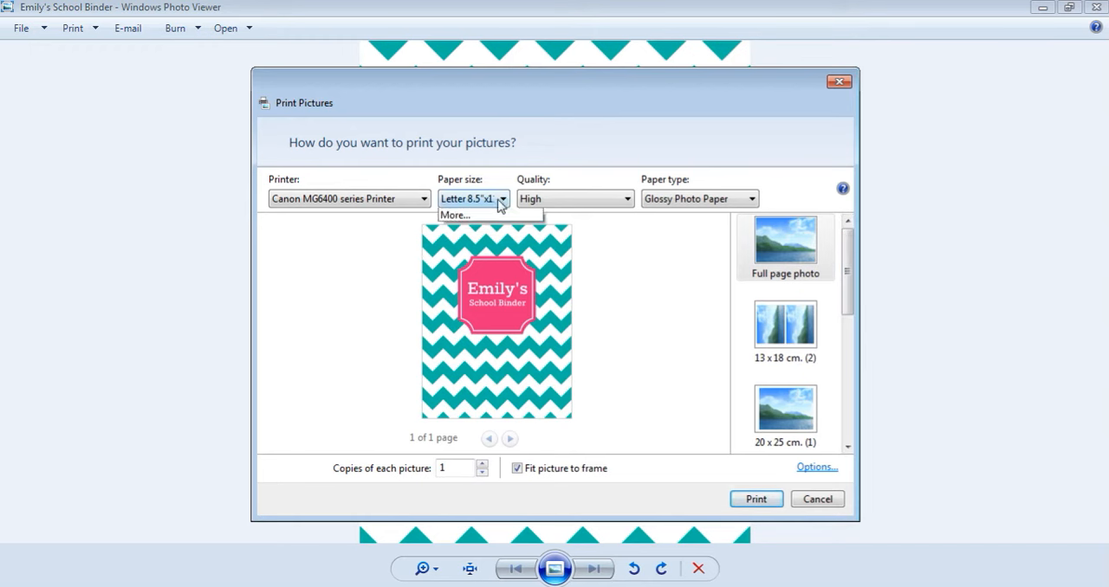
pyautogui.click(454, 215)
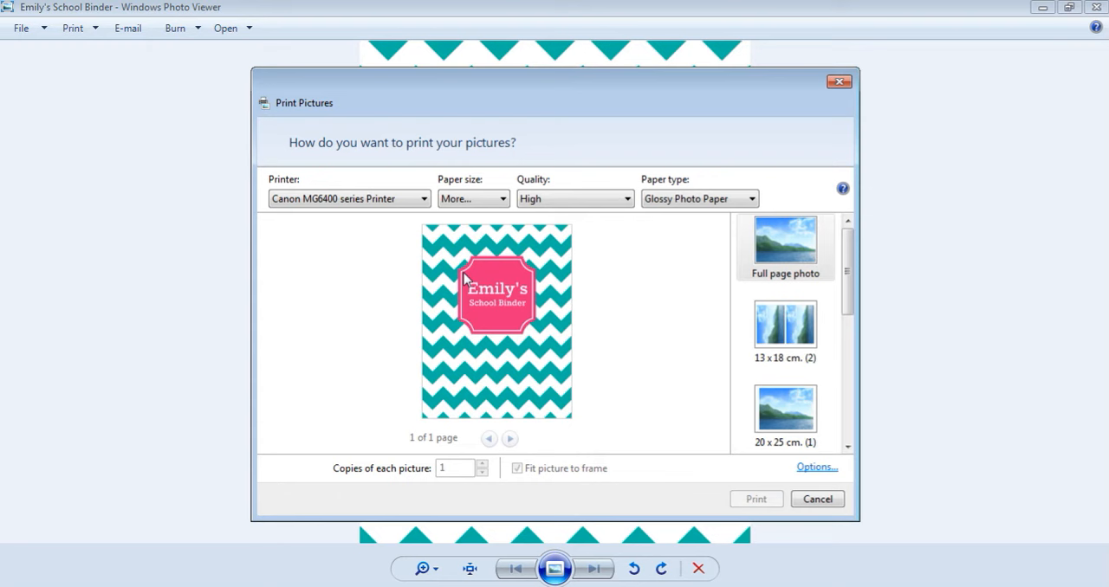
pyautogui.click(472, 198)
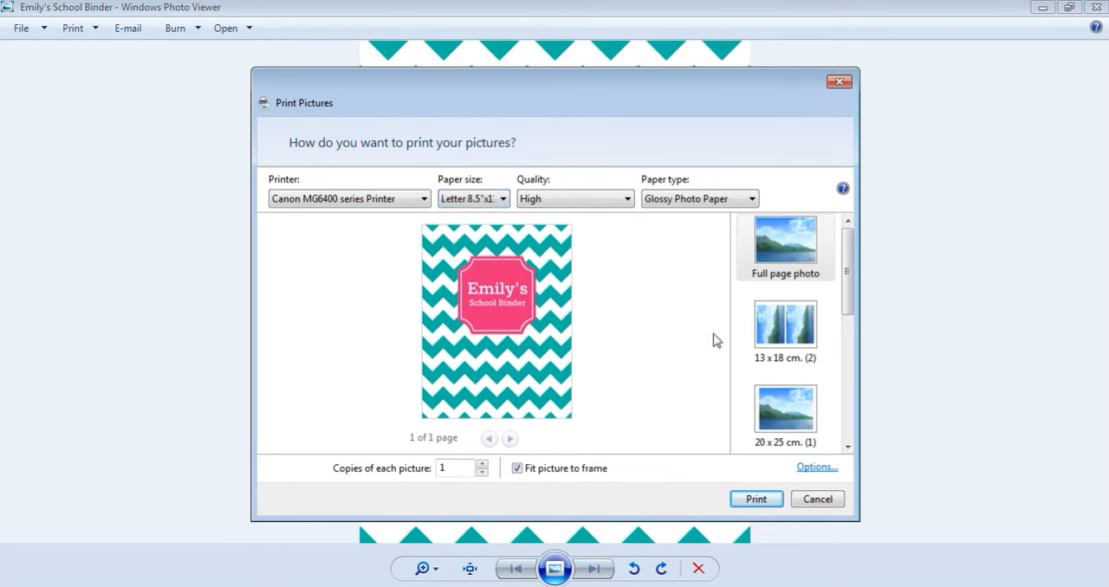
pyautogui.moveTo(669, 388)
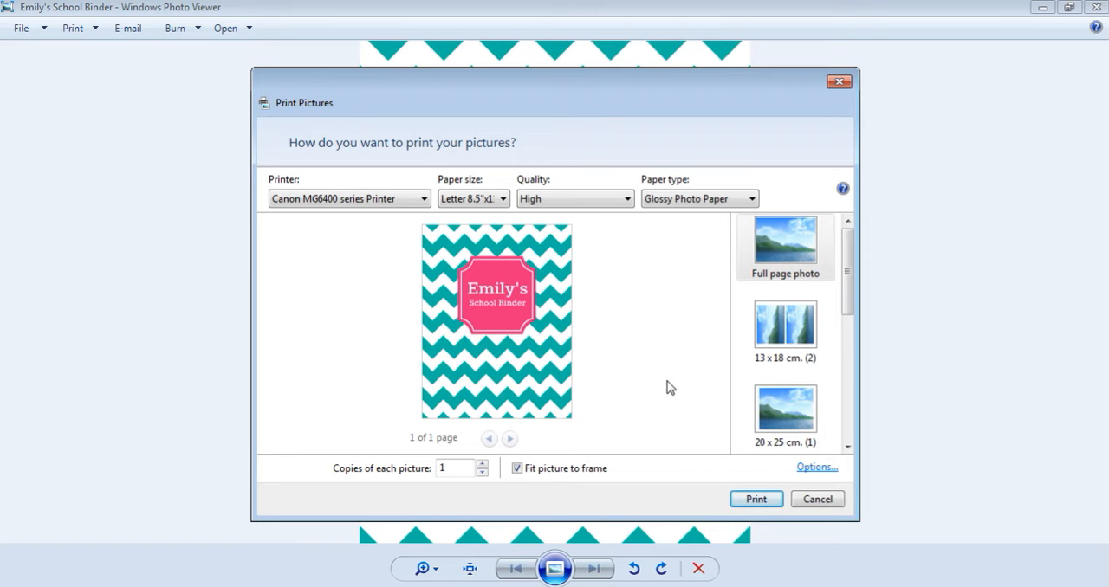
pyautogui.click(815, 499)
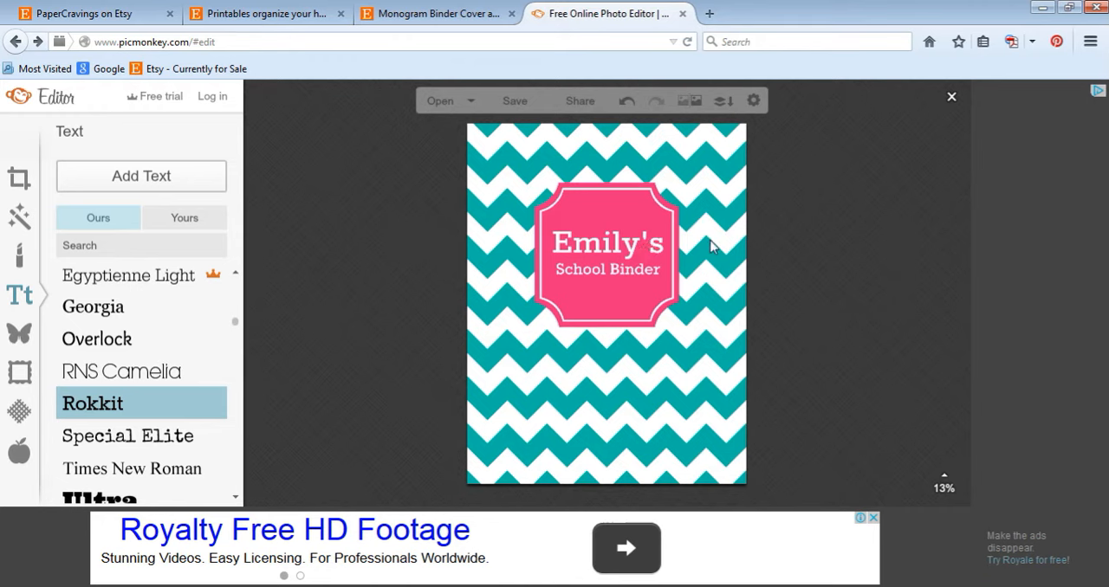
pyautogui.moveTo(610, 243)
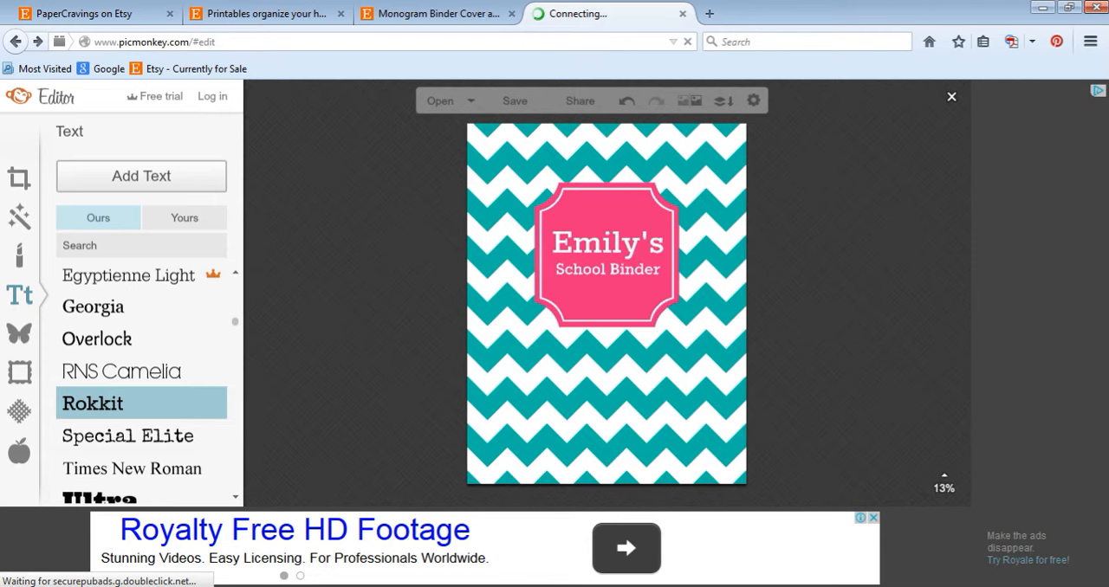
# - Add a new text box and search the fonts for 'trajan' to show Trajan Pro
pyautogui.click(140, 177)
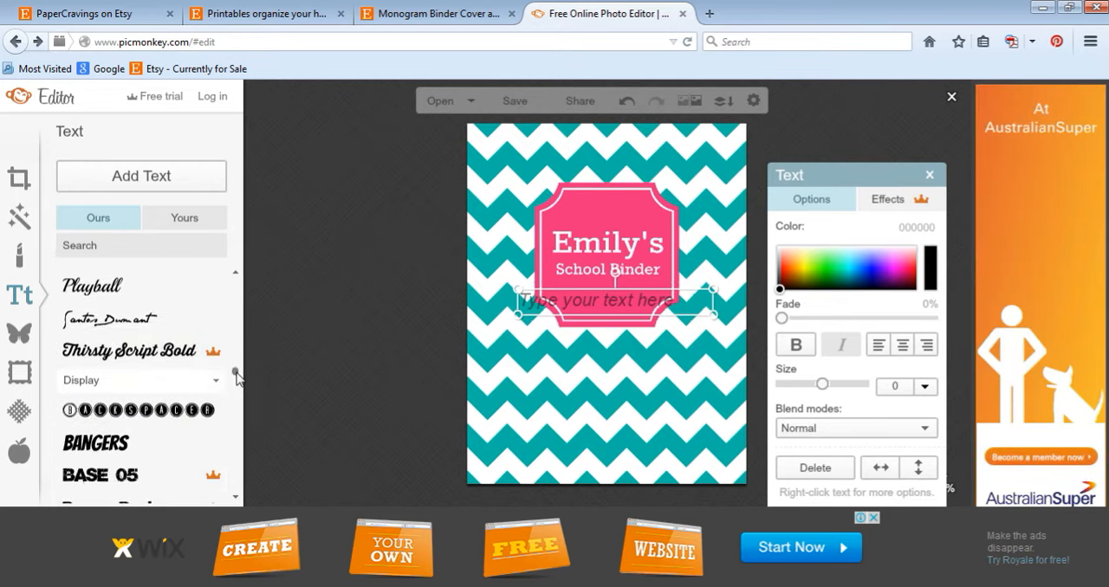
pyautogui.scroll(-3)
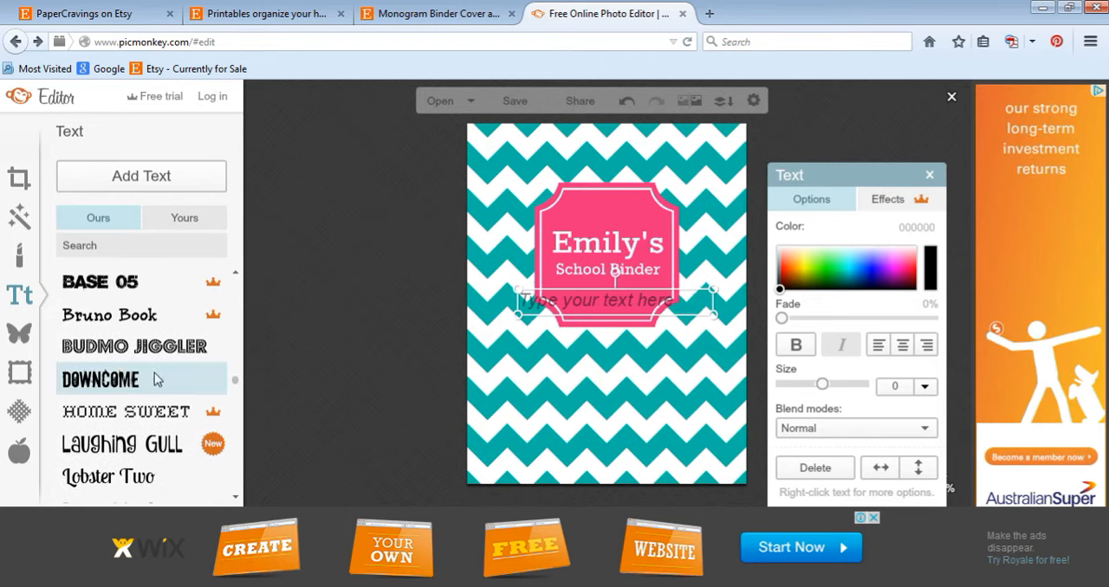
pyautogui.scroll(-3)
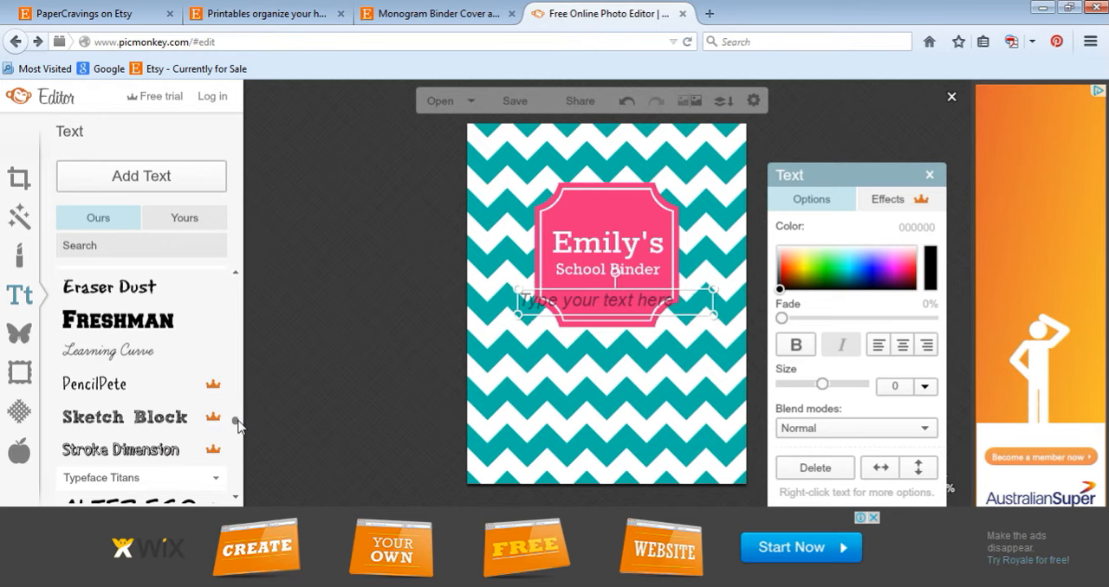
pyautogui.scroll(-3)
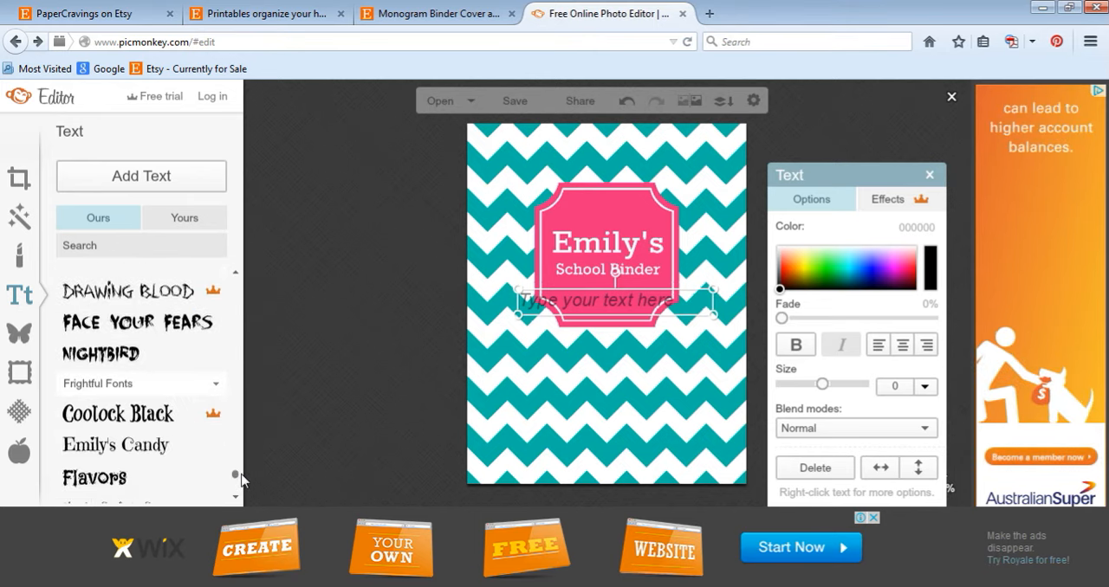
pyautogui.write('tr')
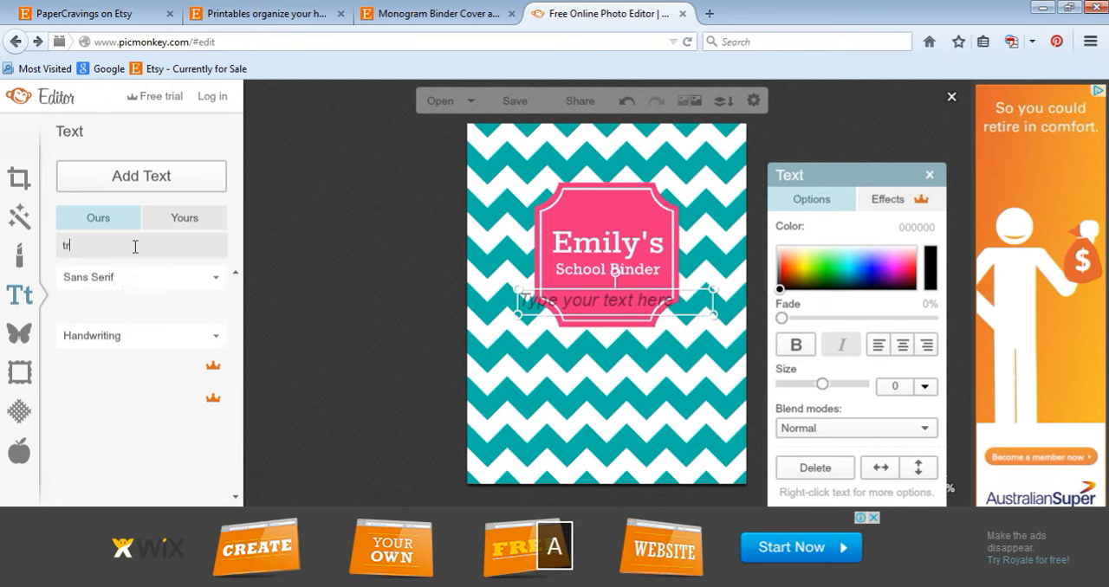
pyautogui.write('ajan')
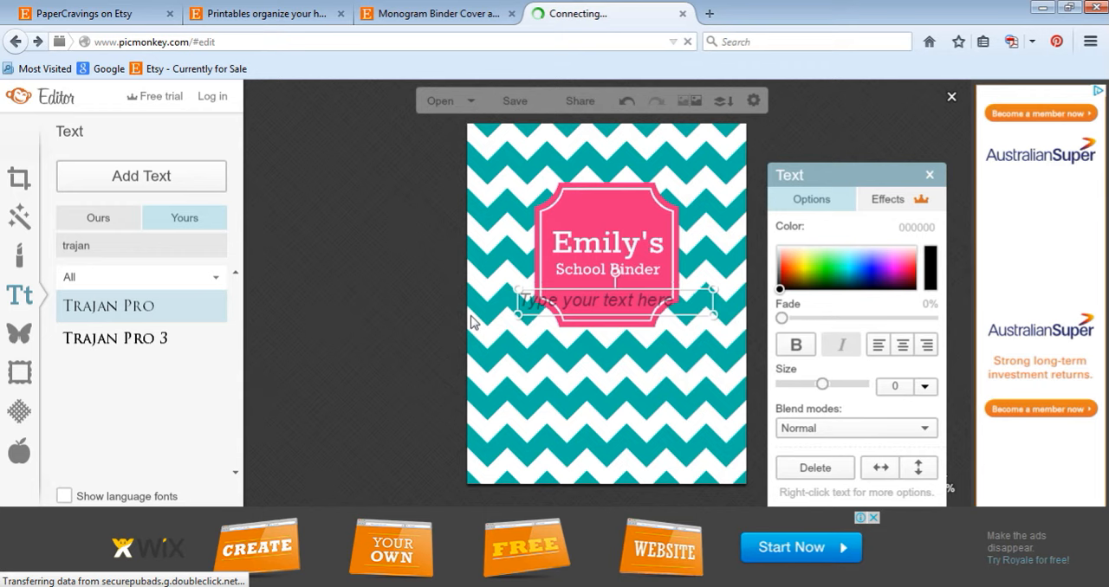
pyautogui.moveTo(703, 326)
pyautogui.write('R')
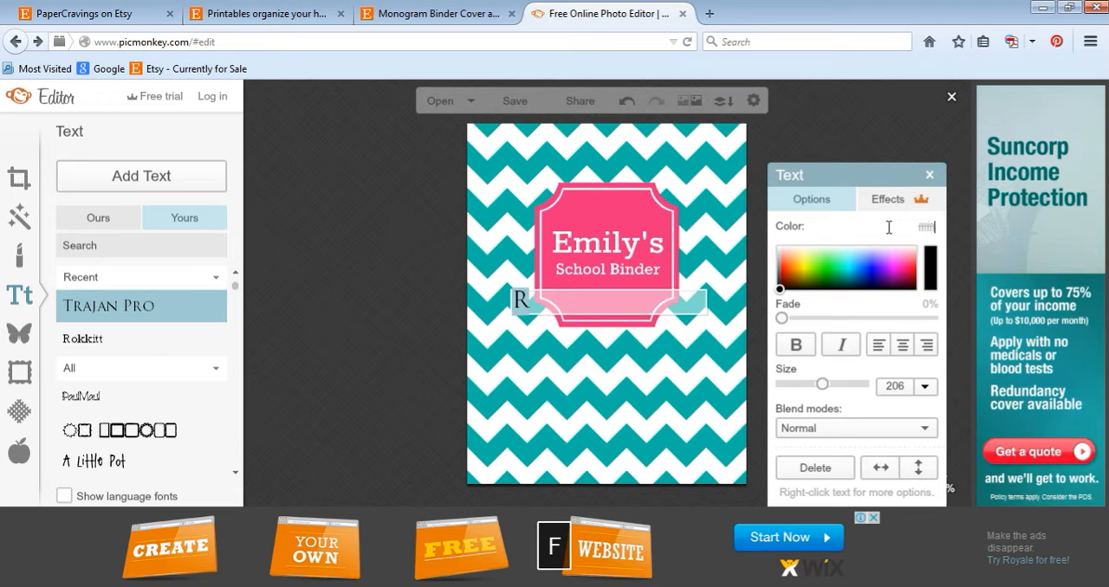
# - Enlarge the Trajan Pro R to about 652 to fill the pink label, replacing the name text
pyautogui.moveTo(818, 382); pyautogui.dragTo(825, 383)
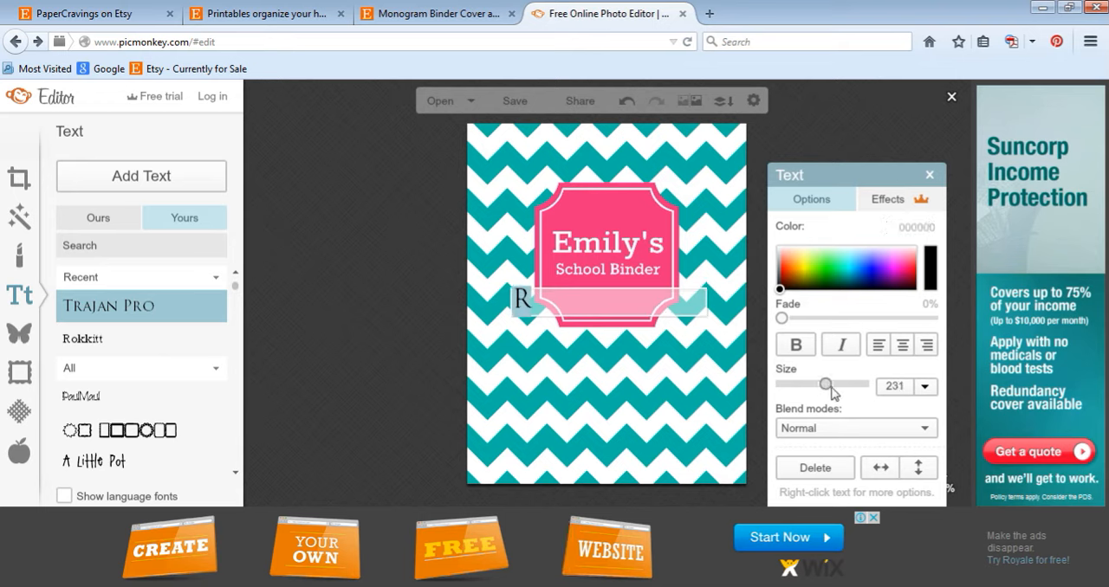
pyautogui.moveTo(828, 383); pyautogui.dragTo(863, 383)
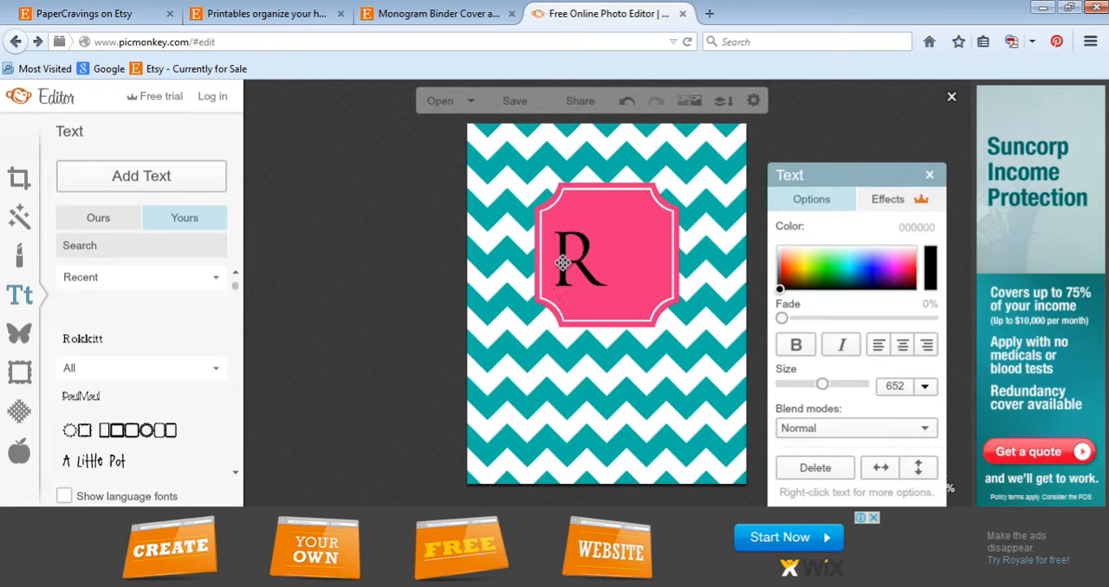
pyautogui.click(109, 305)
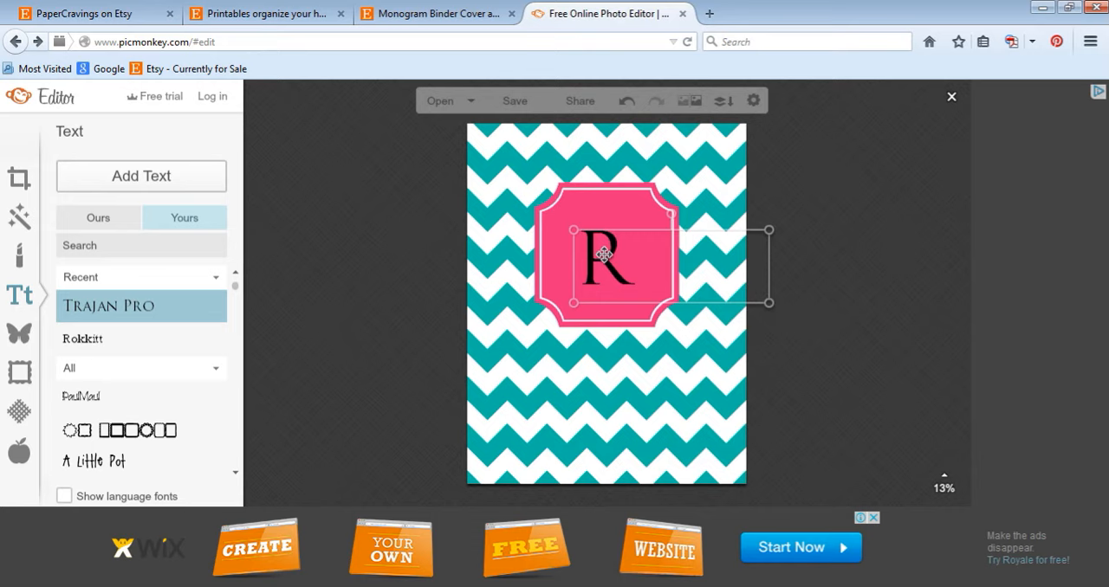
pyautogui.click(610, 260)
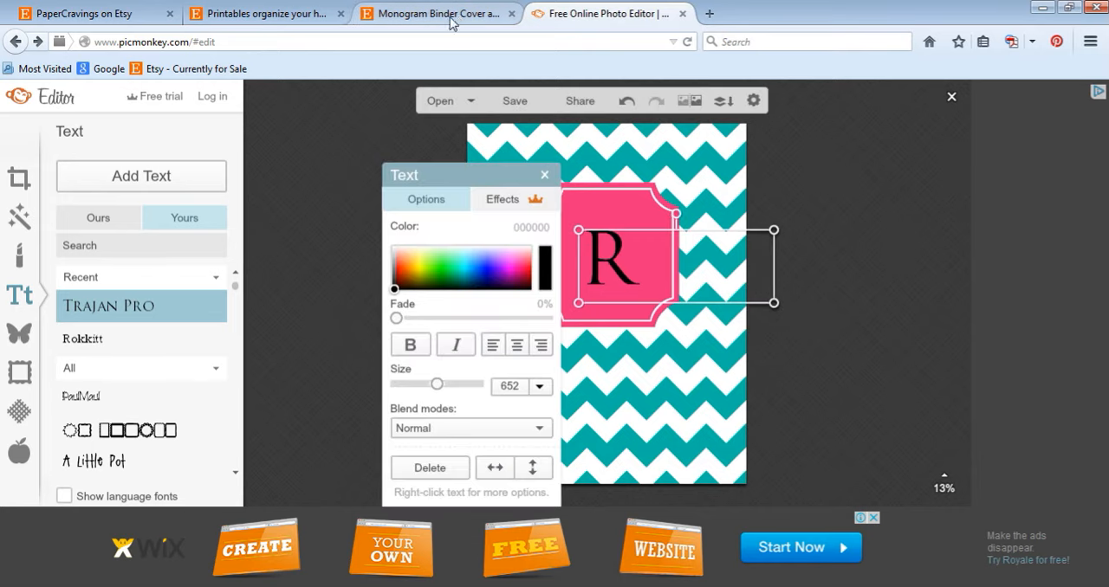
pyautogui.click(437, 14)
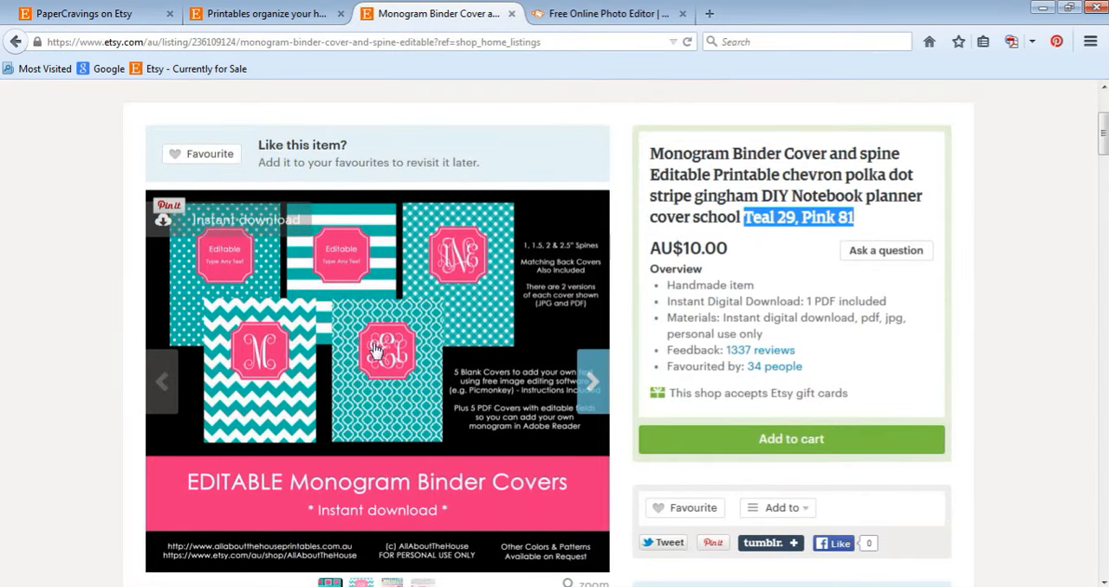
pyautogui.scroll(-3)
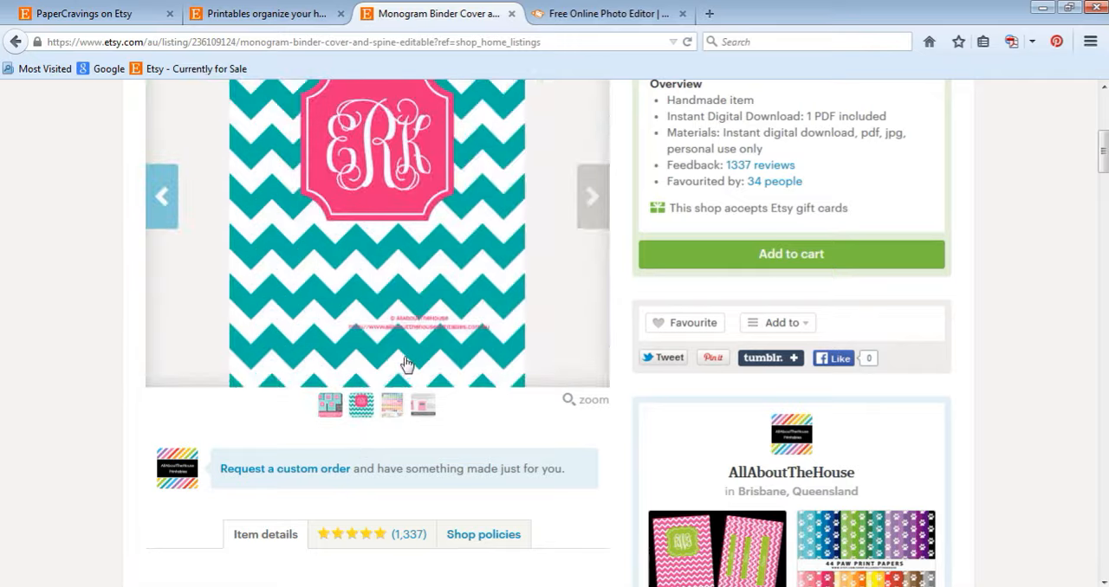
pyautogui.click(607, 14)
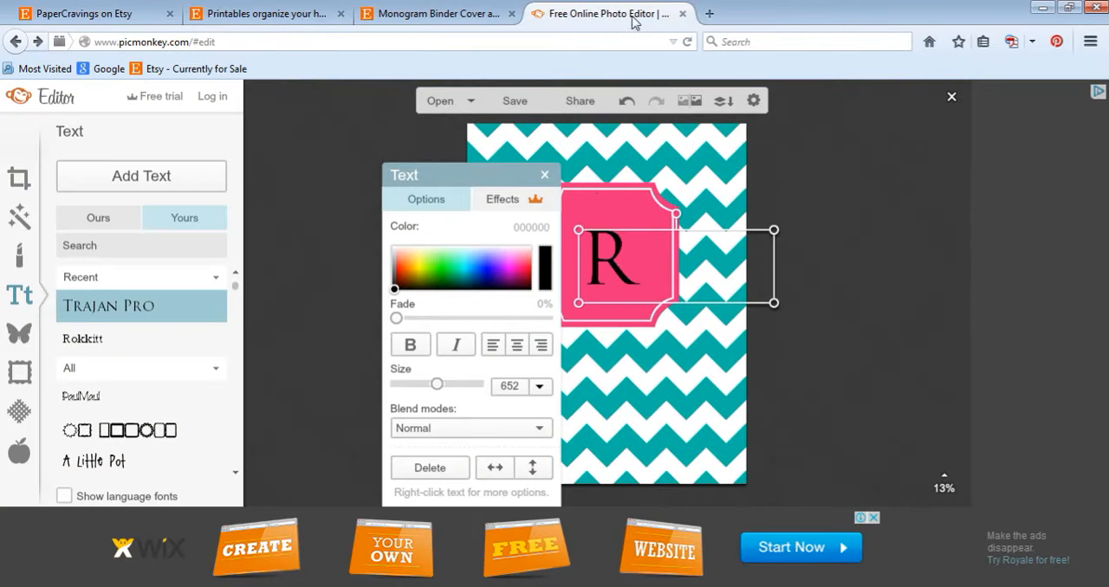
pyautogui.moveTo(606, 257)
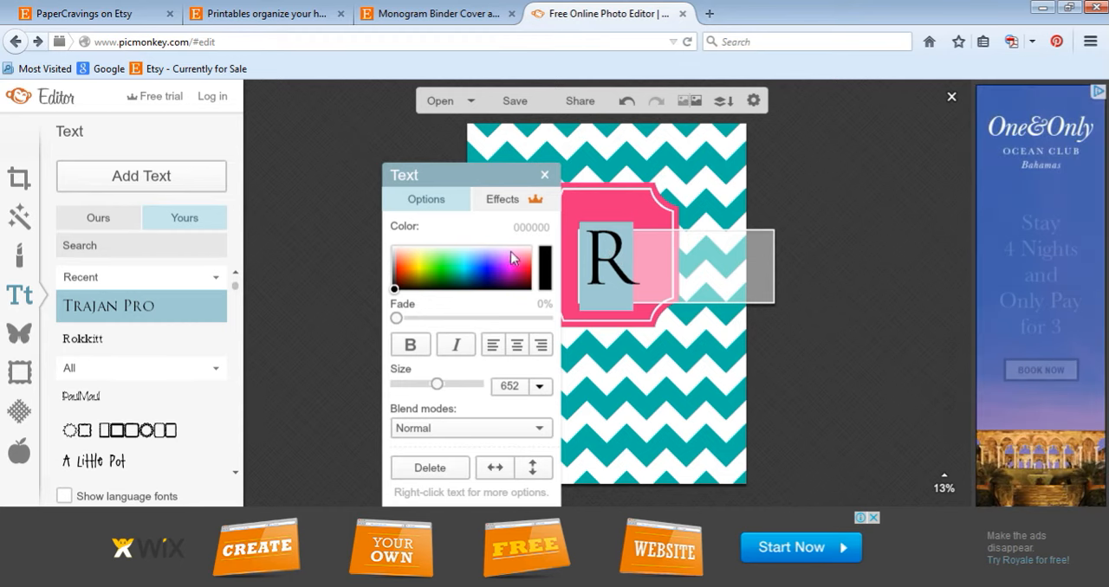
# - Colour the letter R white and deselect it to view the result
pyautogui.click(516, 246)
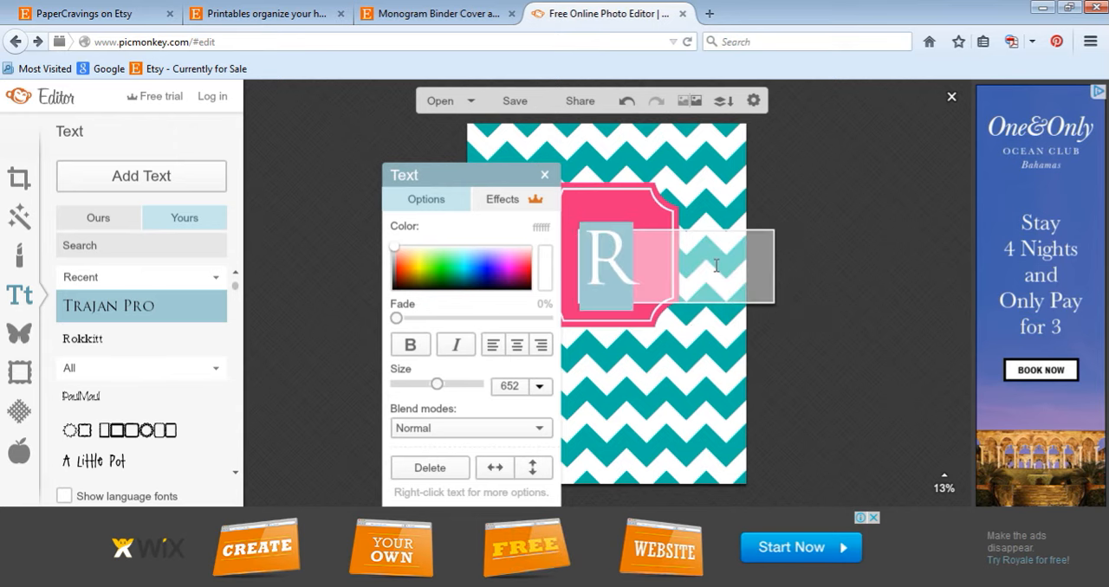
pyautogui.moveTo(483, 184)
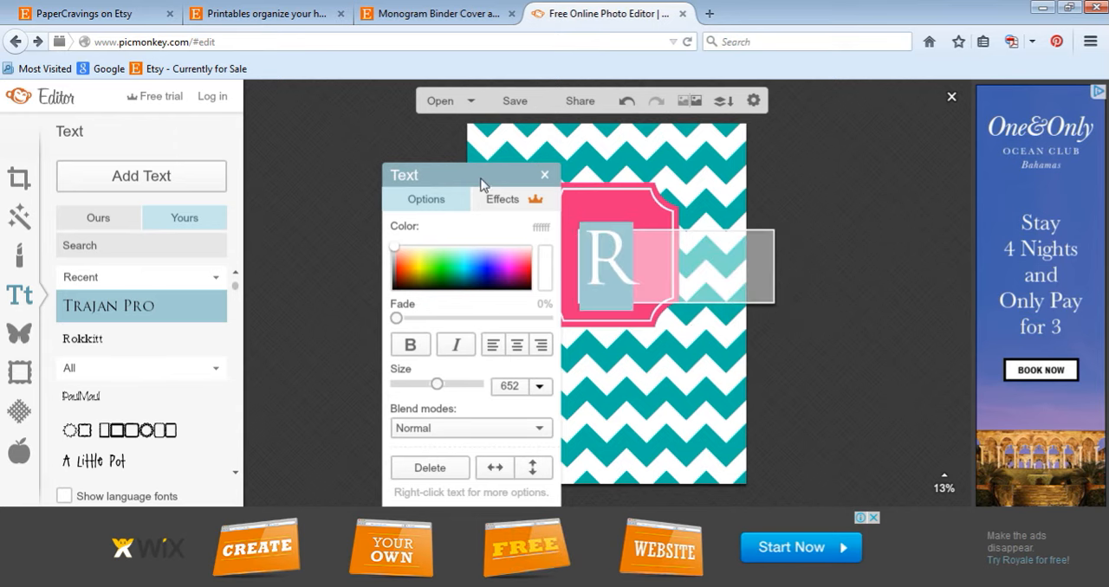
pyautogui.moveTo(467, 173); pyautogui.dragTo(851, 146)
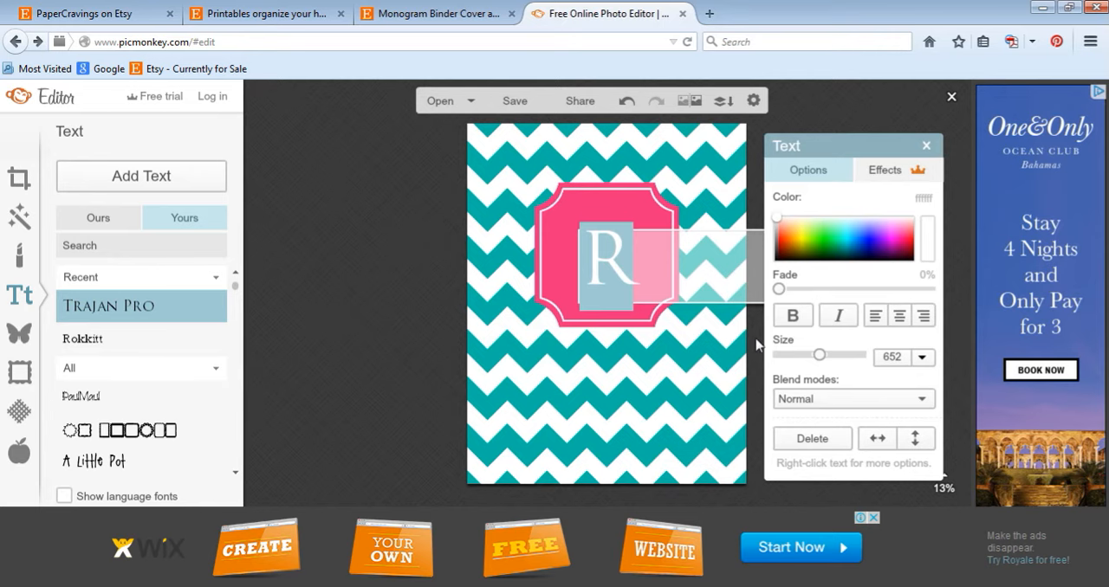
pyautogui.moveTo(853, 145); pyautogui.dragTo(470, 145)
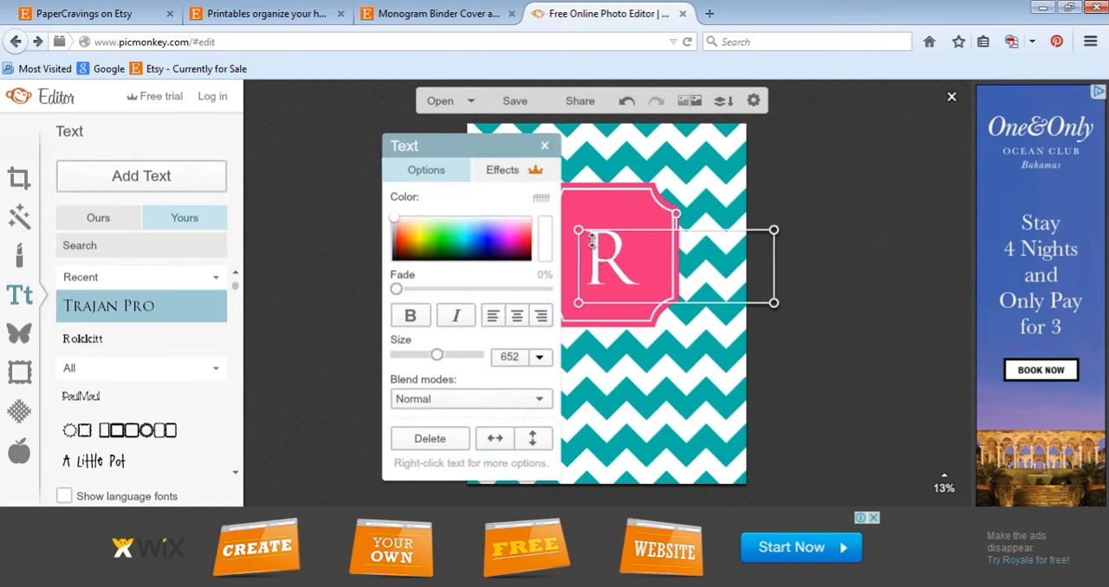
pyautogui.moveTo(600, 228)
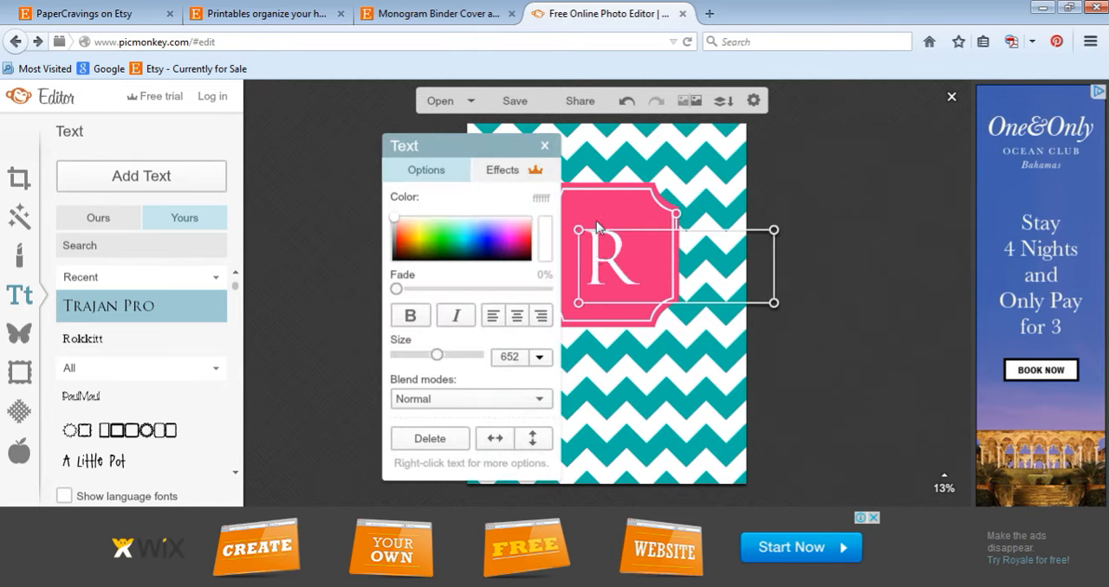
pyautogui.click(545, 145)
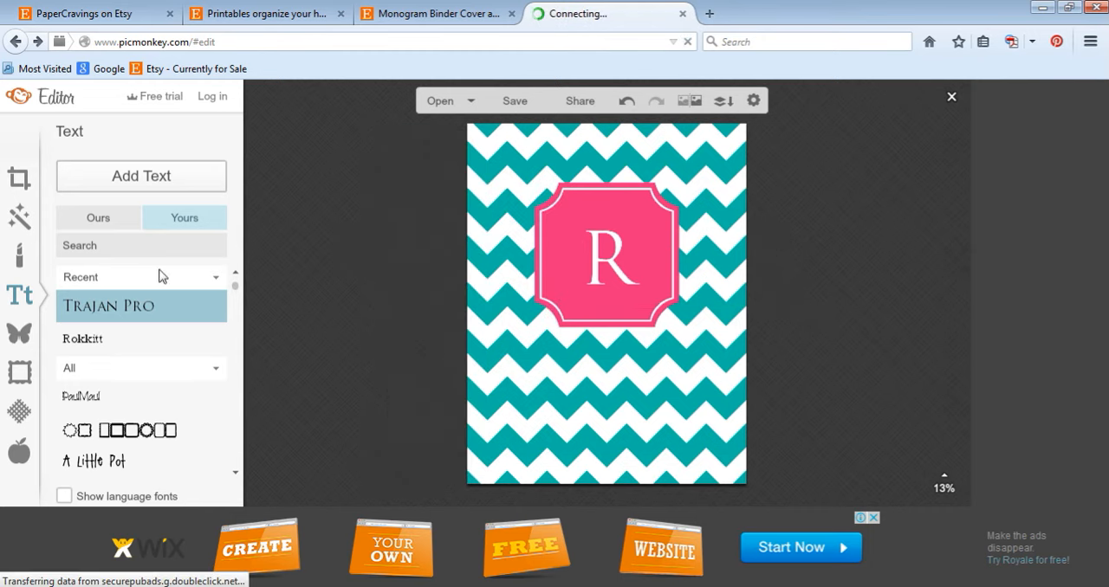
pyautogui.moveTo(615, 298)
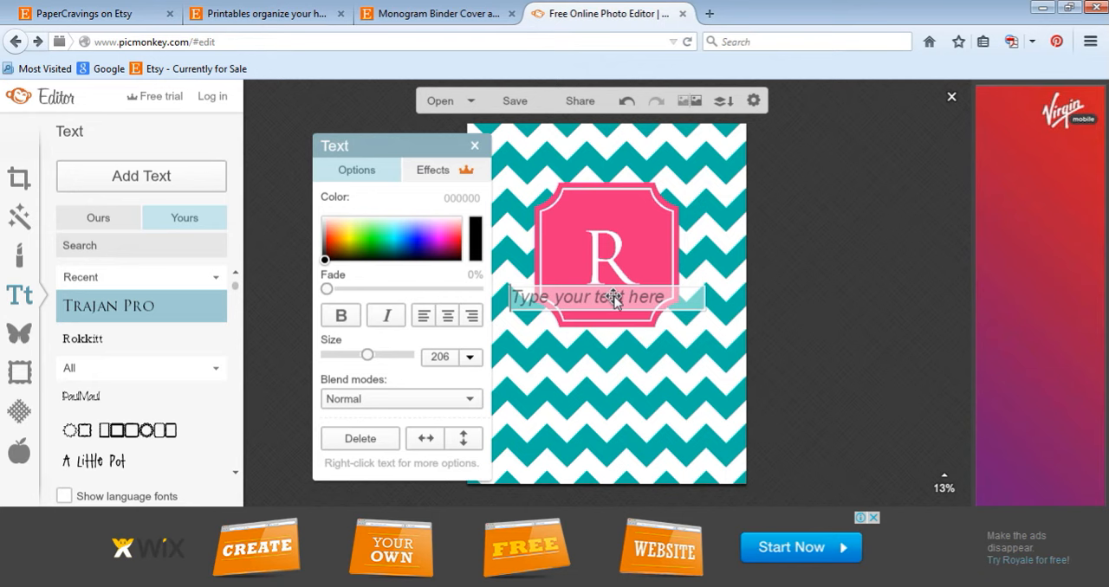
# - Add a W text layer and enlarge it beyond the R's size
pyautogui.write('W')
pyautogui.click(459, 198)
pyautogui.write('ffff')
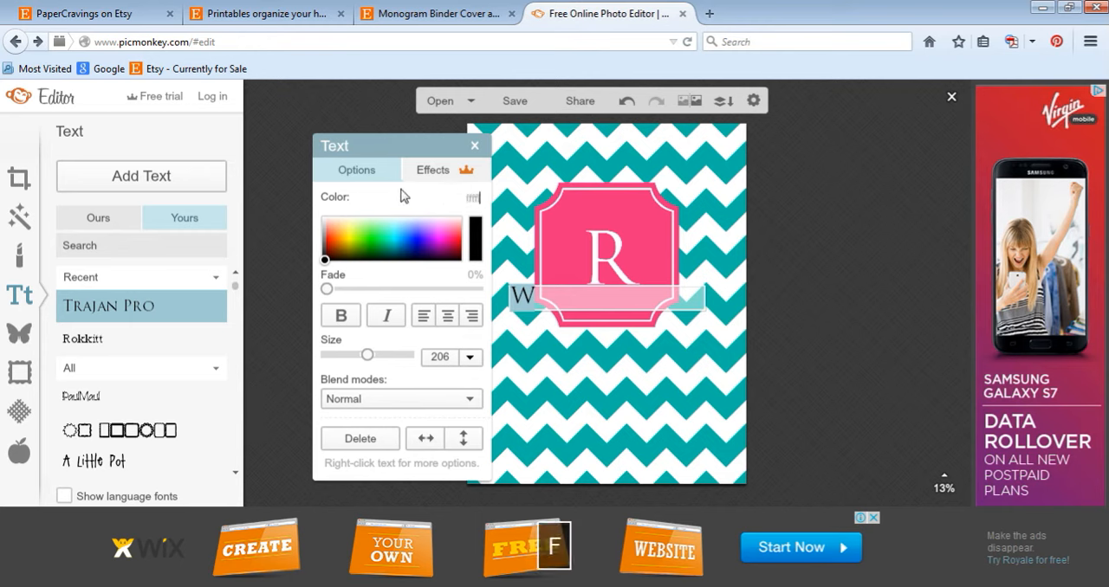
pyautogui.moveTo(413, 238)
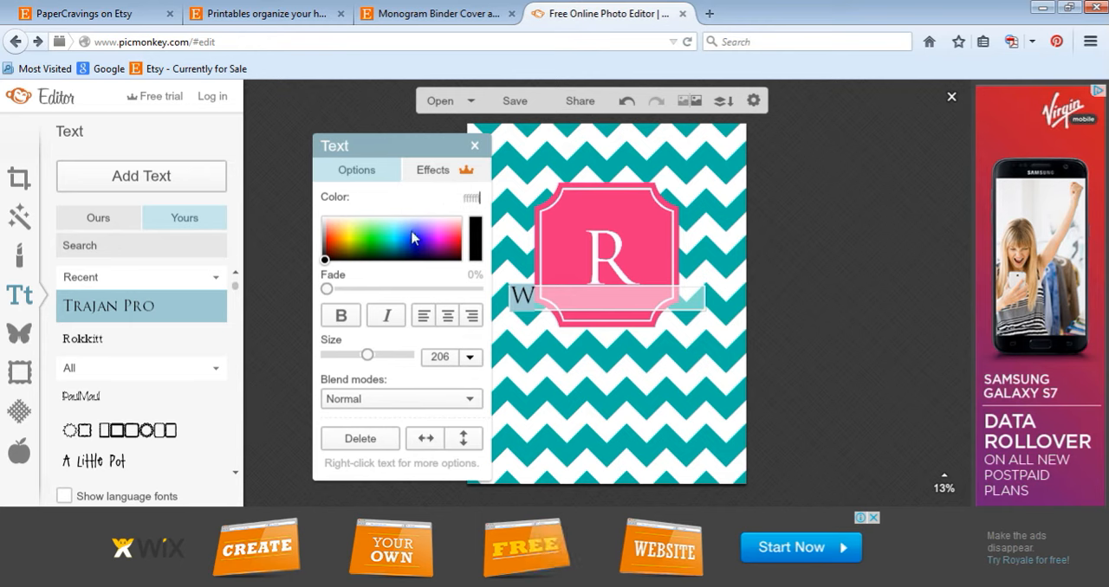
pyautogui.moveTo(433, 213)
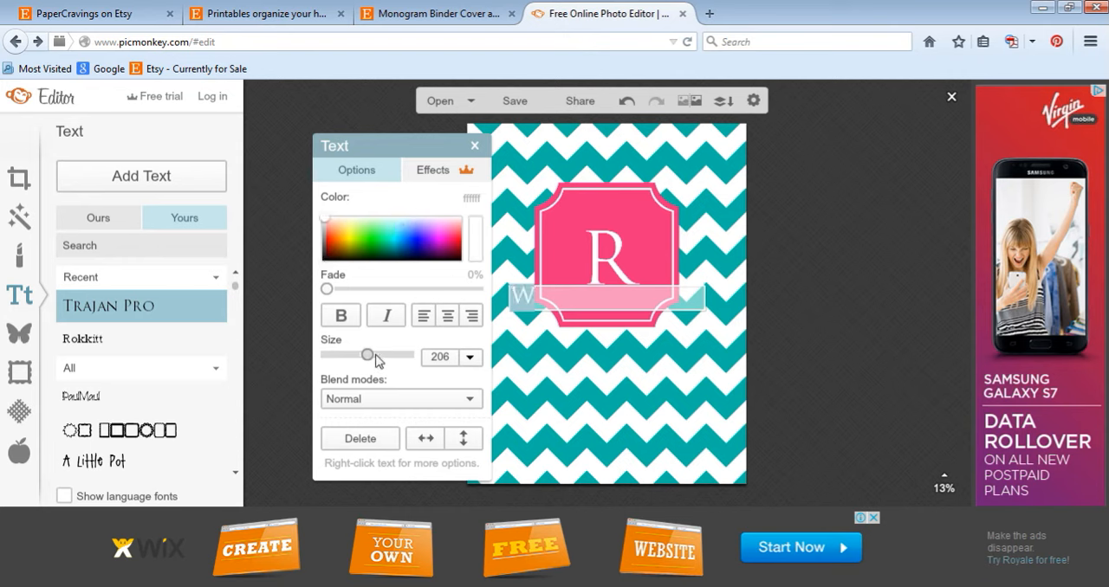
pyautogui.moveTo(368, 355); pyautogui.dragTo(396, 356)
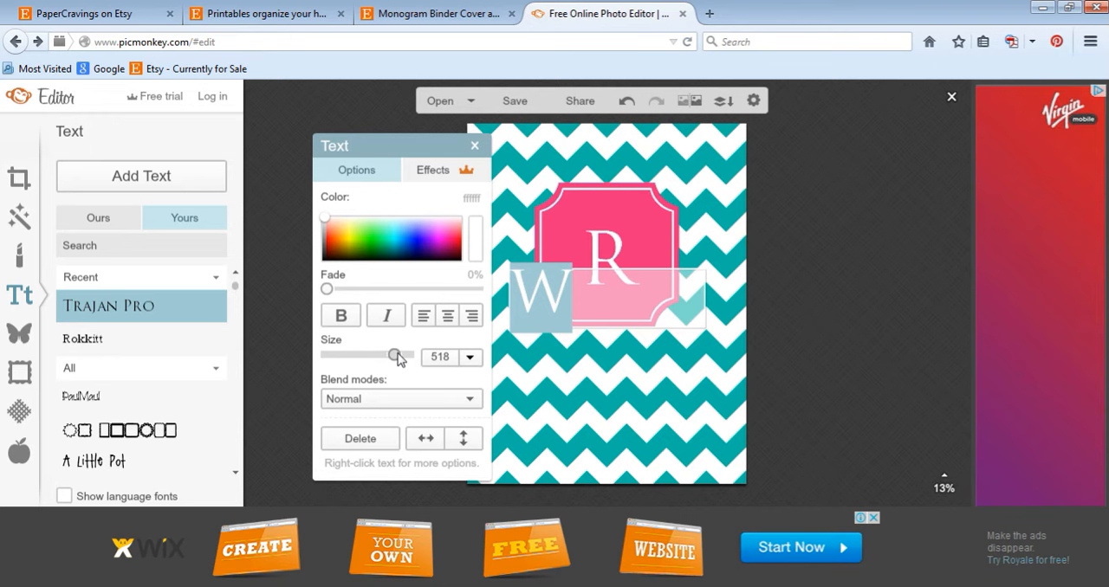
pyautogui.moveTo(397, 356); pyautogui.dragTo(433, 355)
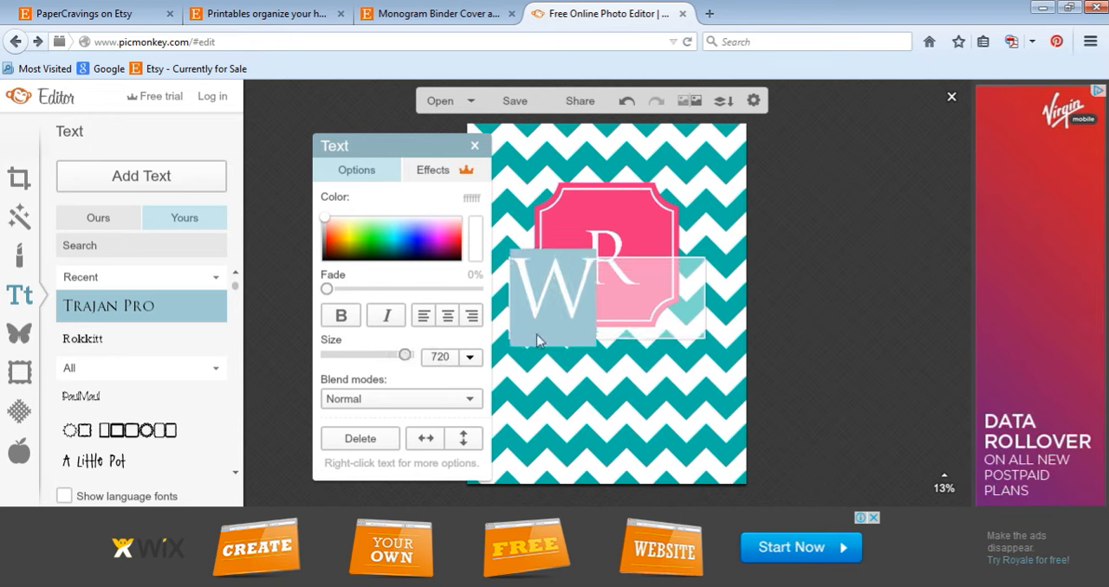
pyautogui.moveTo(795, 284)
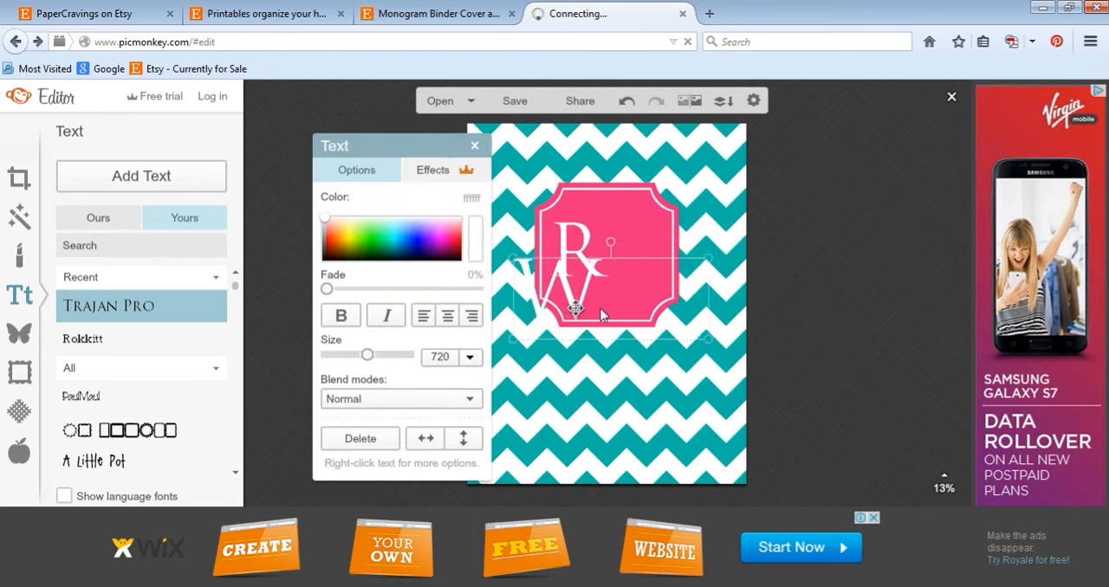
# - Position the W on the pink label beside the R
pyautogui.moveTo(571, 303); pyautogui.dragTo(633, 280)
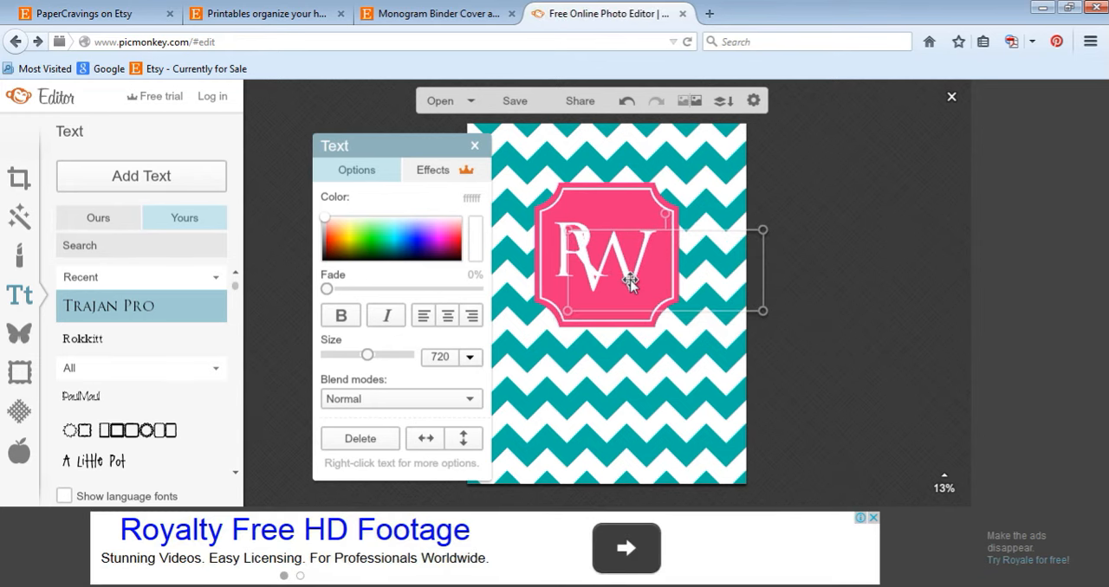
pyautogui.moveTo(633, 284); pyautogui.dragTo(620, 263)
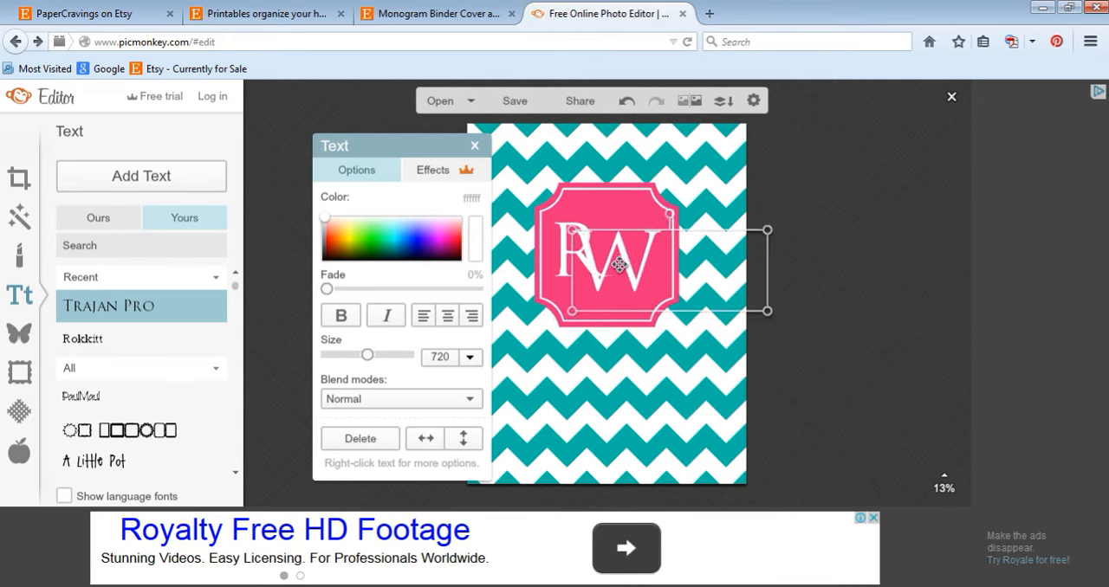
pyautogui.moveTo(617, 265); pyautogui.dragTo(592, 250)
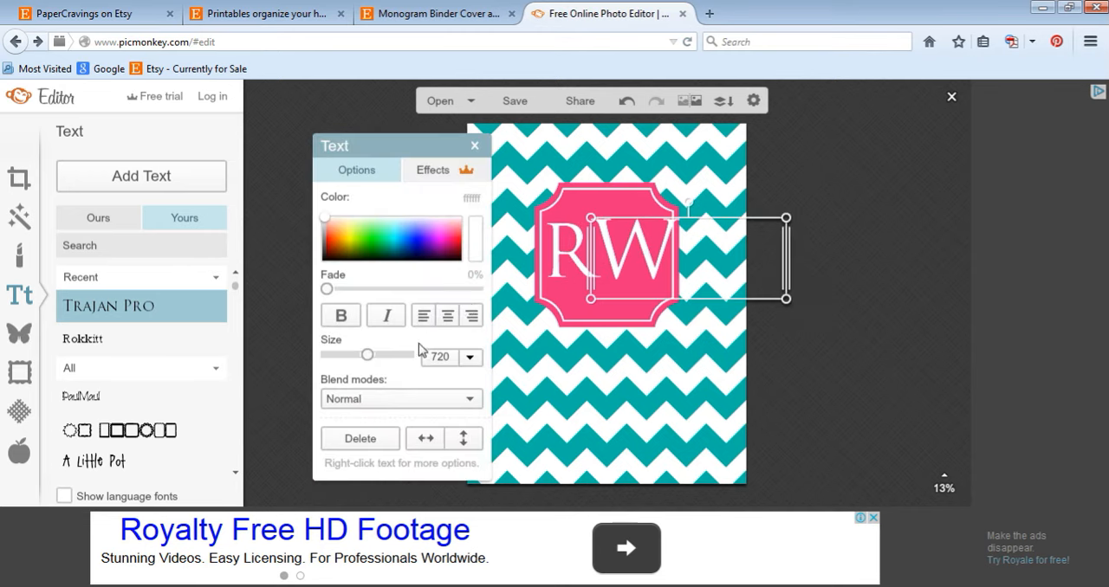
# - Shrink the W to about 600 so R and W both fit in the label
pyautogui.click(471, 356)
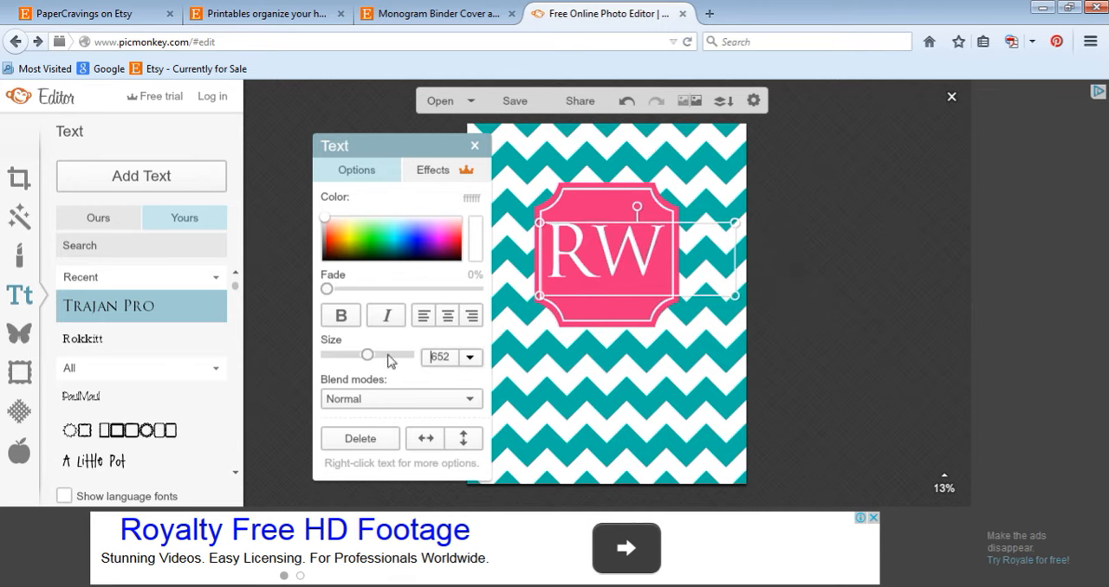
pyautogui.click(469, 357)
pyautogui.write('600')
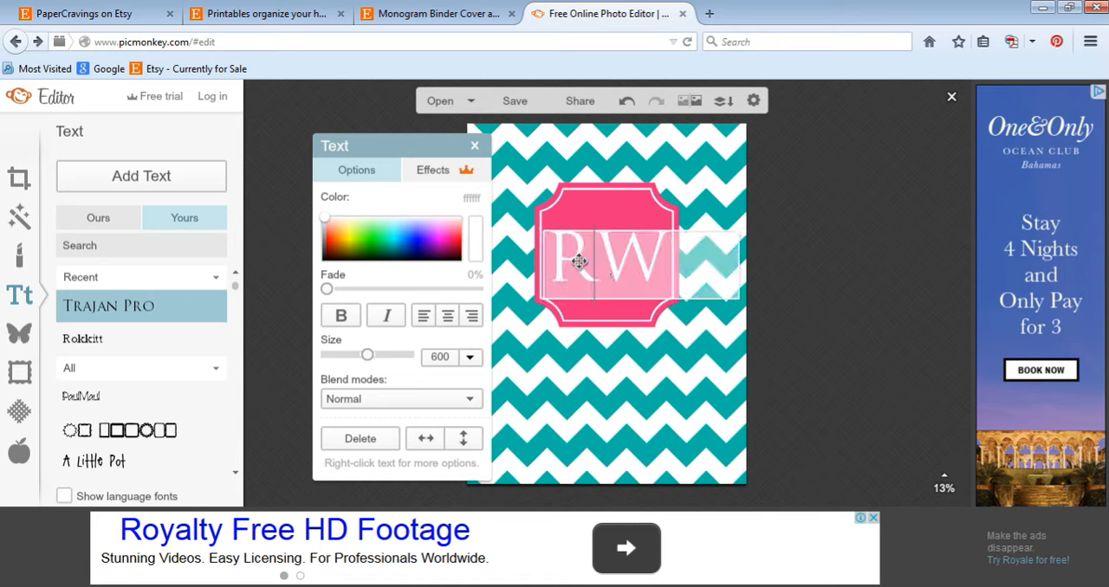
pyautogui.click(474, 145)
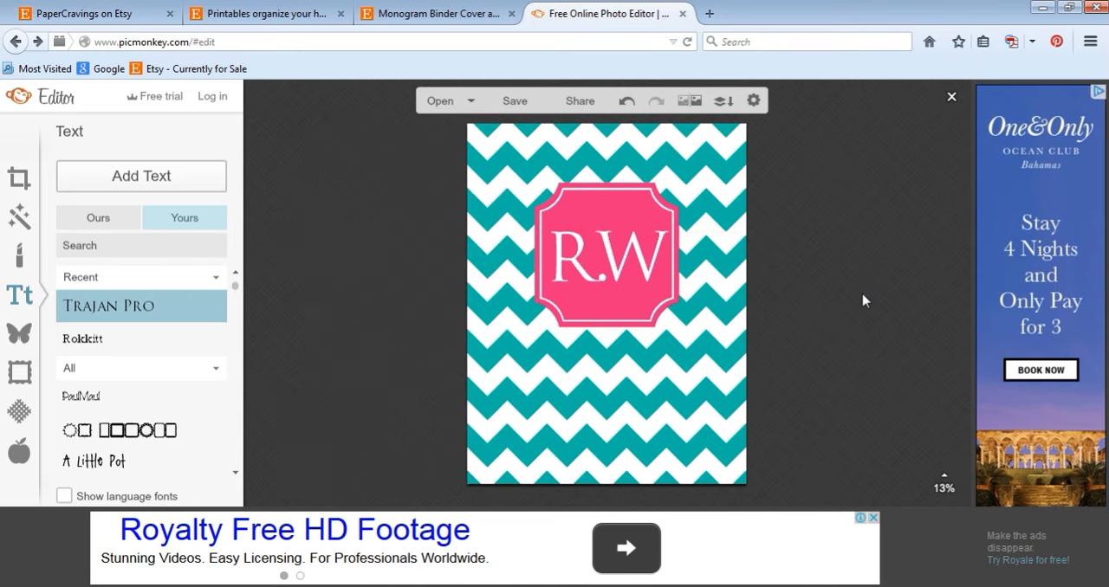
# - Add a new Trajan Pro text box on the label below the RW letters
pyautogui.click(607, 251)
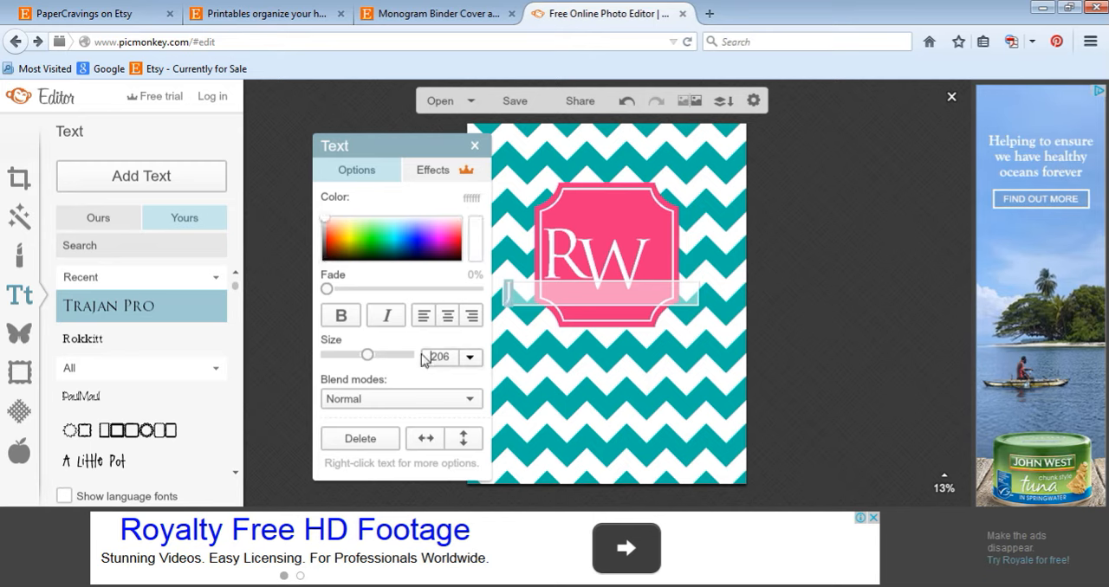
# - Size the J to around 400 and place it right of the W so the label reads RWJ
pyautogui.click(468, 357)
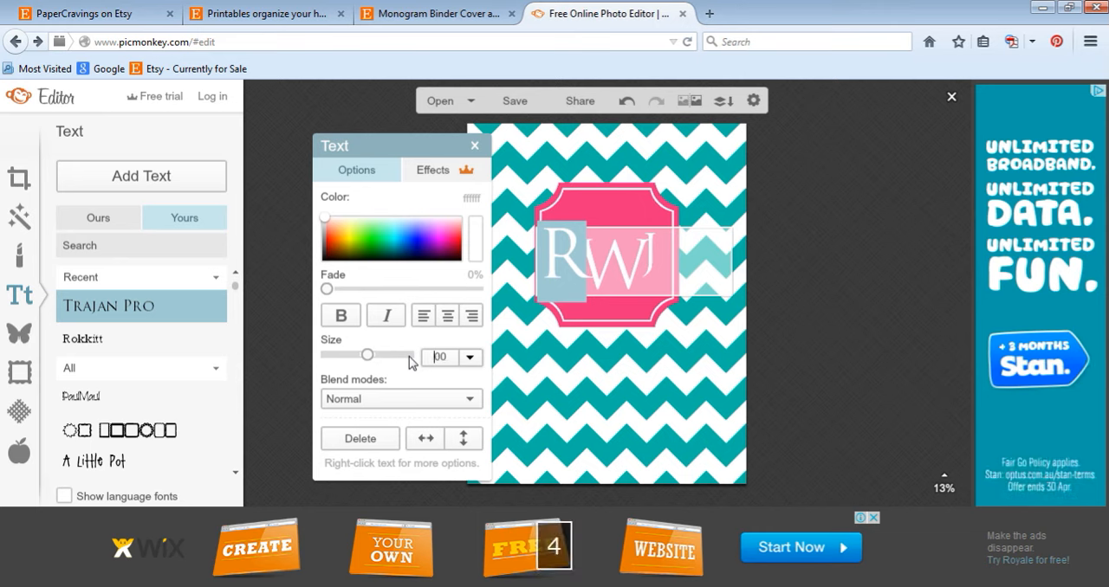
pyautogui.click(475, 146)
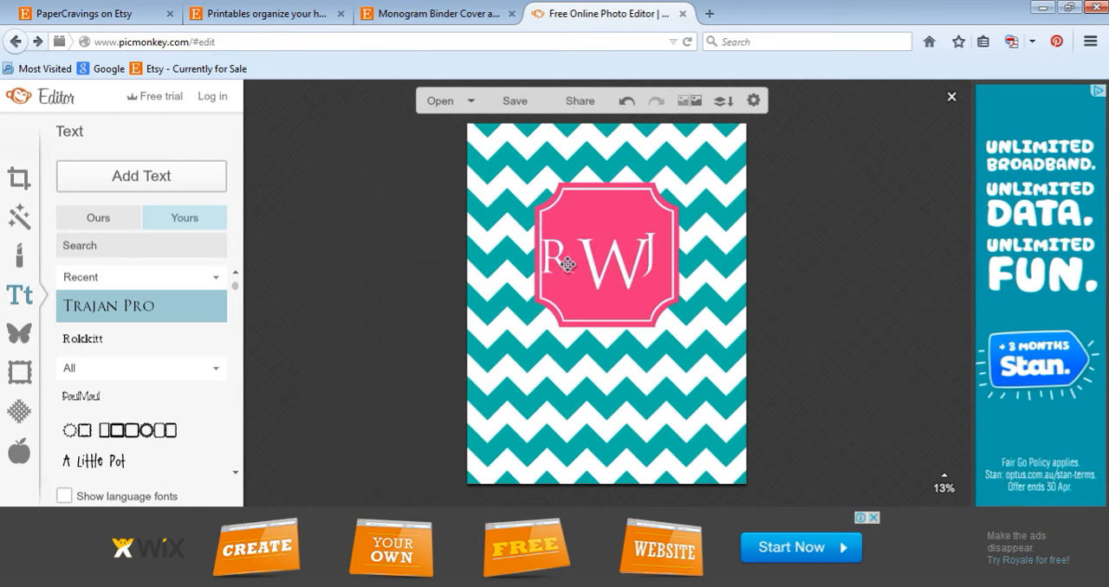
pyautogui.click(607, 252)
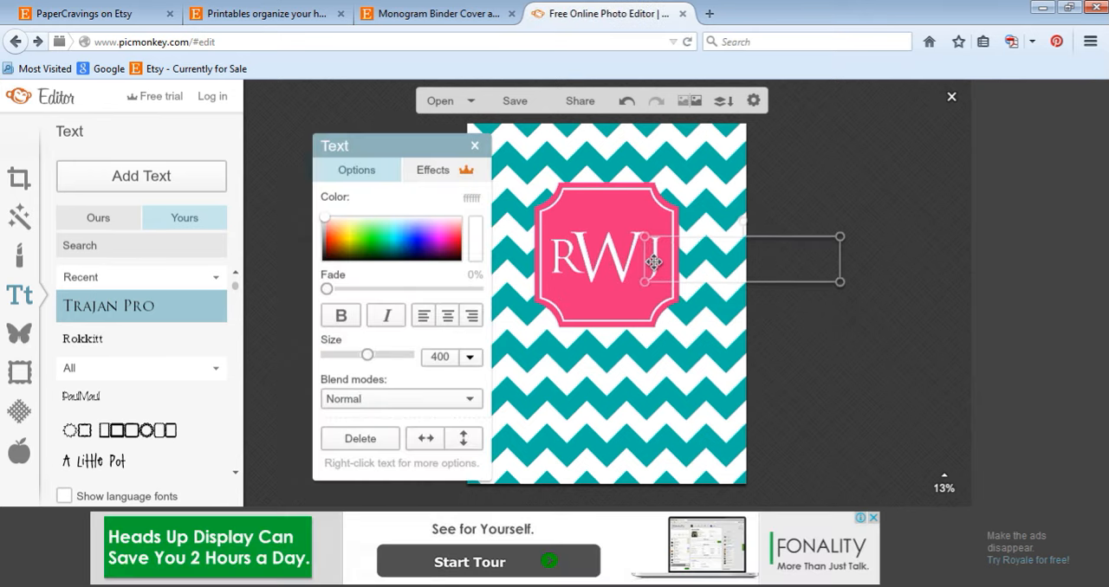
pyautogui.click(474, 146)
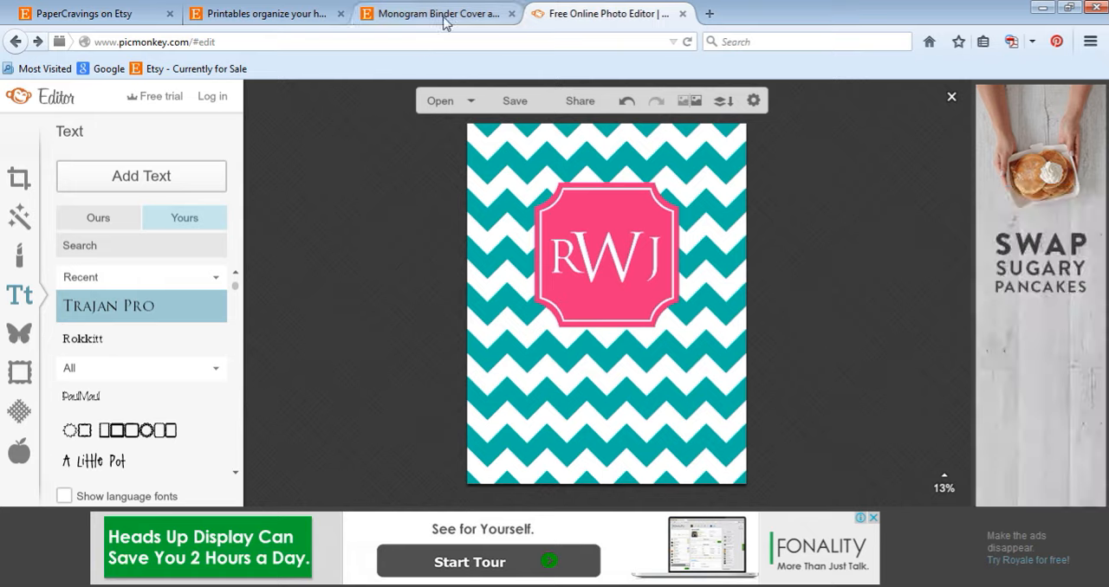
pyautogui.click(436, 14)
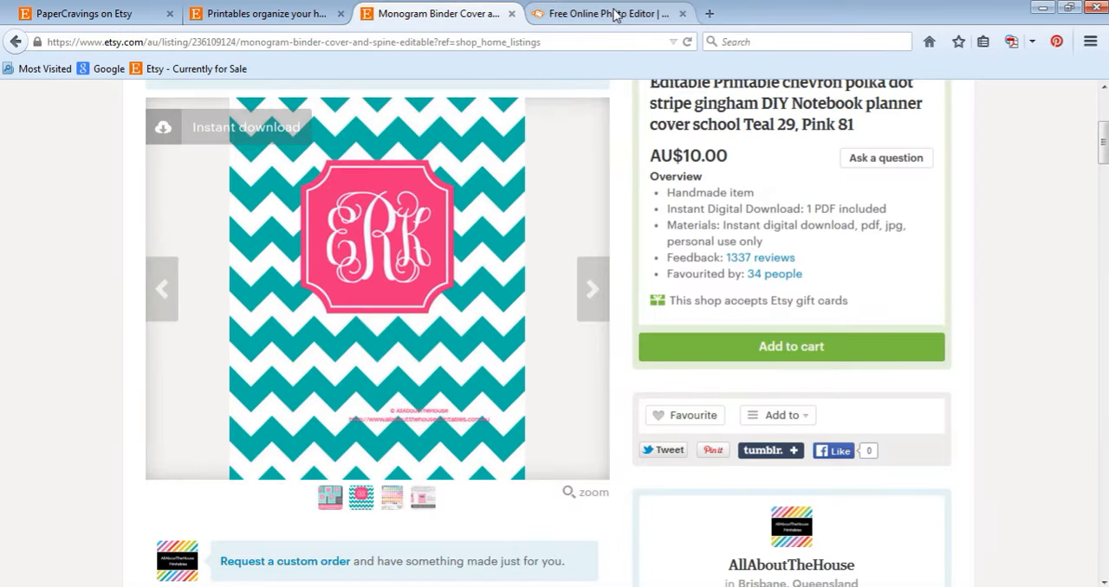
pyautogui.click(607, 14)
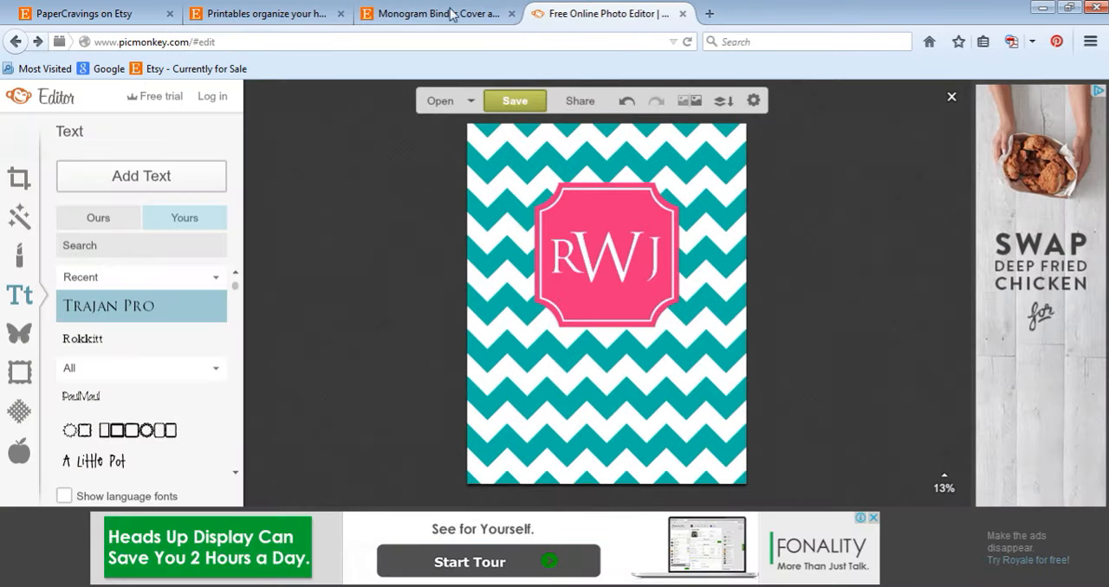
pyautogui.click(437, 14)
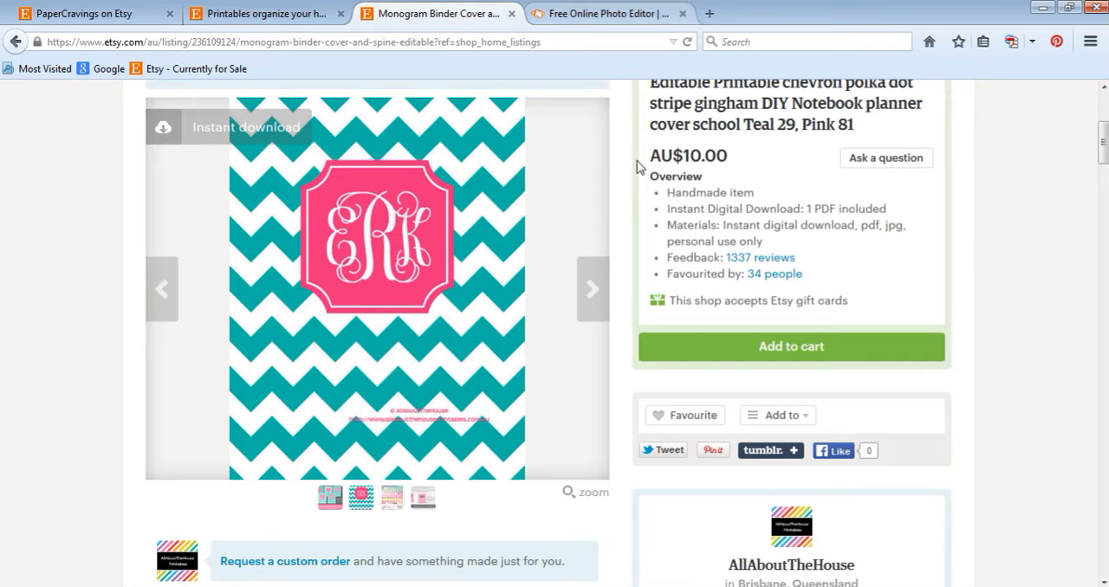
pyautogui.click(606, 14)
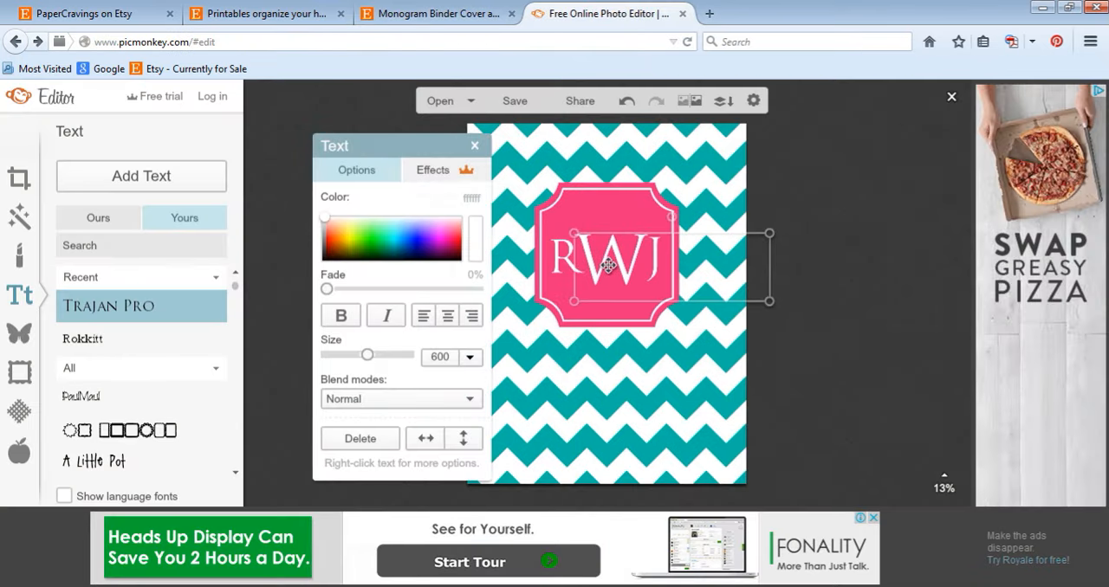
# - Reduce the J to 350, then 325, balancing RWJ around the larger middle W
pyautogui.click(475, 146)
pyautogui.write('350')
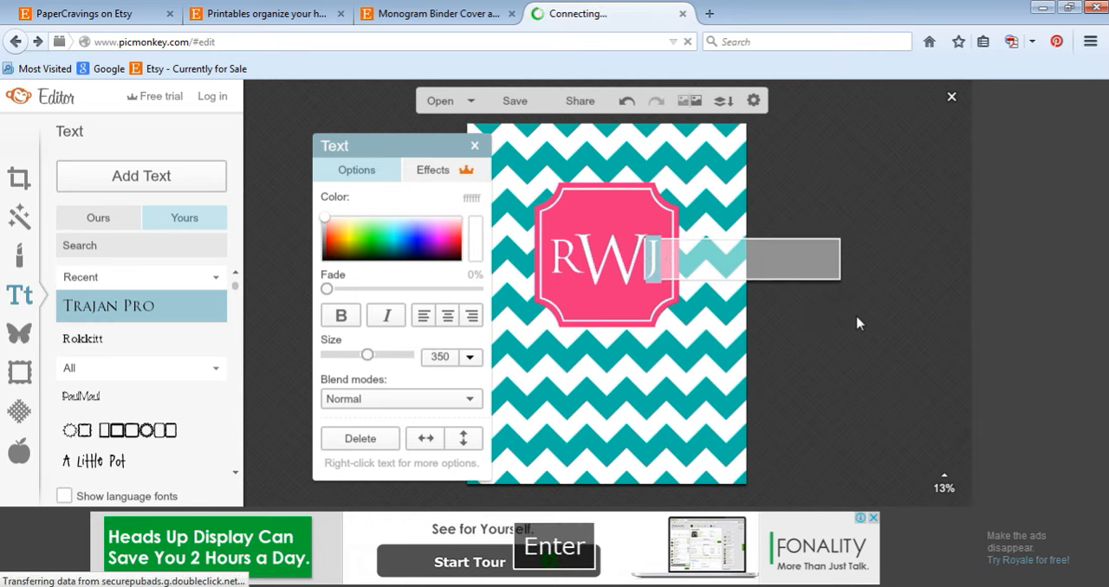
pyautogui.click(475, 146)
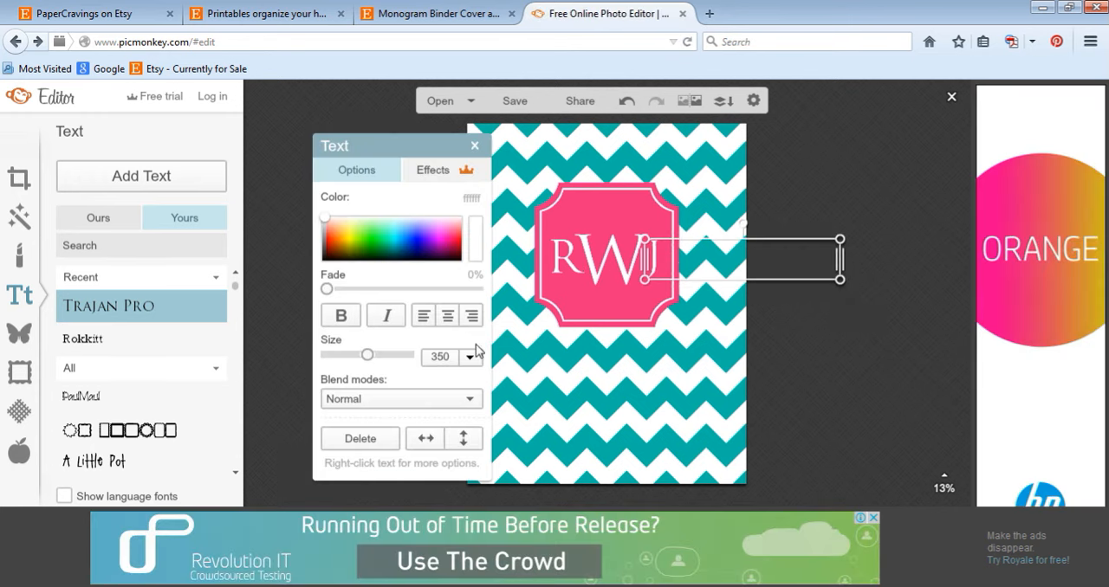
pyautogui.click(471, 357)
pyautogui.write('325')
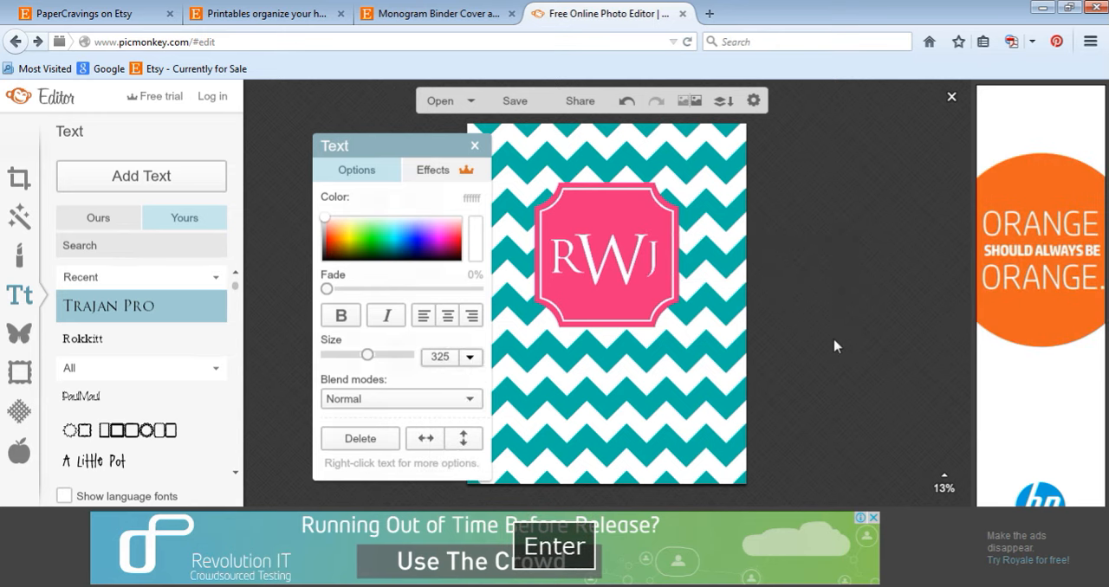
pyautogui.click(474, 145)
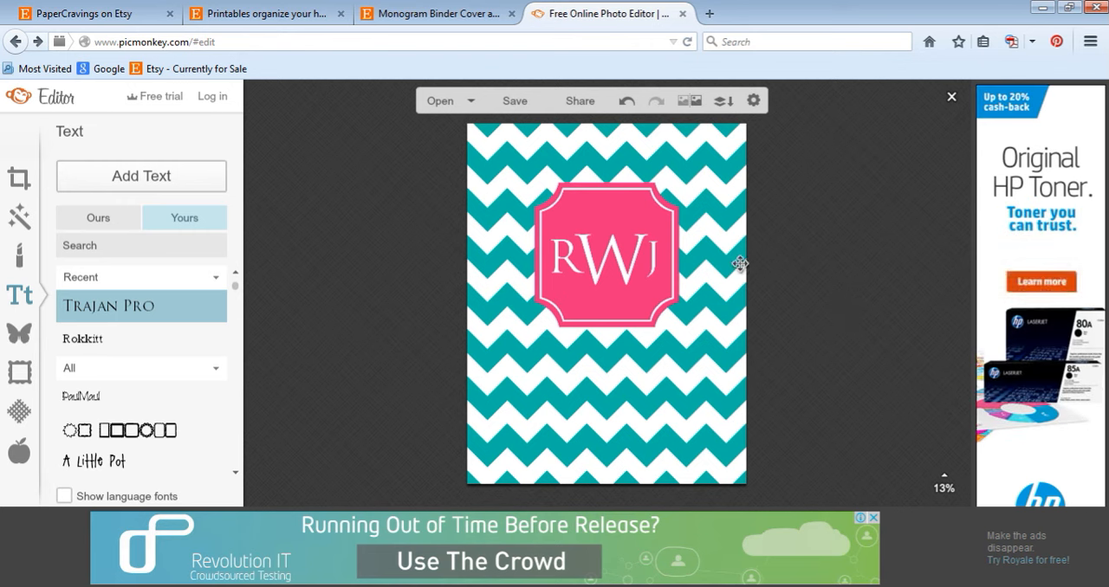
pyautogui.moveTo(738, 258)
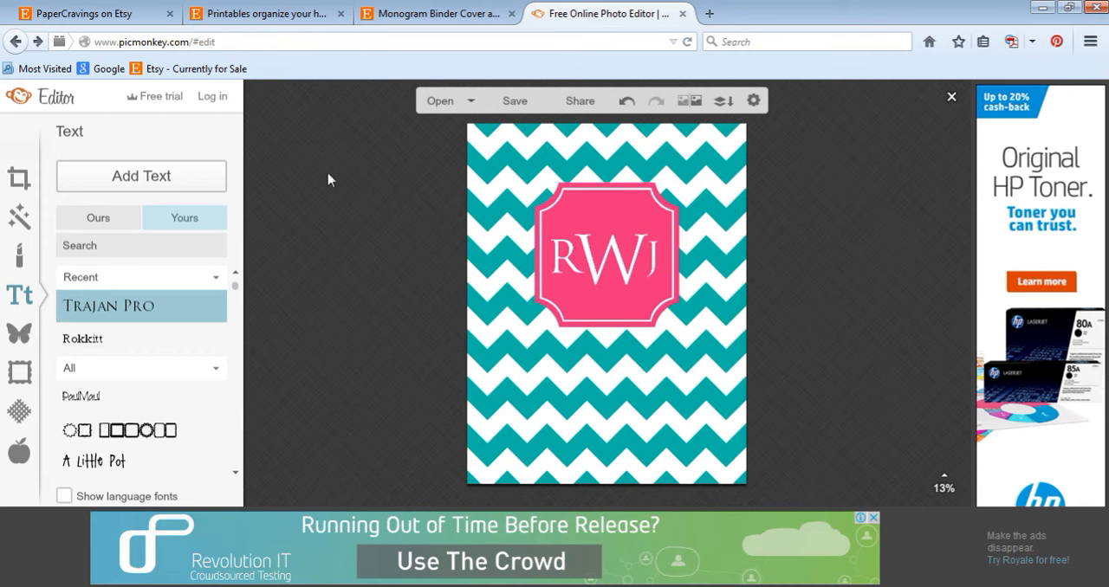
# - Search the font list for 'rock' to show Rockwell, Rockwell Condensed and Rockwell Extra Bold
pyautogui.click(141, 246)
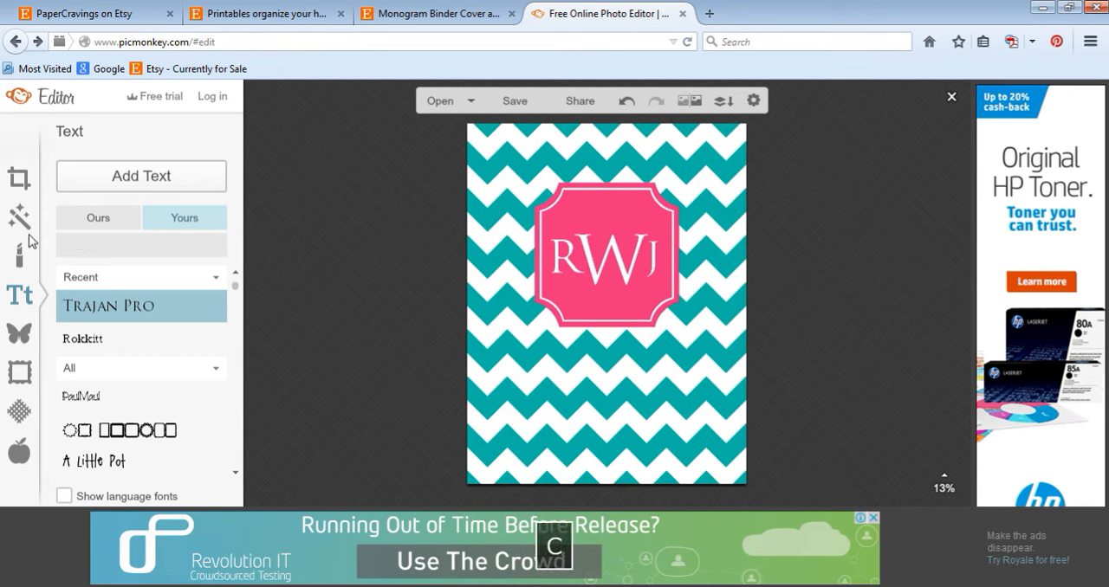
pyautogui.write('rock')
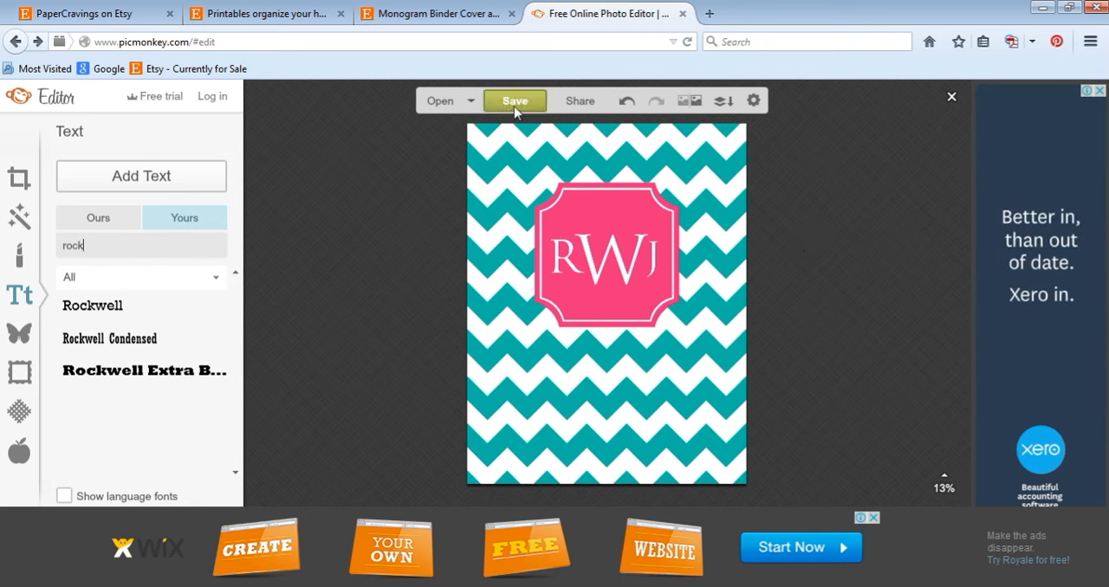
pyautogui.moveTo(412, 172)
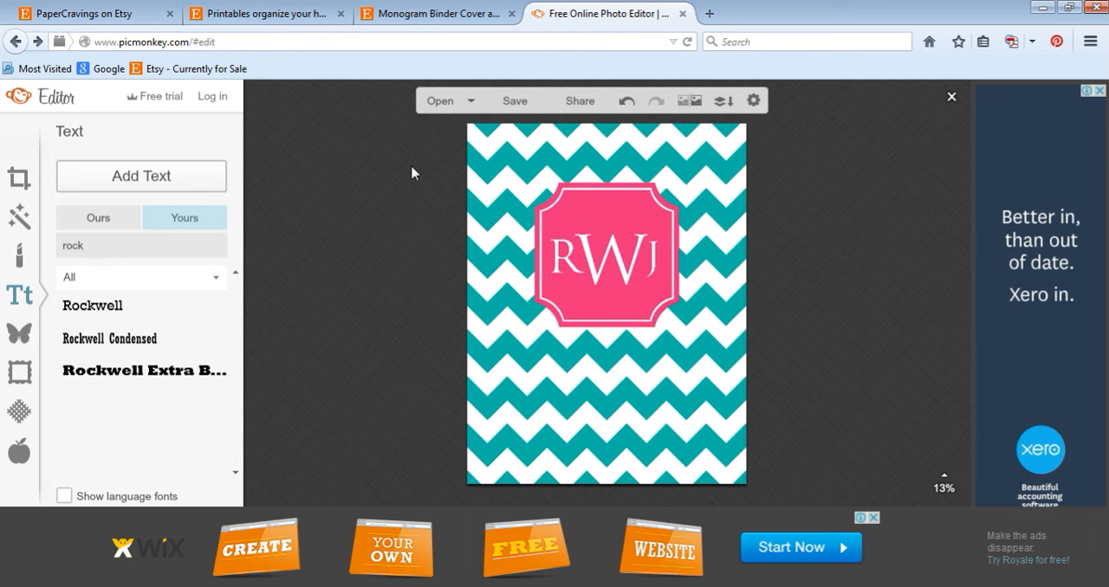
pyautogui.moveTo(585, 163)
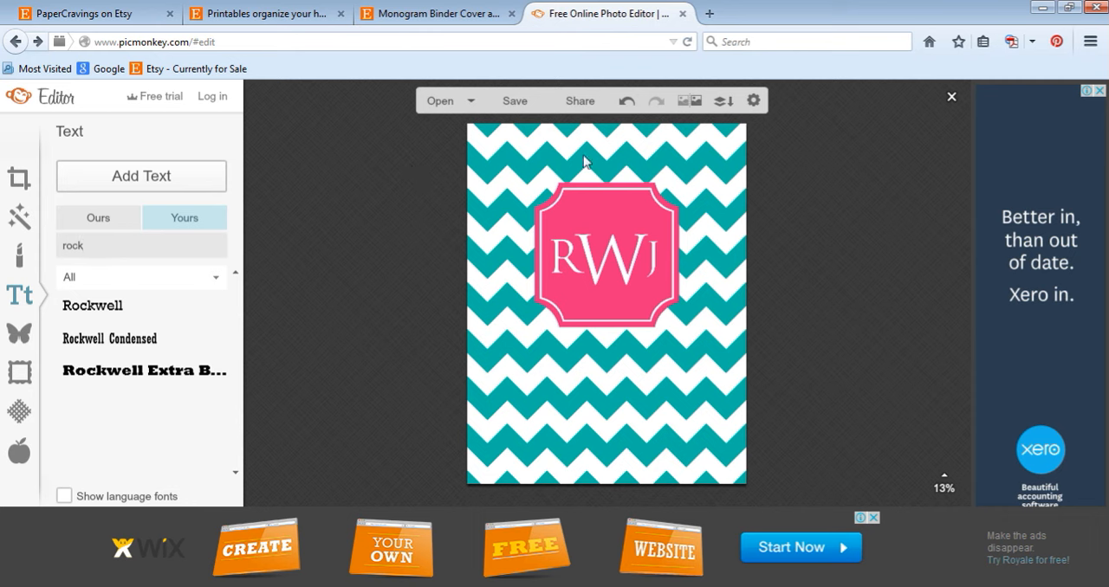
pyautogui.moveTo(828, 173)
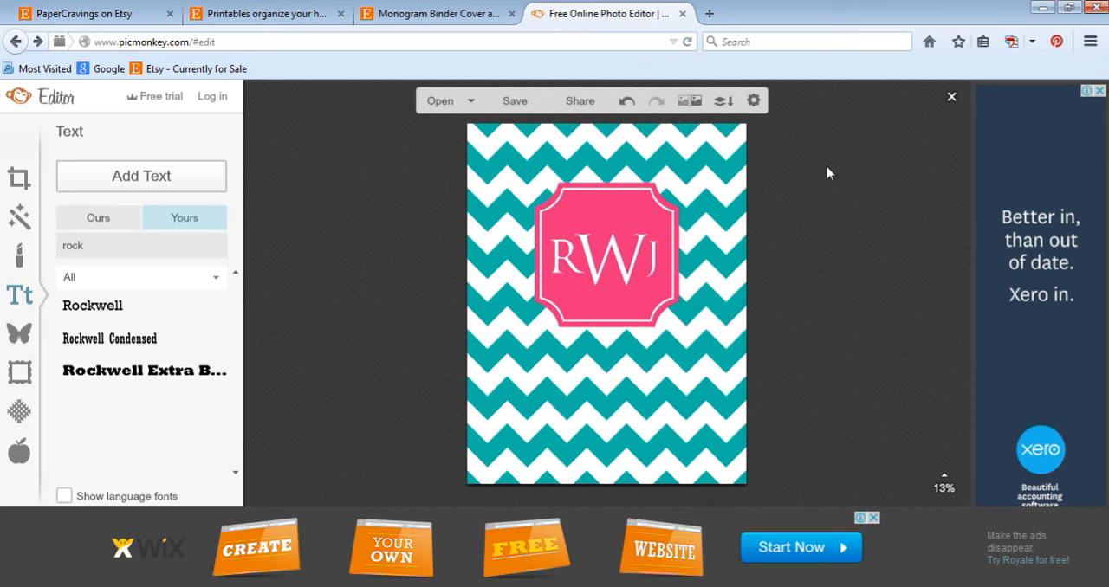
pyautogui.moveTo(853, 272)
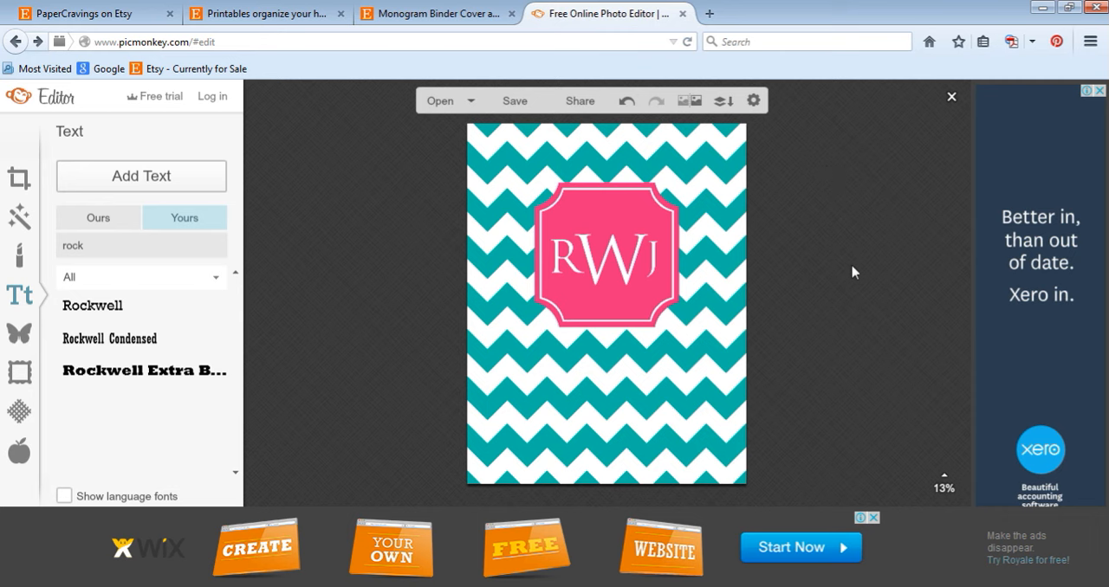